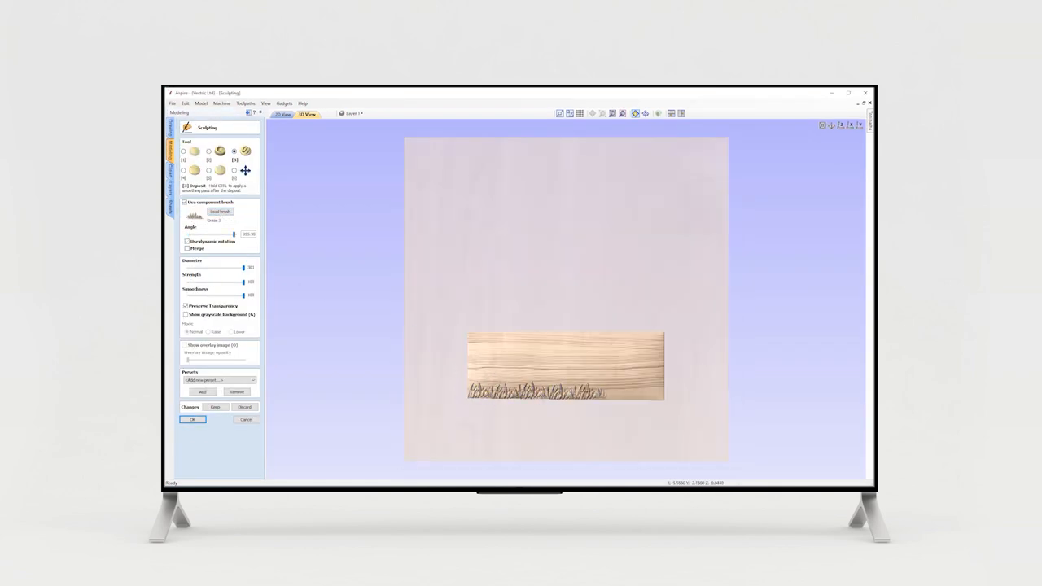
Leave the Sculpting form and bring up the Vectric website's Support menu
{"action": "left_click", "coordinate": [221, 212]}
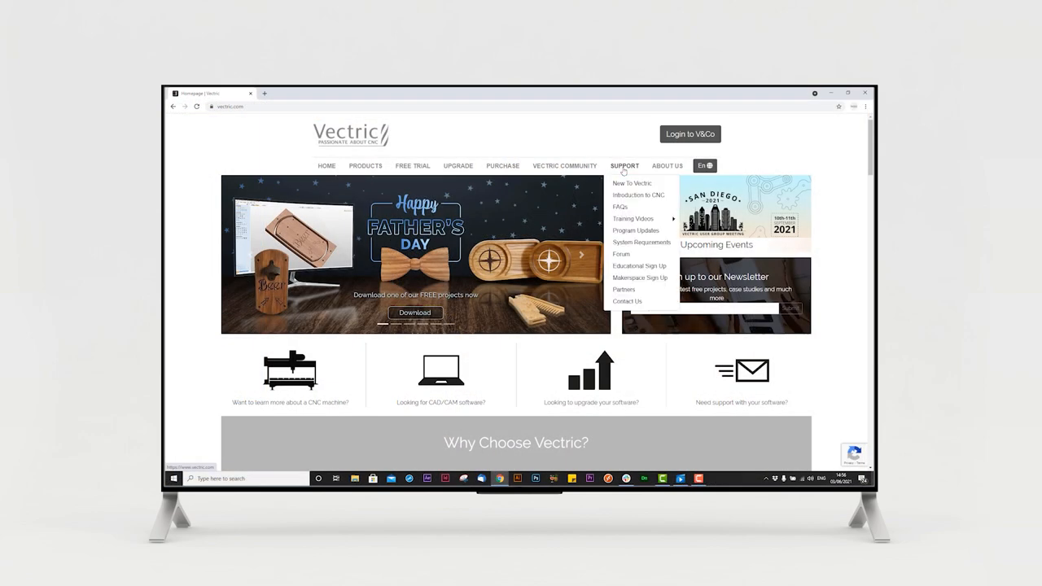
{"action": "mouse_move", "coordinate": [633, 218]}
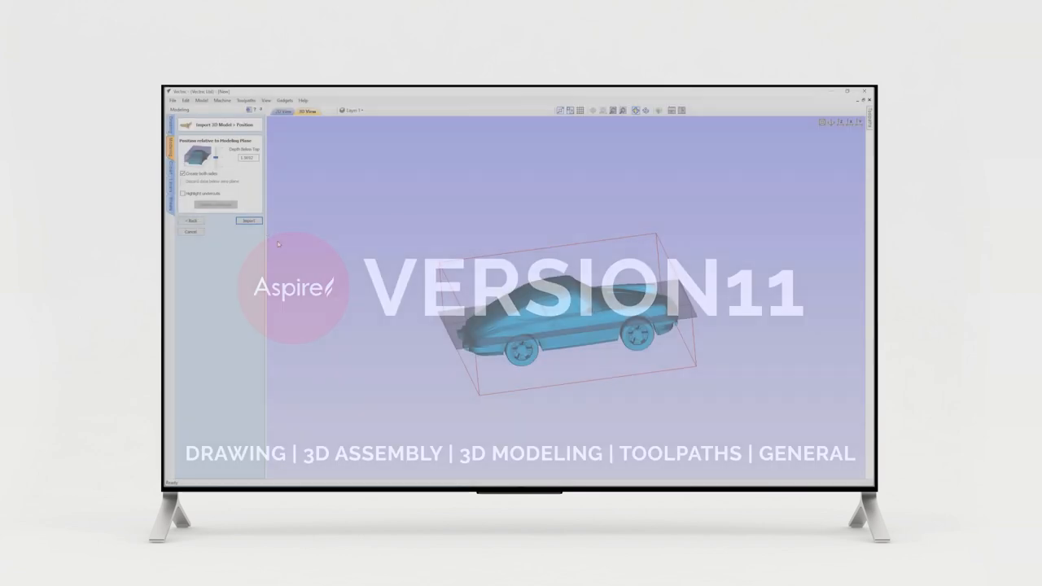
Select the car's Bottom component and apply a change to it from its context menu
{"action": "left_click", "coordinate": [247, 221]}
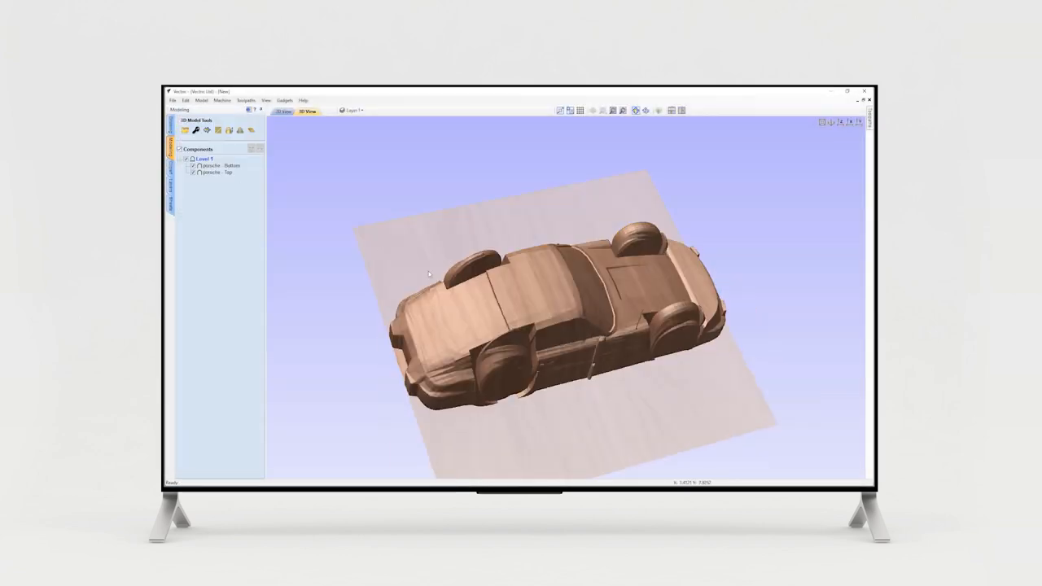
{"action": "left_click", "coordinate": [221, 166]}
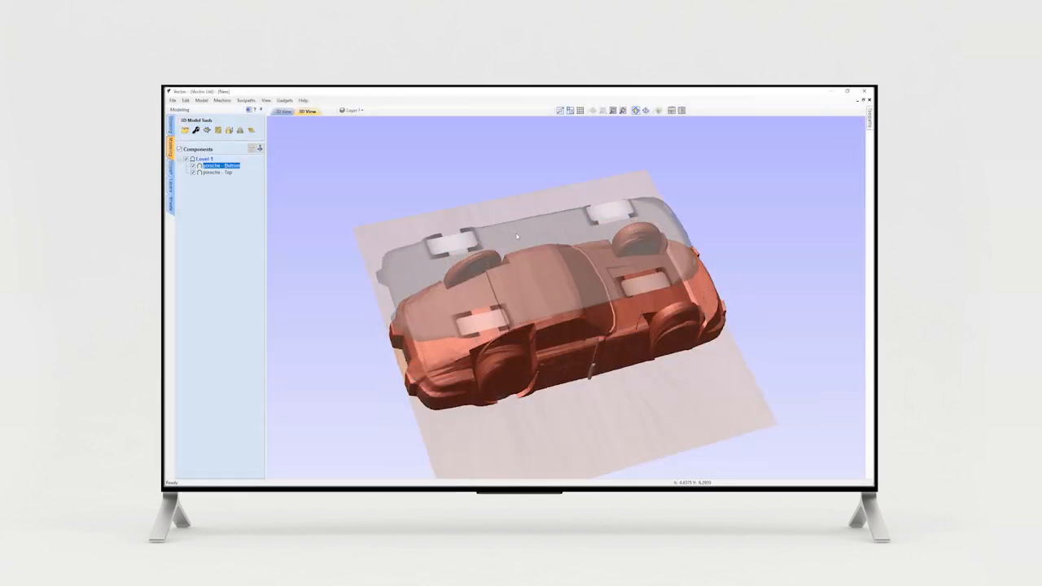
{"action": "right_click", "coordinate": [218, 172]}
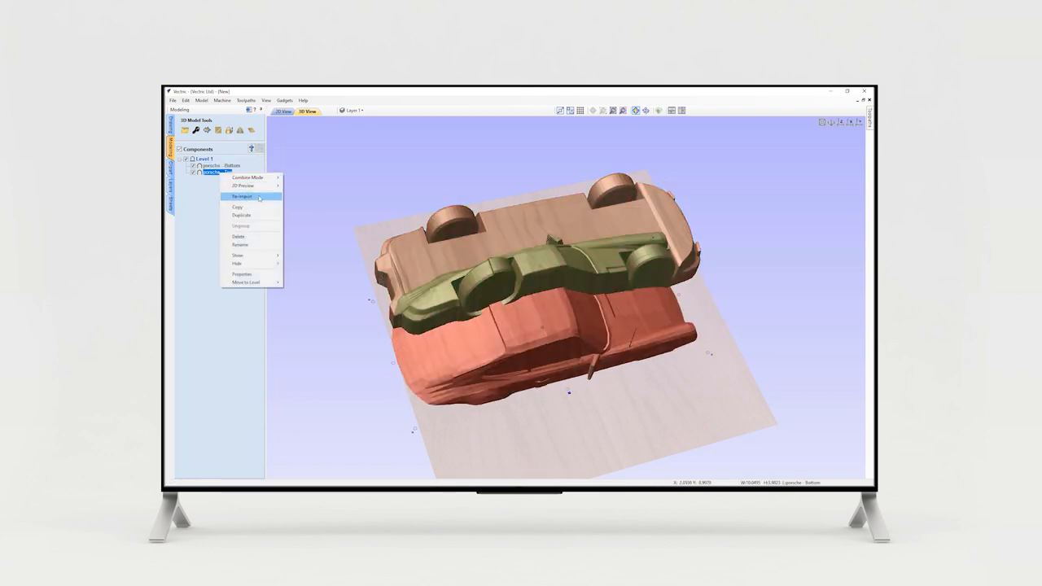
{"action": "left_click", "coordinate": [244, 197]}
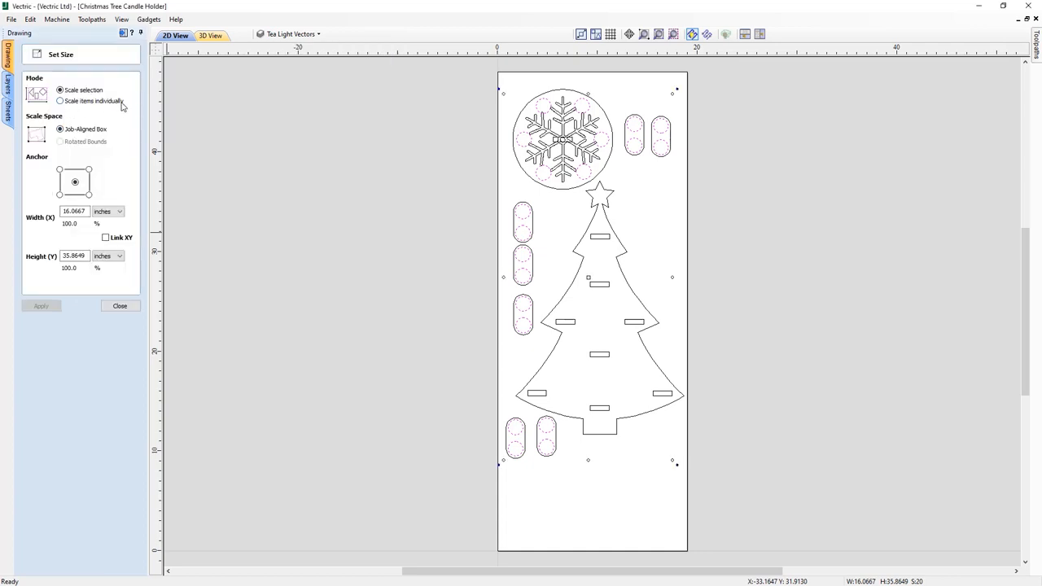
Scale each pill shape individually to 75 % with XY linked
{"action": "left_click", "coordinate": [60, 101]}
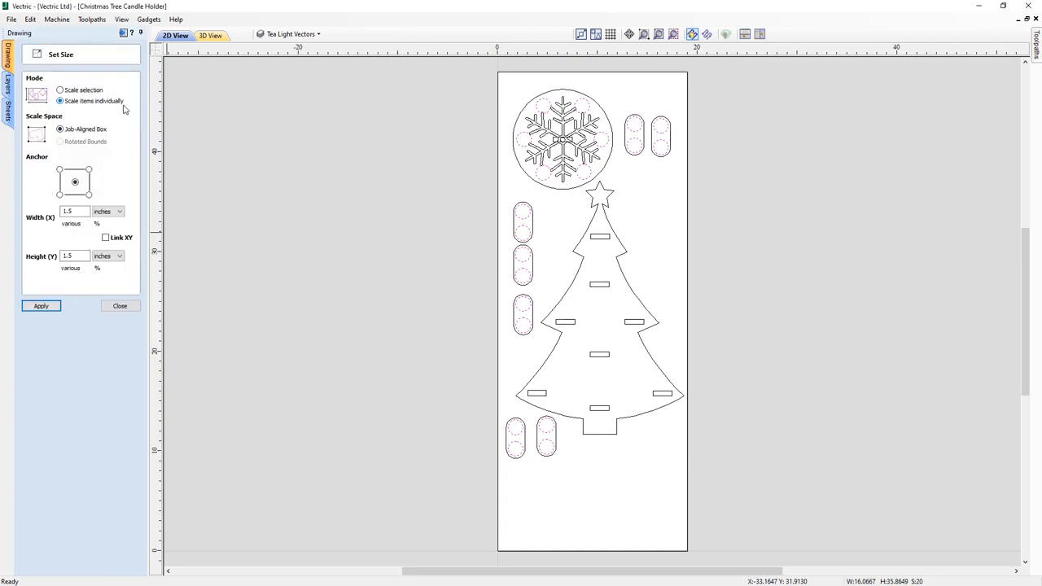
{"action": "left_click", "coordinate": [106, 237]}
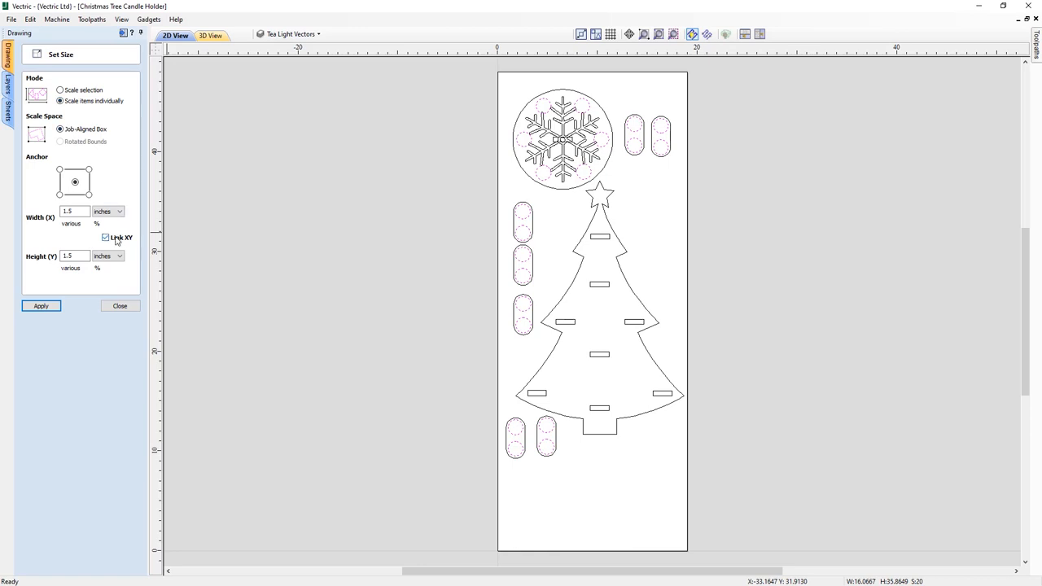
{"action": "left_click", "coordinate": [117, 211]}
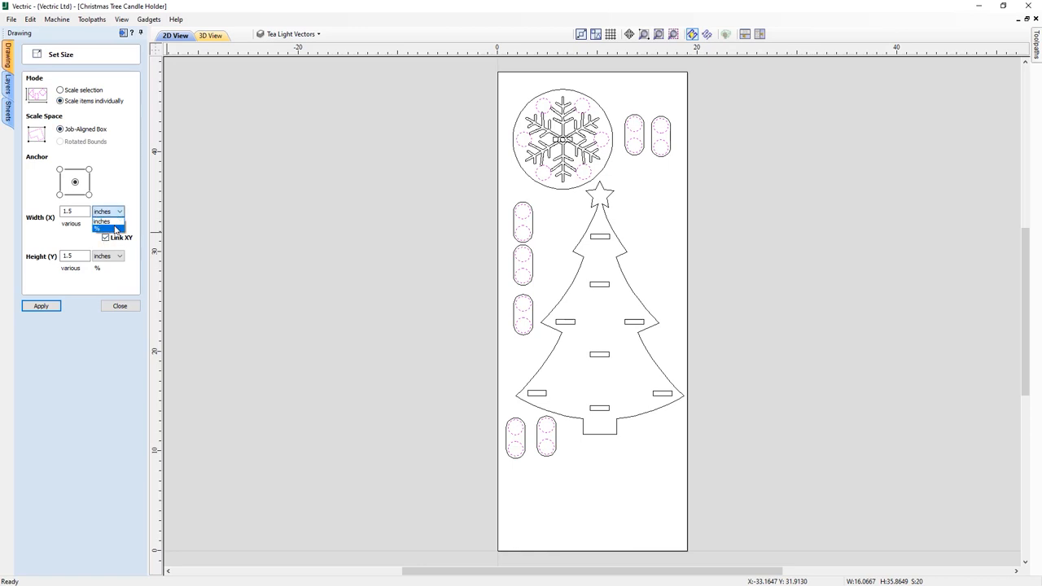
{"action": "left_click", "coordinate": [102, 227]}
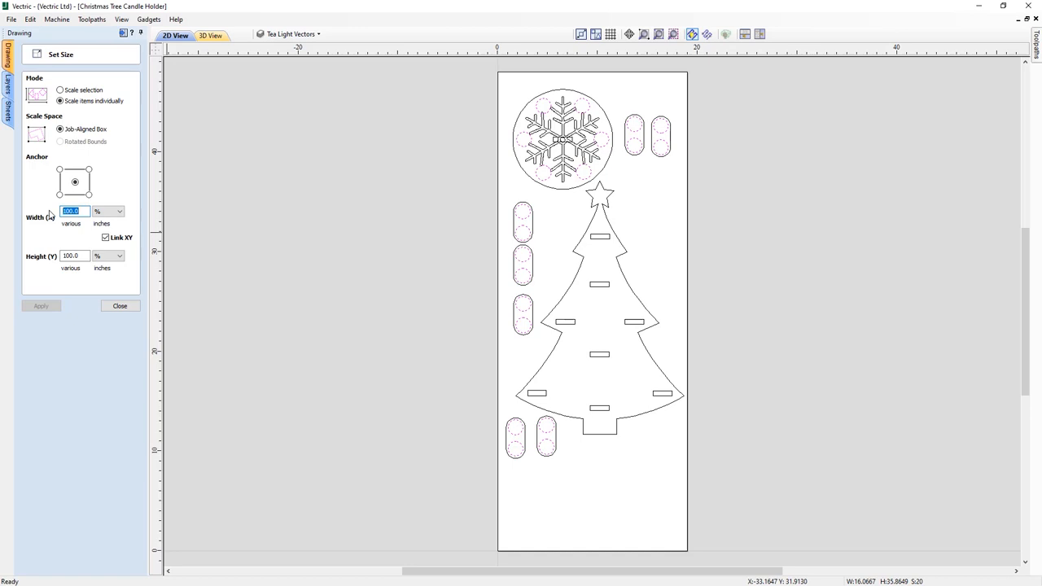
{"action": "type", "text": "75"}
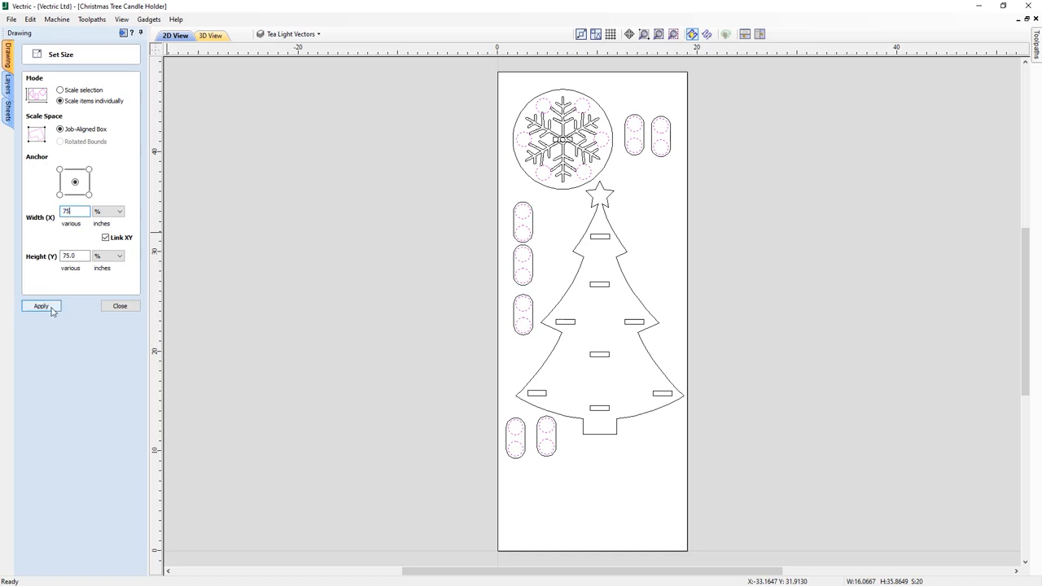
{"action": "left_click", "coordinate": [39, 306]}
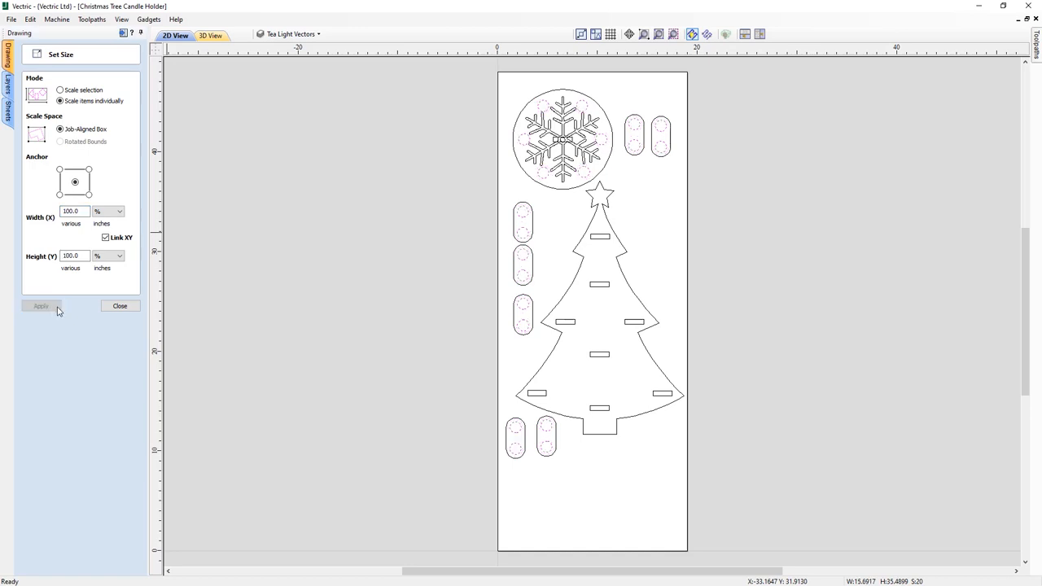
Resize each tree slot individually to heights 0.25, then 0.125 and 0.37
{"action": "left_click", "coordinate": [120, 306]}
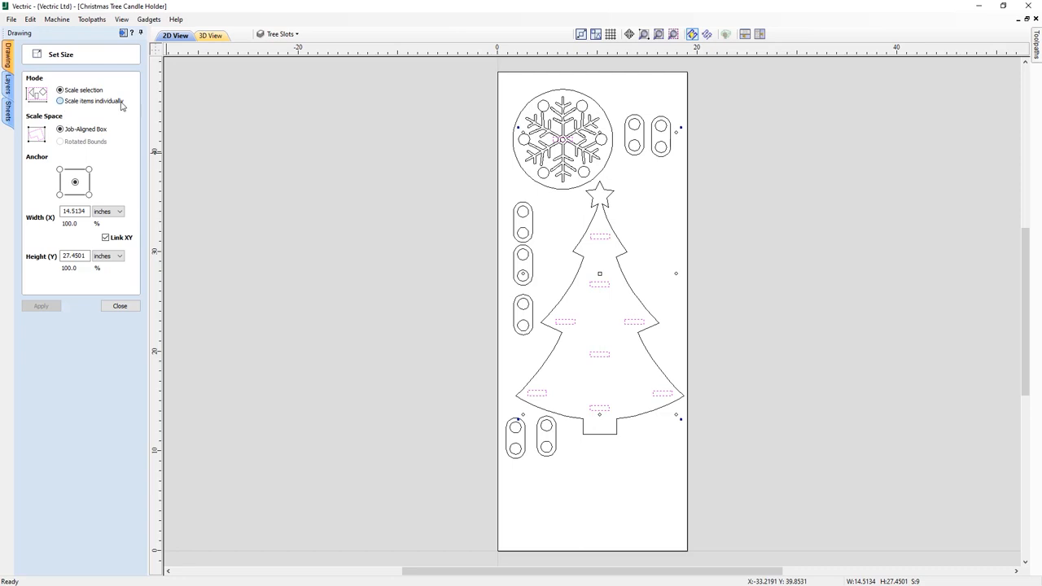
{"action": "left_click", "coordinate": [60, 101]}
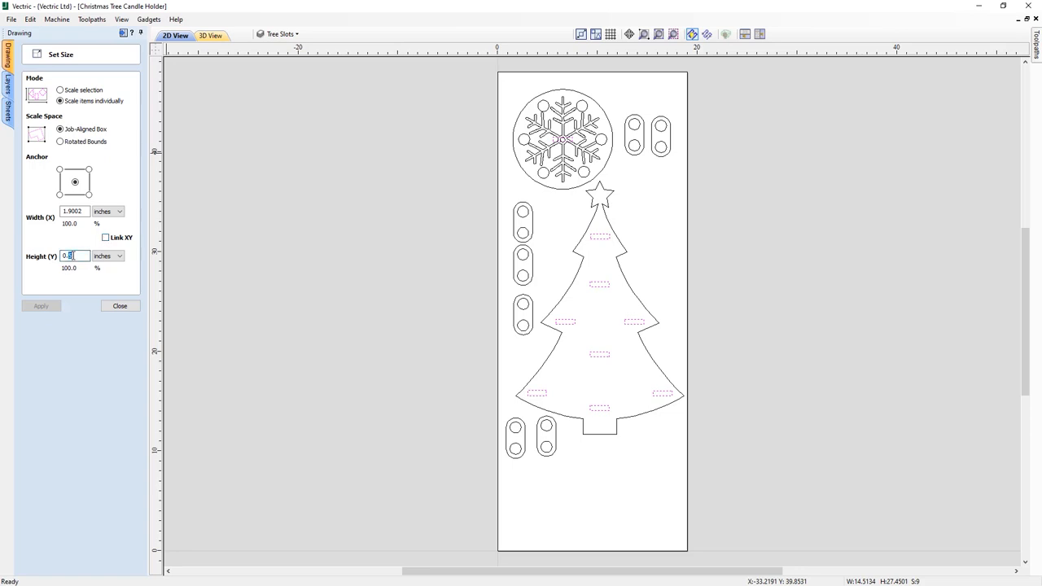
{"action": "type", "text": "0.25"}
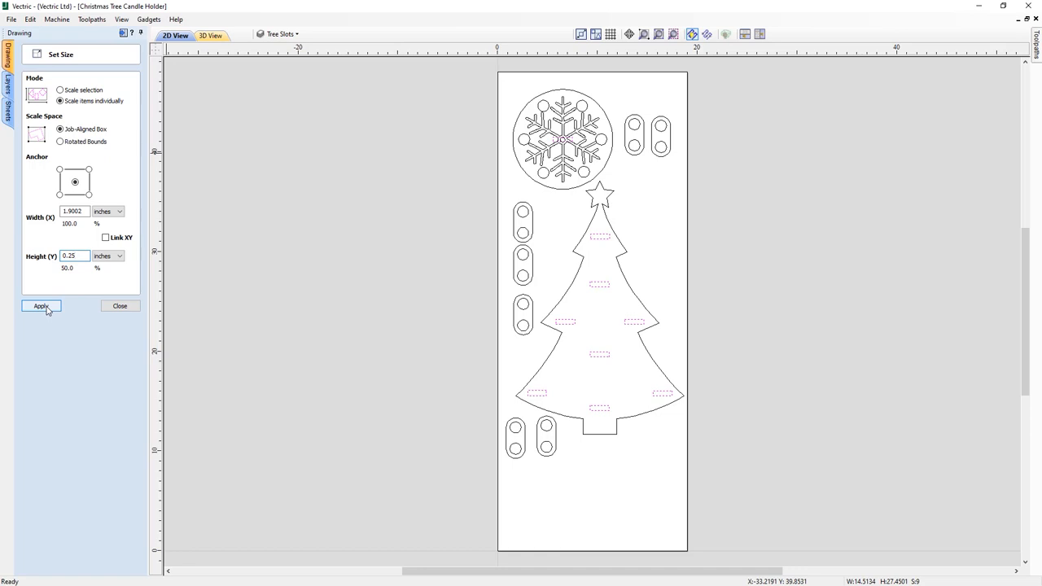
{"action": "left_click", "coordinate": [40, 306]}
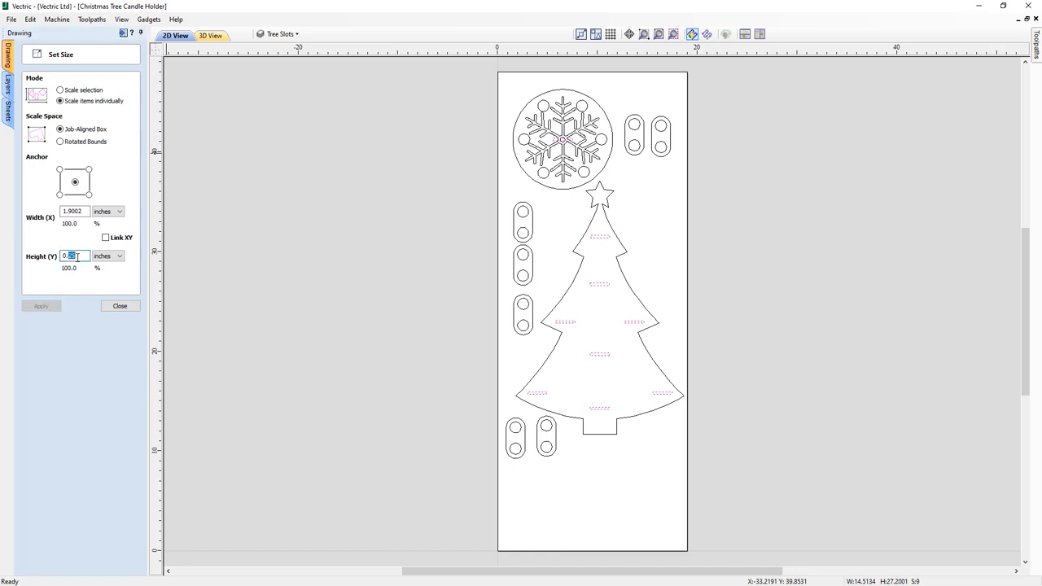
{"action": "type", "text": "0.125"}
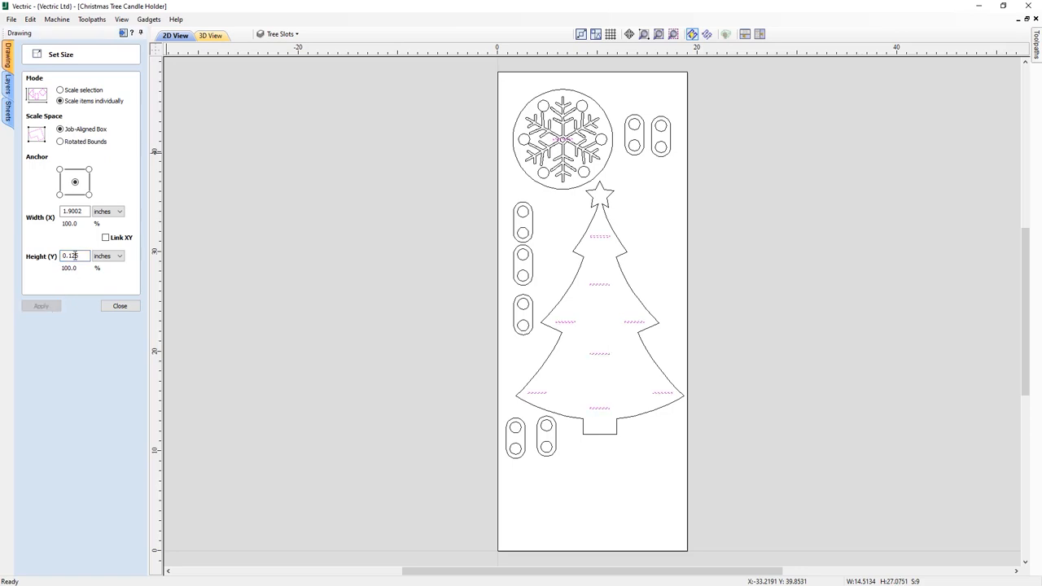
{"action": "type", "text": "0.37"}
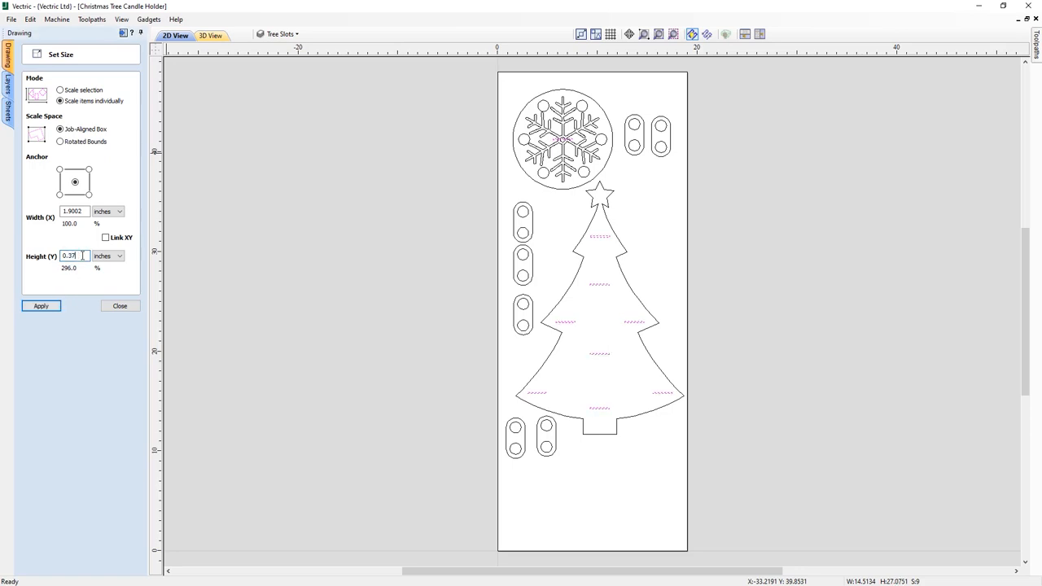
{"action": "left_click", "coordinate": [41, 306]}
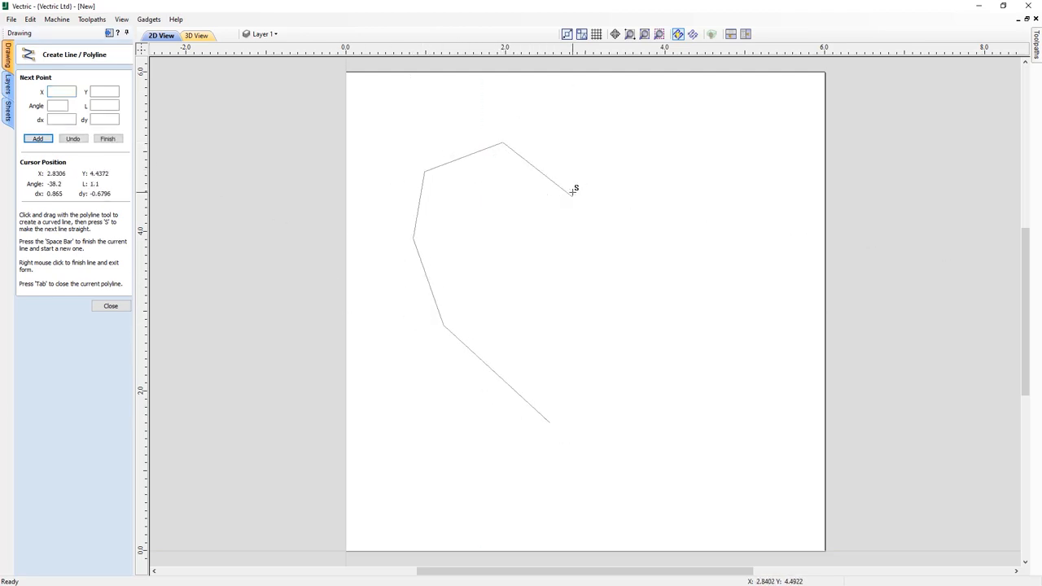
Add a point to the heart polyline and remove the last point with Backspace
{"action": "left_click", "coordinate": [71, 136]}
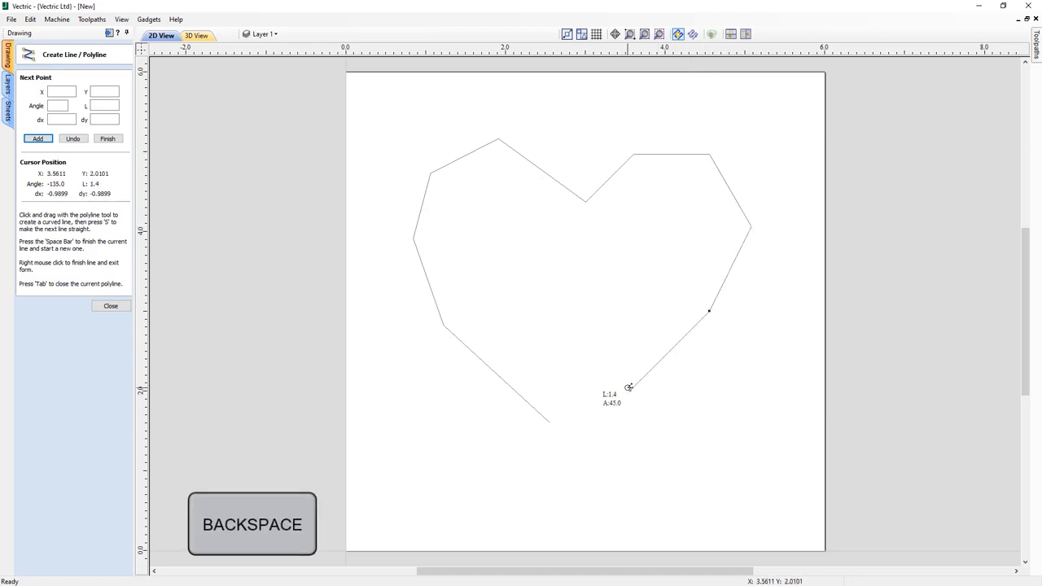
{"action": "key", "text": "Backspace"}
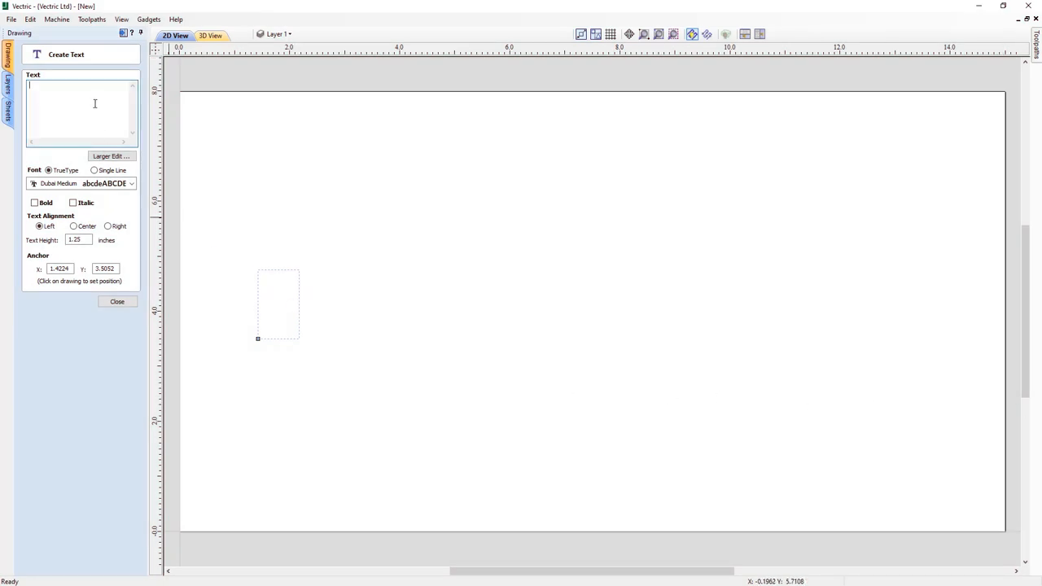
Enter the text 'Spelling Vectric' and add Vectric to the spelling dictionary
{"action": "type", "text": "S"}
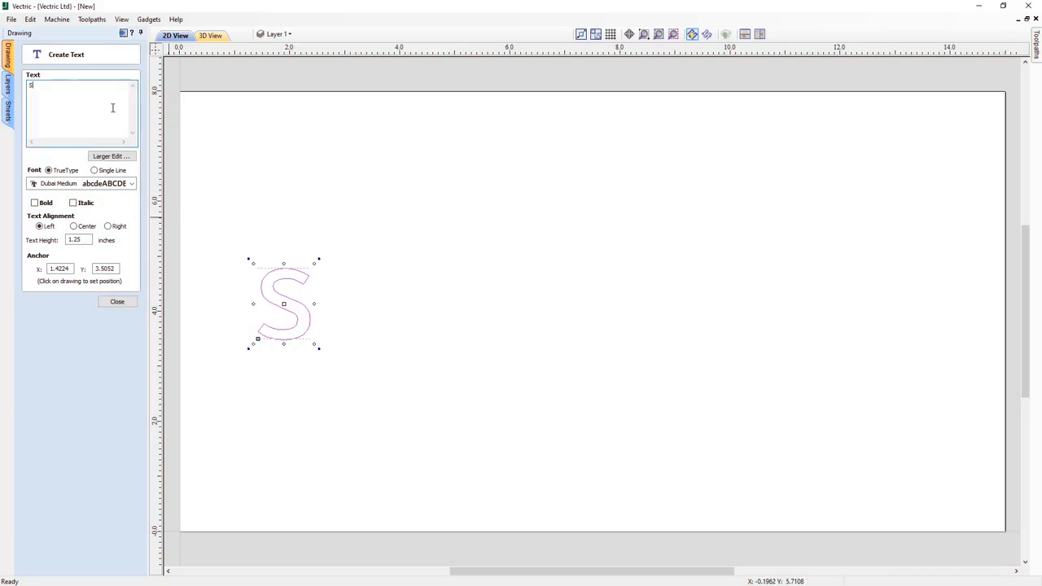
{"action": "type", "text": "pellin"}
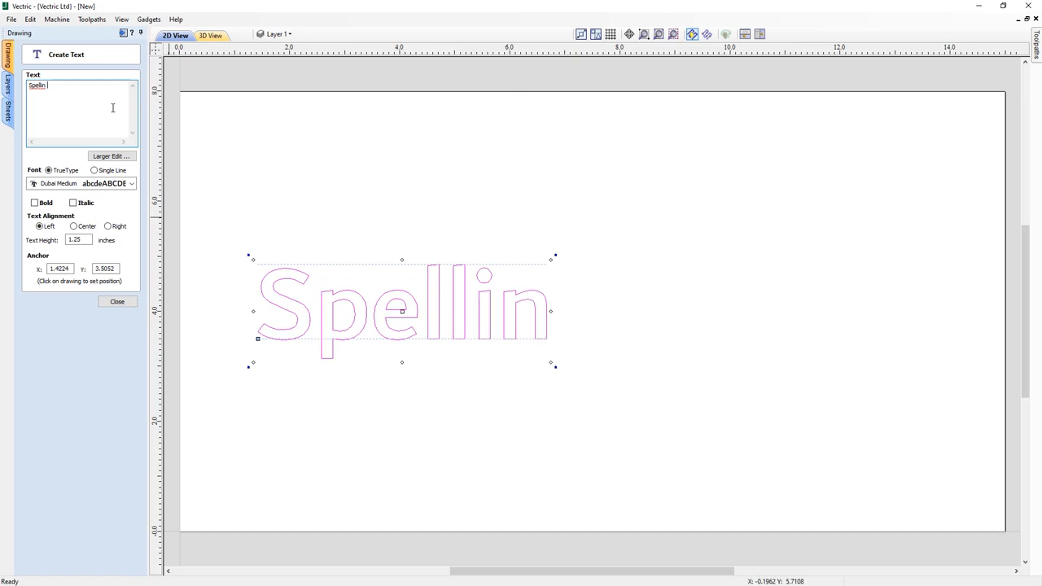
{"action": "type", "text": "Vectric"}
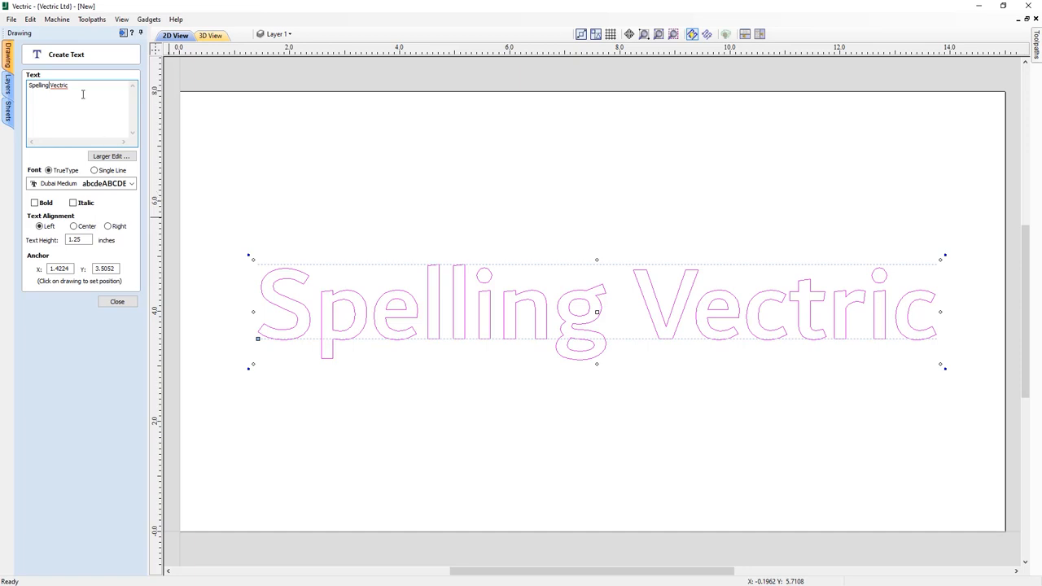
{"action": "right_click", "coordinate": [58, 86]}
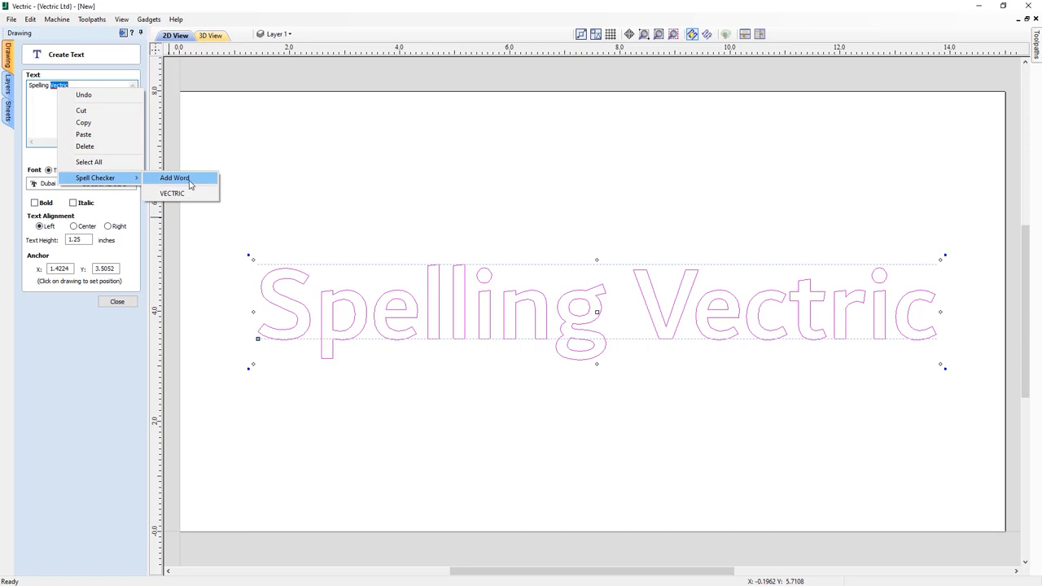
{"action": "left_click", "coordinate": [174, 178]}
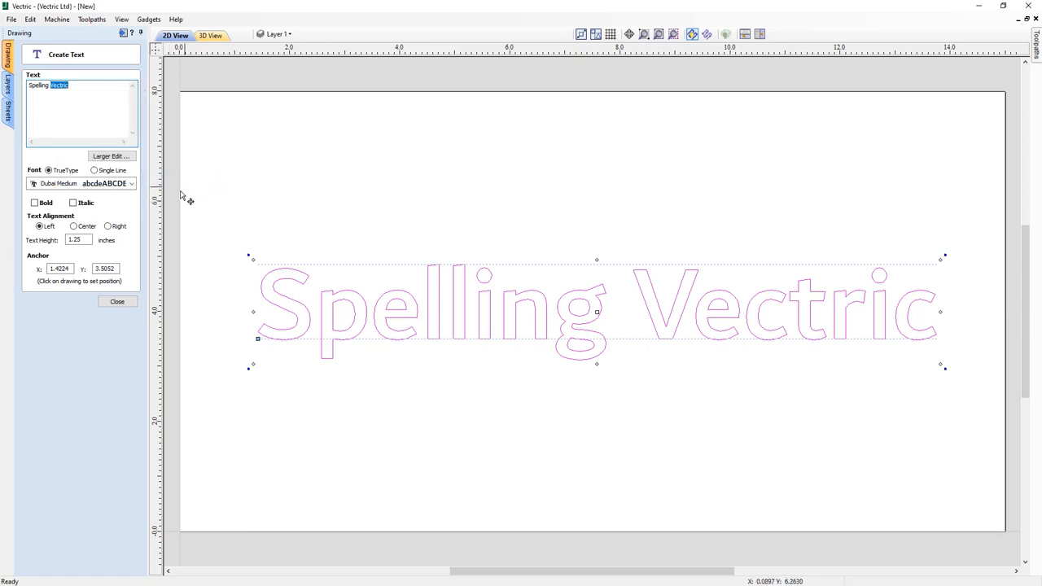
{"action": "left_click", "coordinate": [105, 101]}
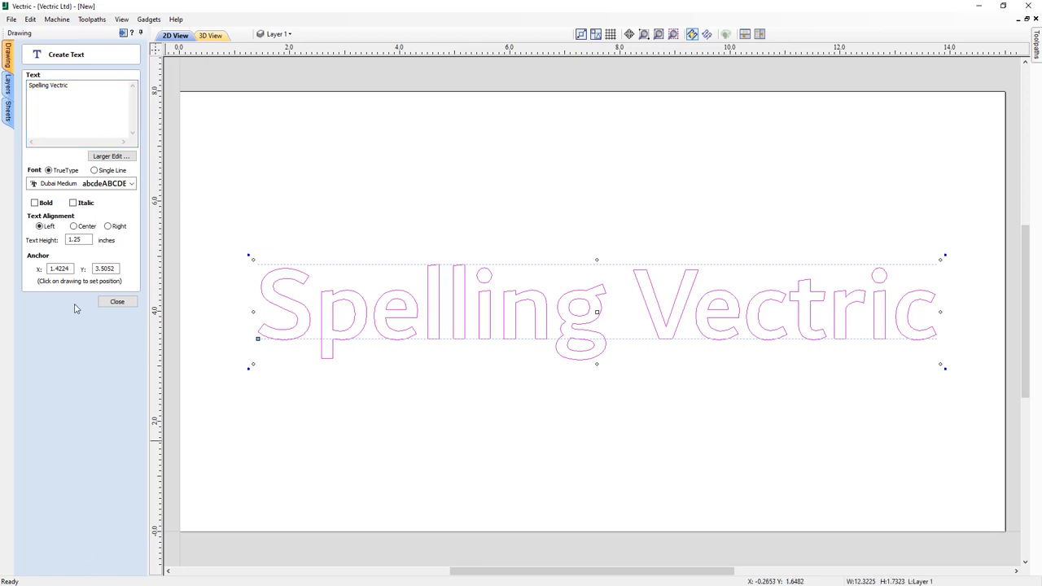
{"action": "right_click", "coordinate": [62, 85]}
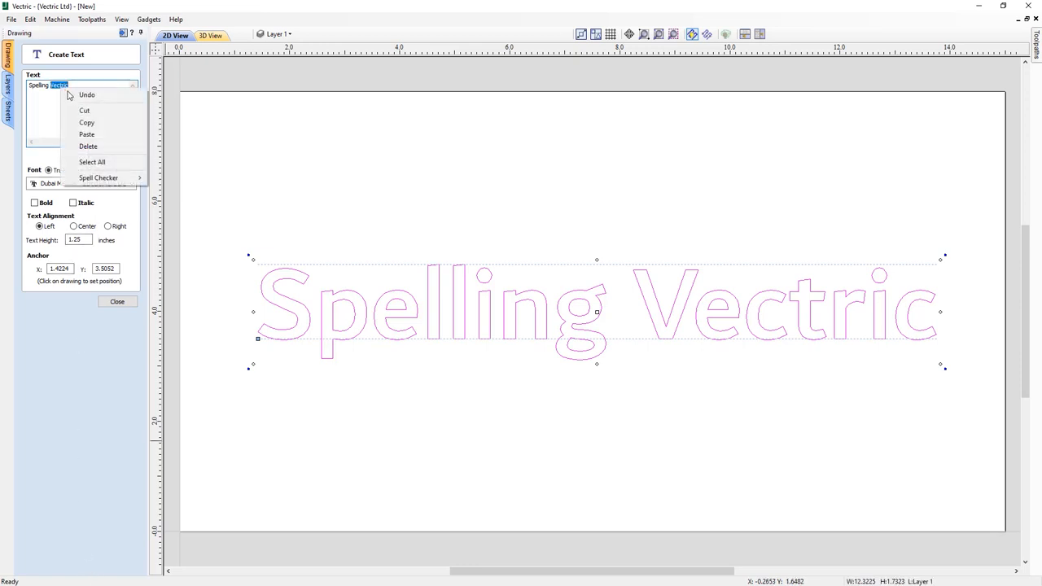
{"action": "mouse_move", "coordinate": [98, 177]}
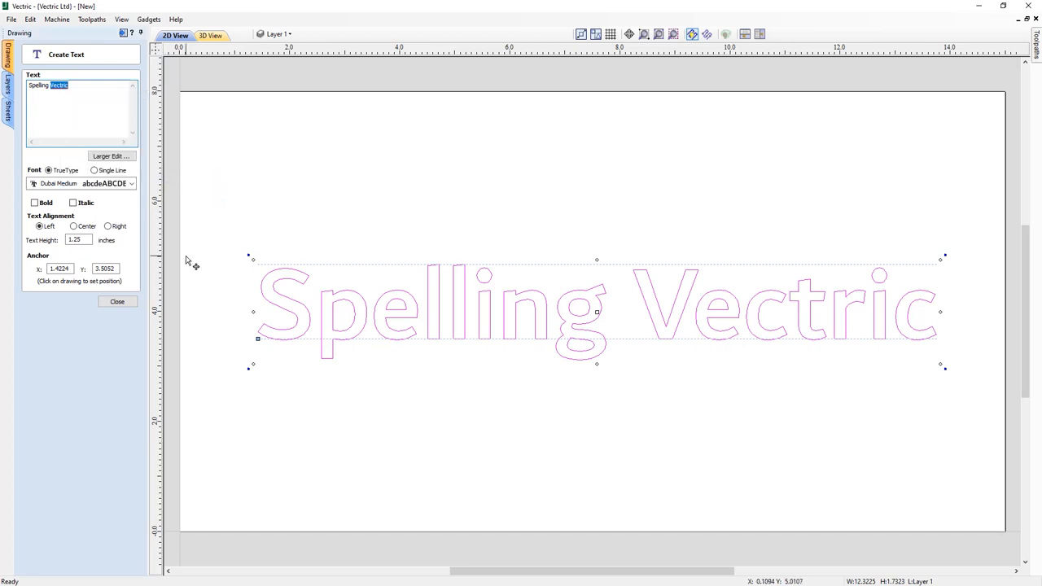
{"action": "left_click", "coordinate": [117, 301]}
{"action": "type", "text": "speling"}
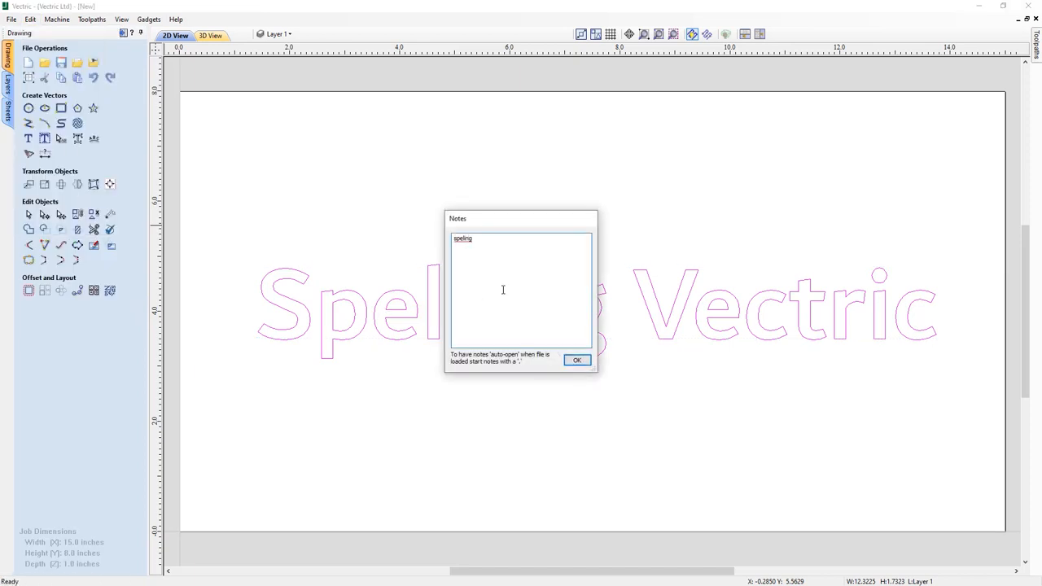
Write 'Spelng' in the job notes and the text 'Wierdersen', then check its spelling options
{"action": "left_click", "coordinate": [576, 360]}
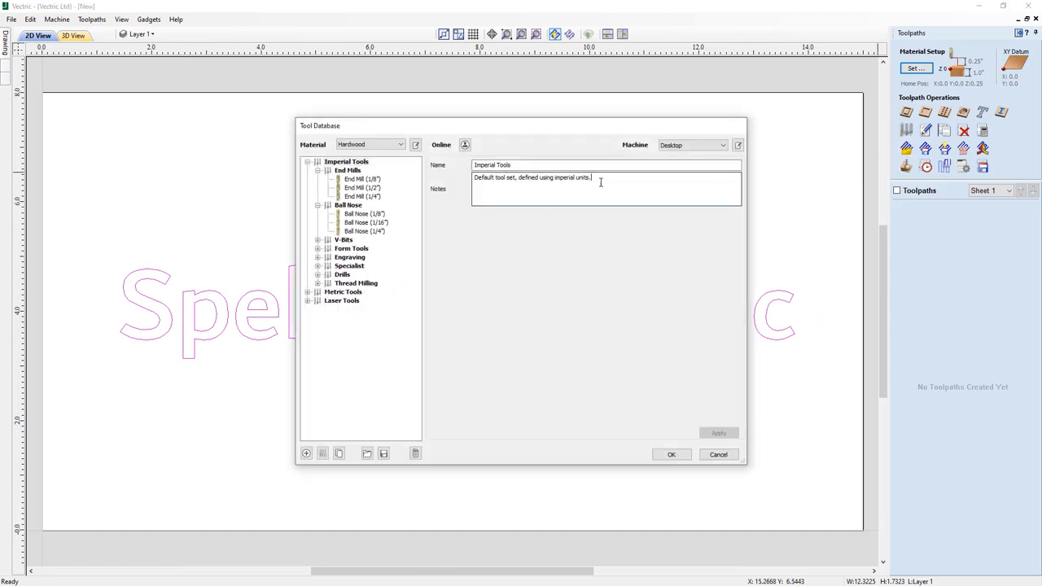
{"action": "type", "text": "Spelng"}
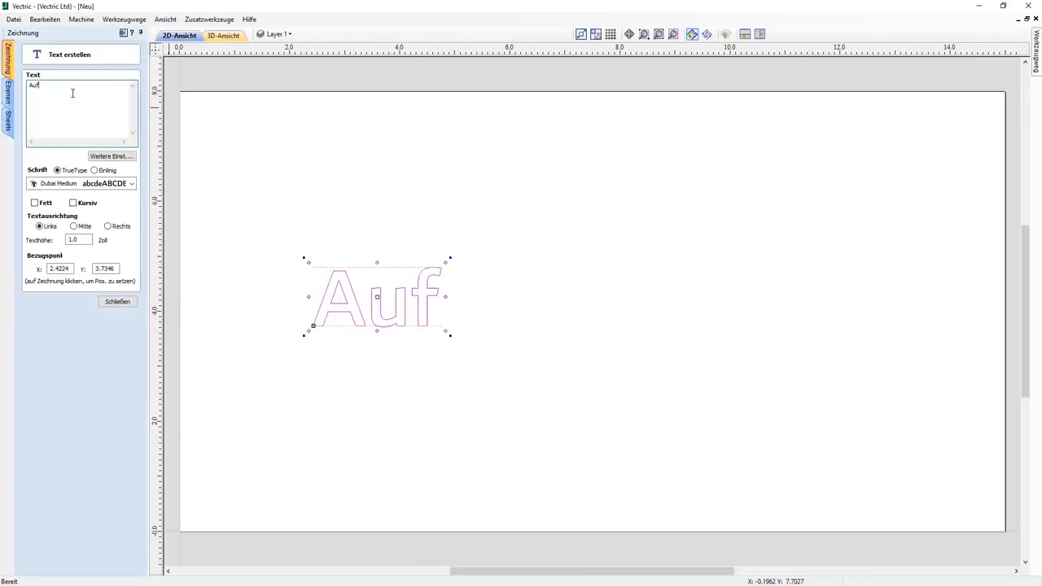
{"action": "type", "text": "Wi"}
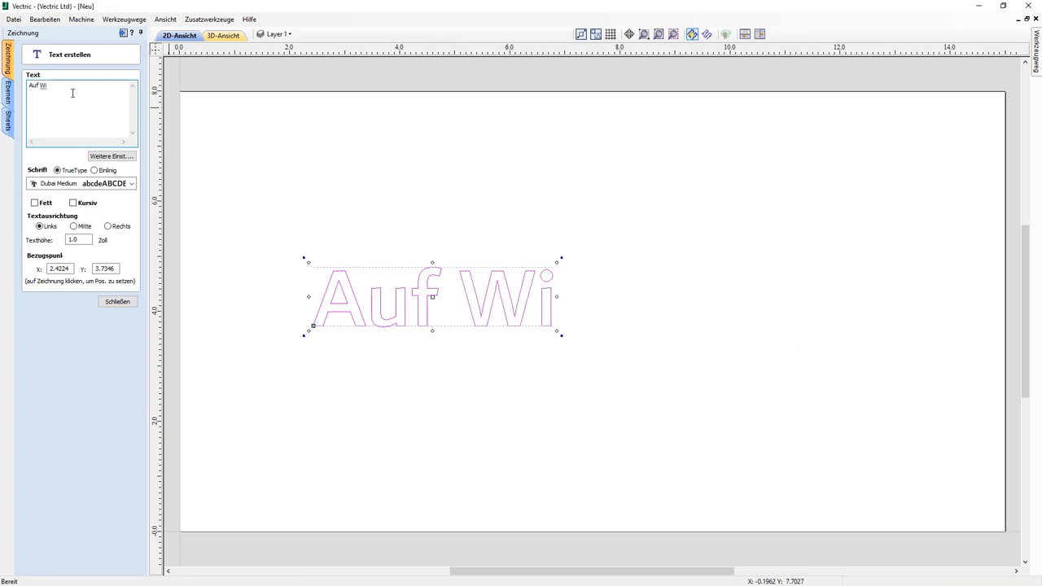
{"action": "type", "text": "erd"}
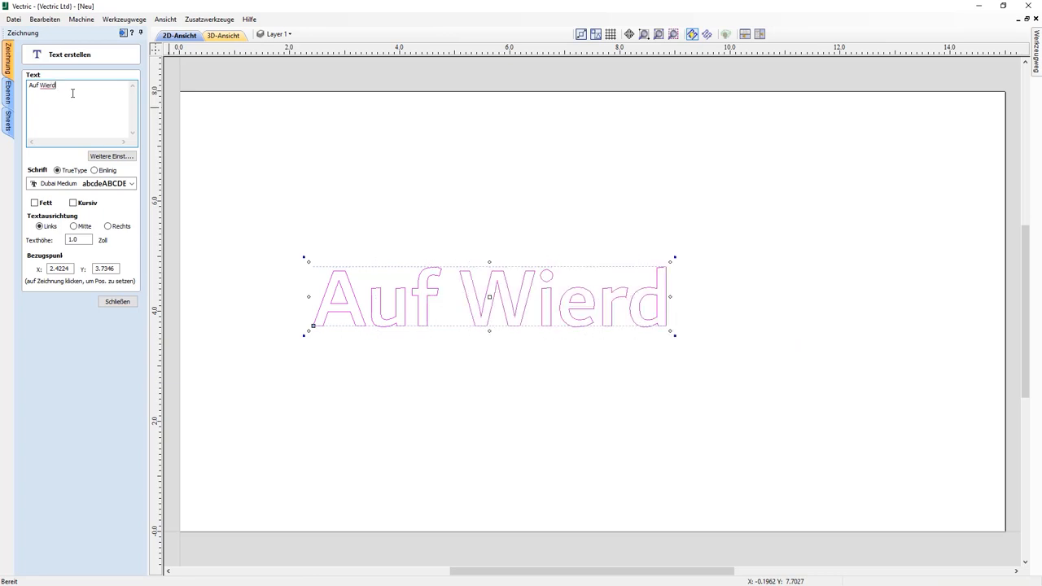
{"action": "type", "text": "ersen"}
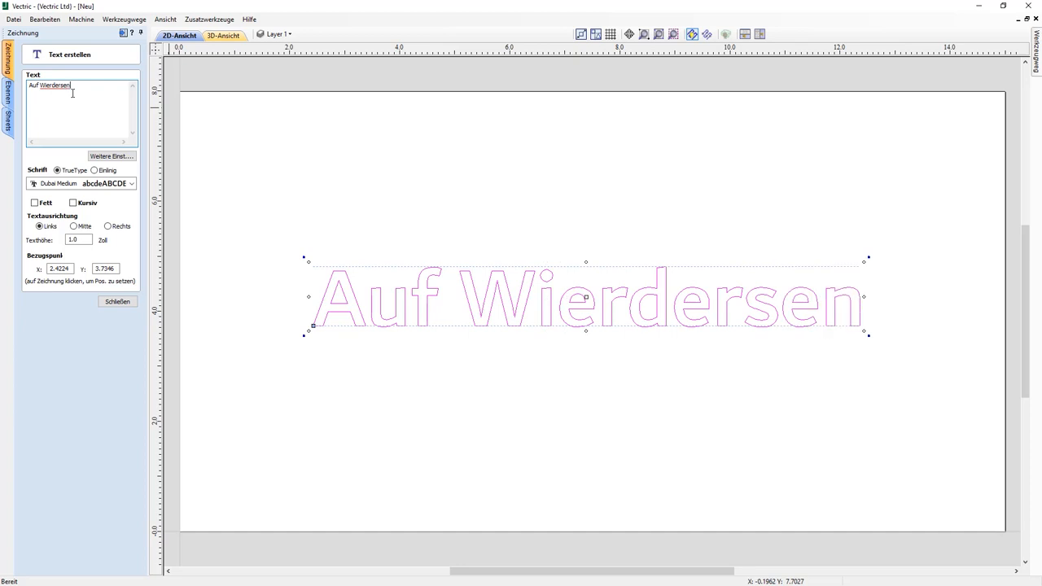
{"action": "right_click", "coordinate": [62, 85]}
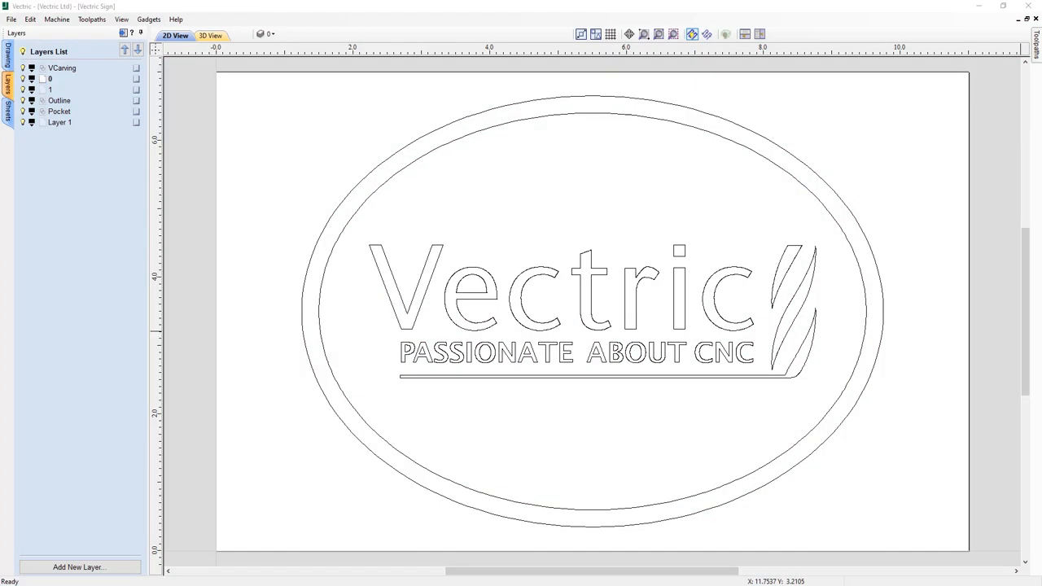
{"action": "mouse_move", "coordinate": [227, 117]}
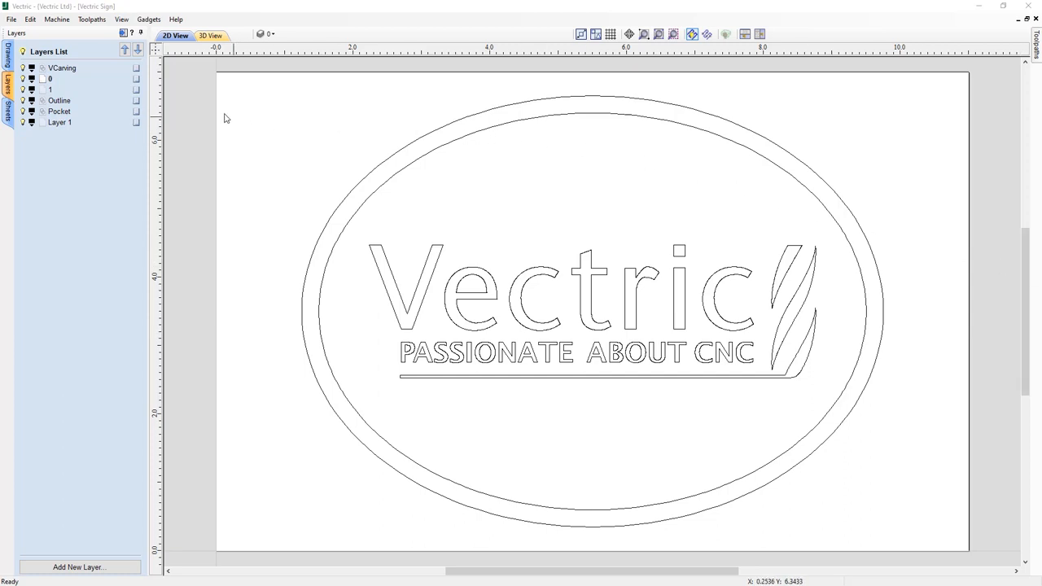
Delete all empty layers from the sign's layer list
{"action": "right_click", "coordinate": [128, 80]}
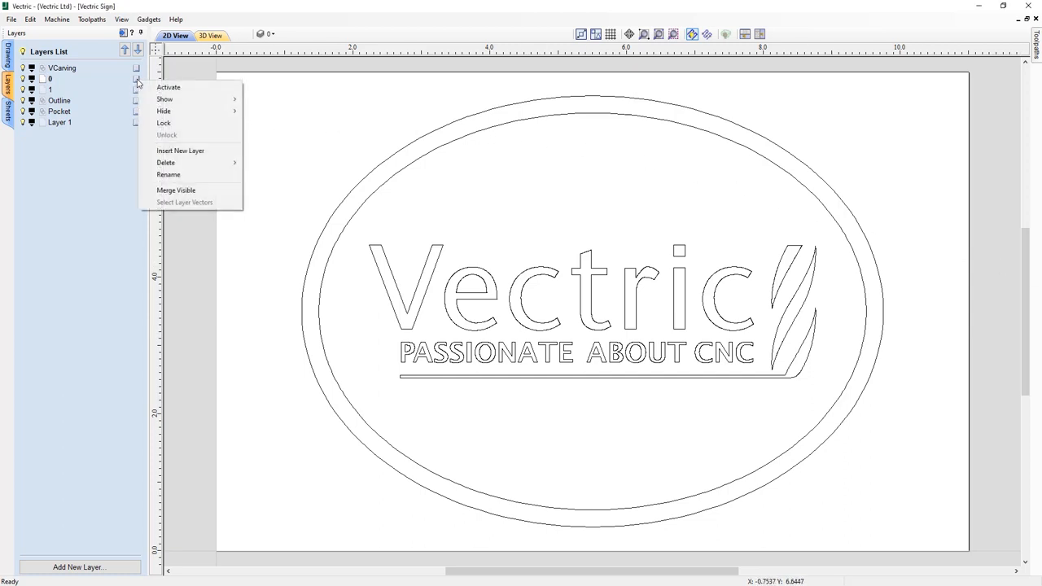
{"action": "mouse_move", "coordinate": [162, 123]}
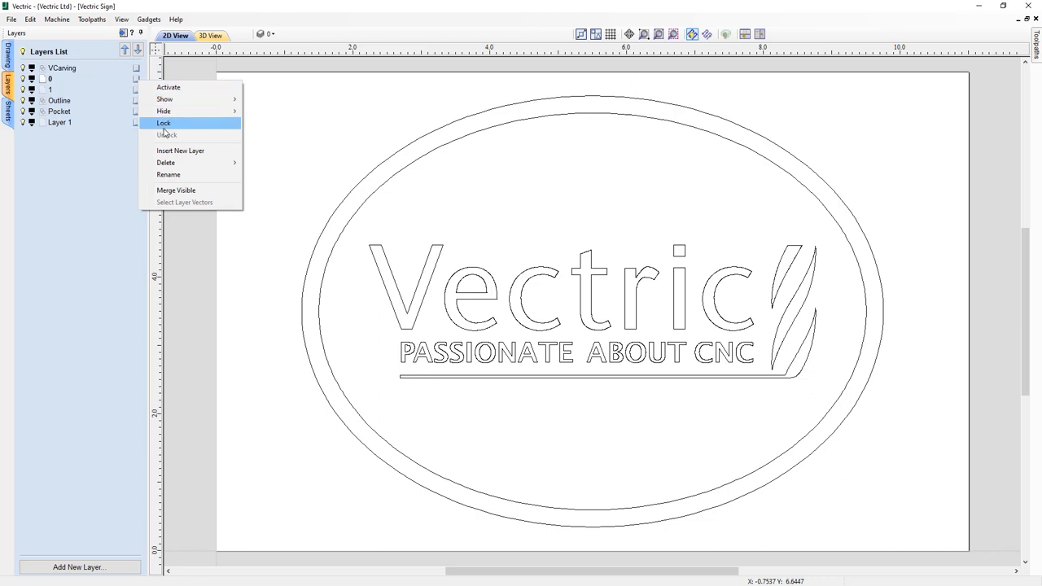
{"action": "mouse_move", "coordinate": [166, 162]}
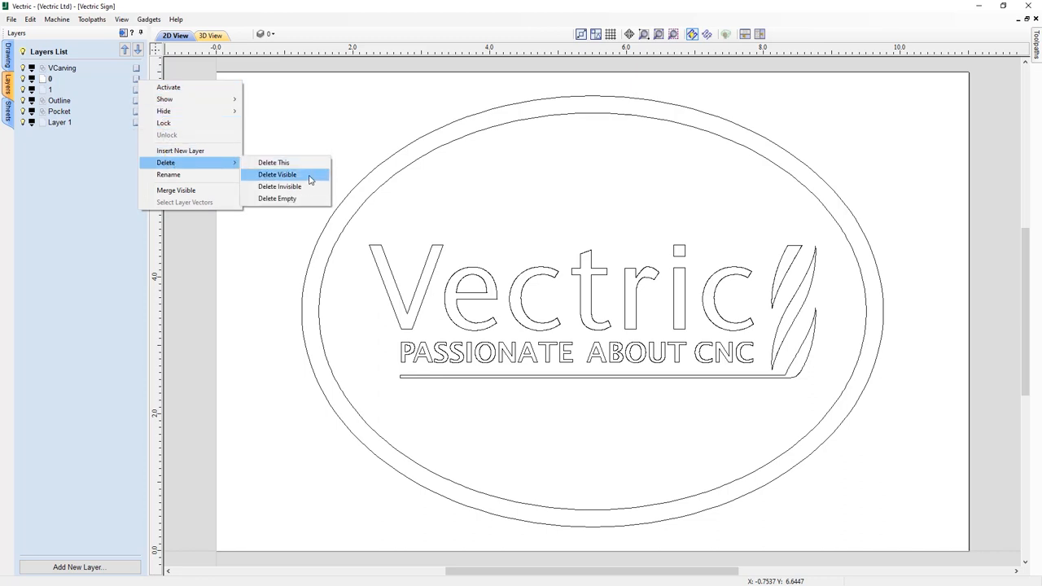
{"action": "mouse_move", "coordinate": [305, 198]}
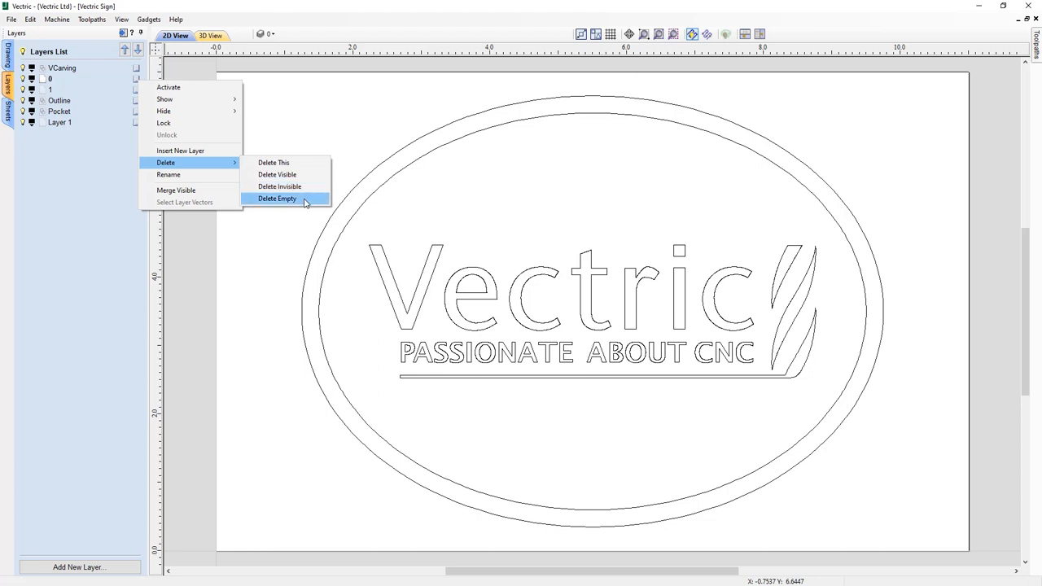
{"action": "left_click", "coordinate": [276, 199]}
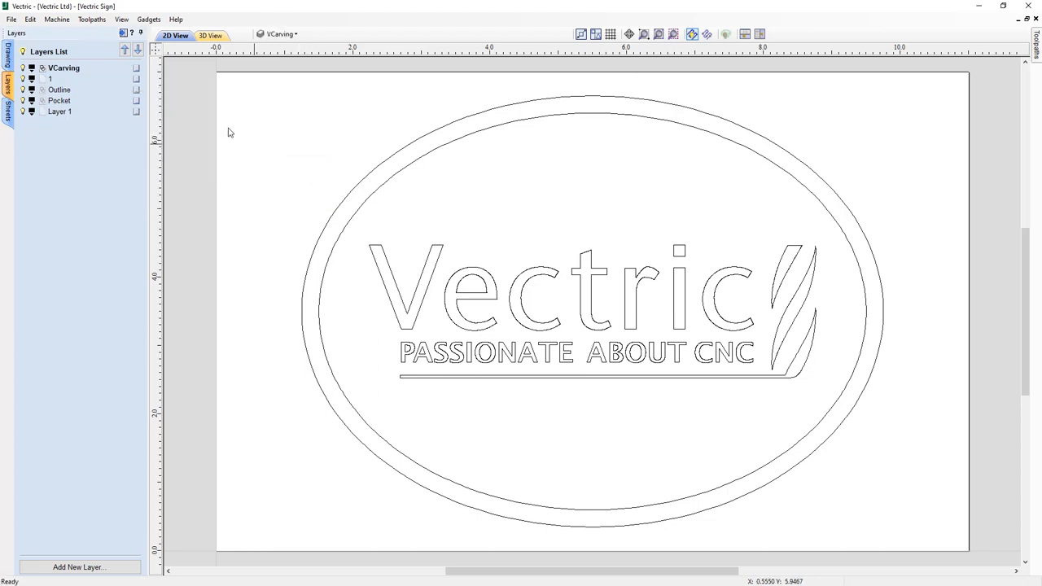
{"action": "right_click", "coordinate": [72, 67]}
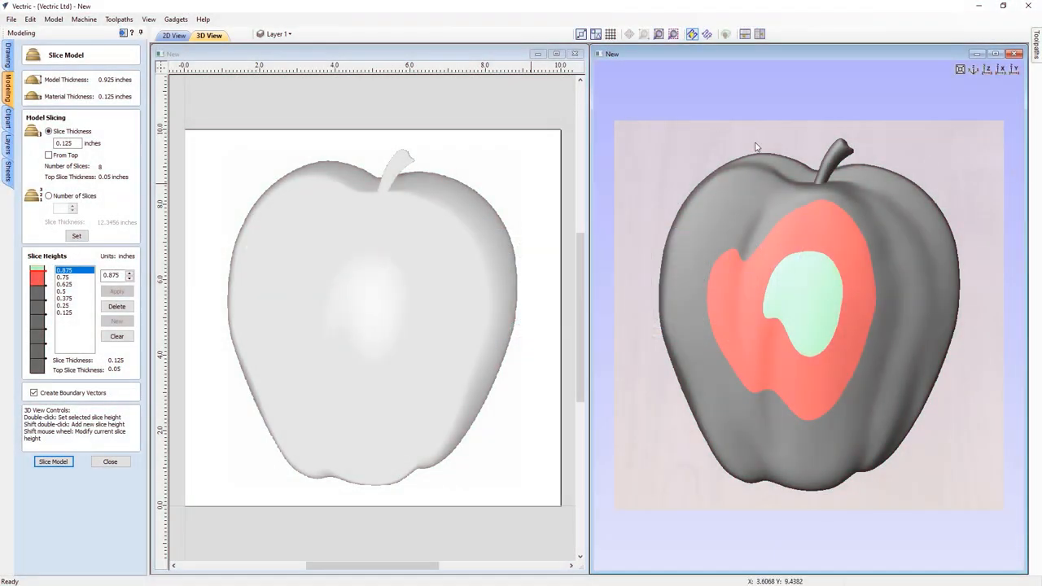
{"action": "mouse_move", "coordinate": [124, 208]}
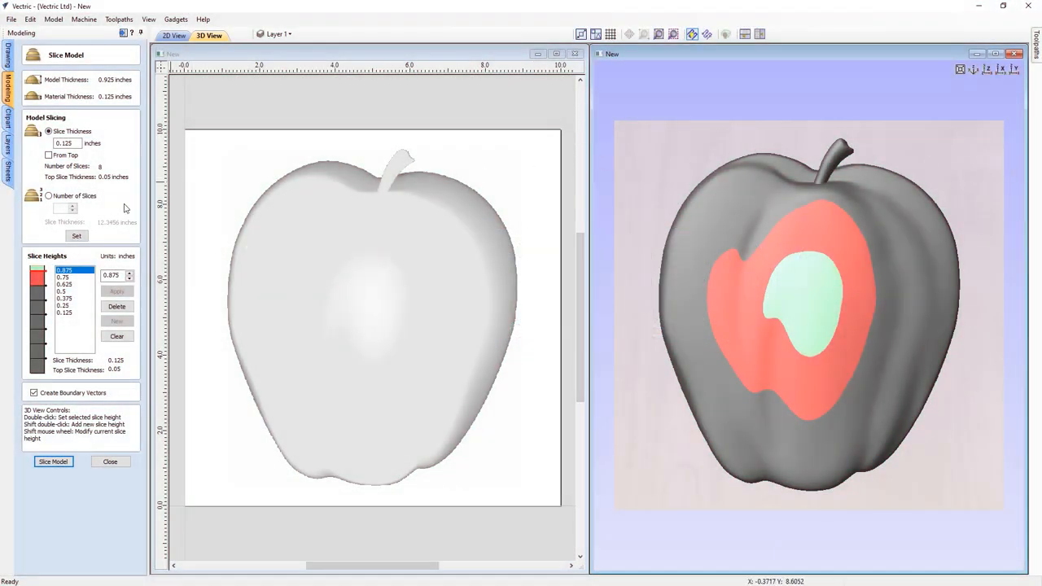
Edit a slice height, measure slices From Top and apply
{"action": "left_click", "coordinate": [65, 283]}
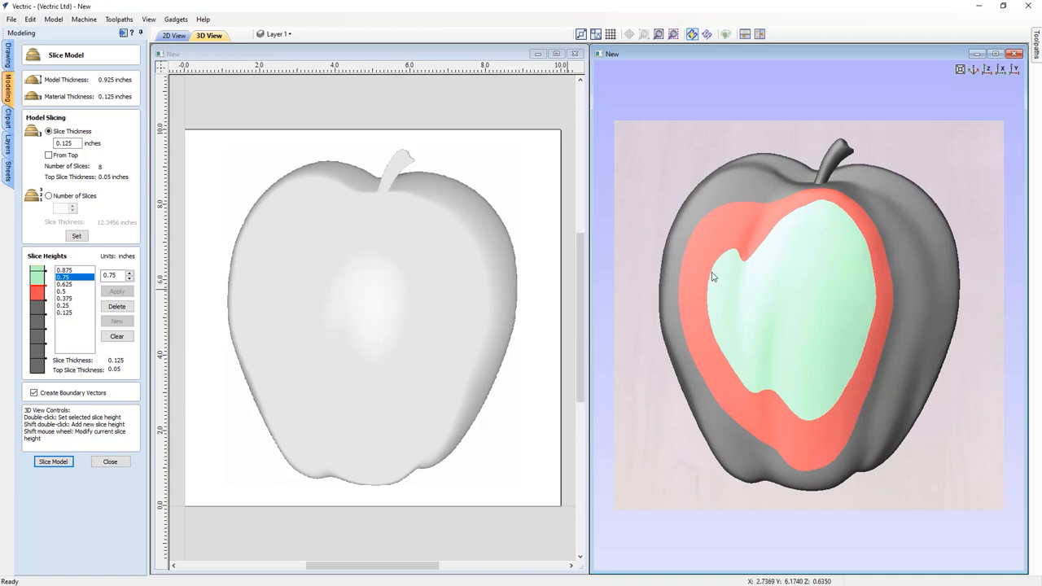
{"action": "mouse_move", "coordinate": [716, 296]}
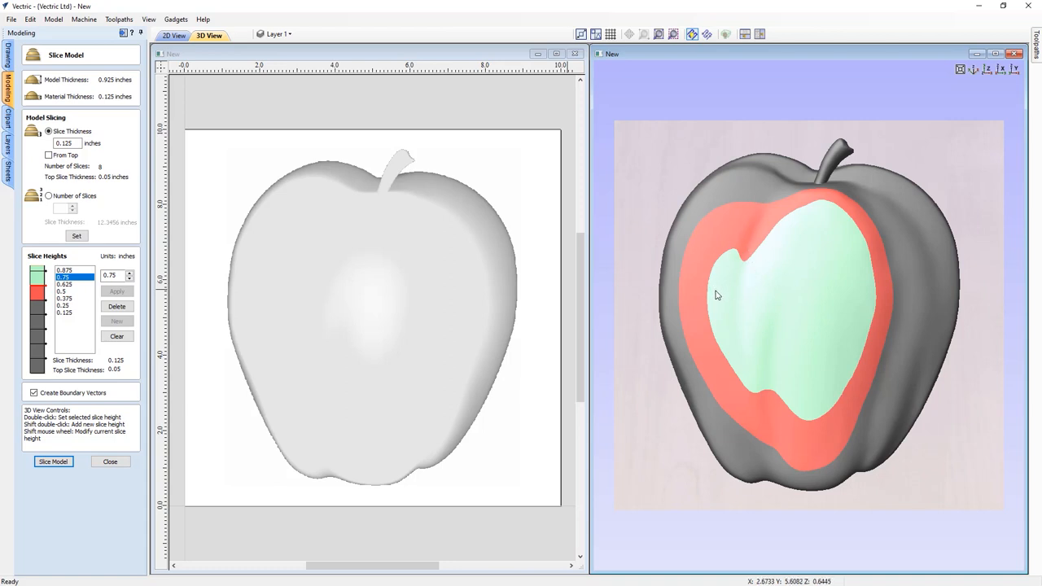
{"action": "mouse_move", "coordinate": [325, 300]}
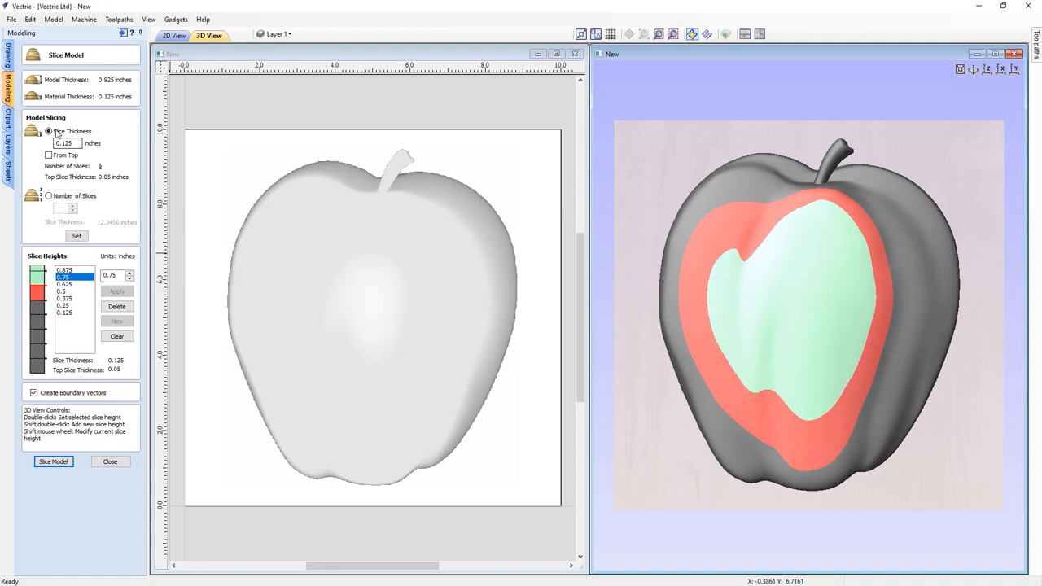
{"action": "left_click", "coordinate": [49, 154]}
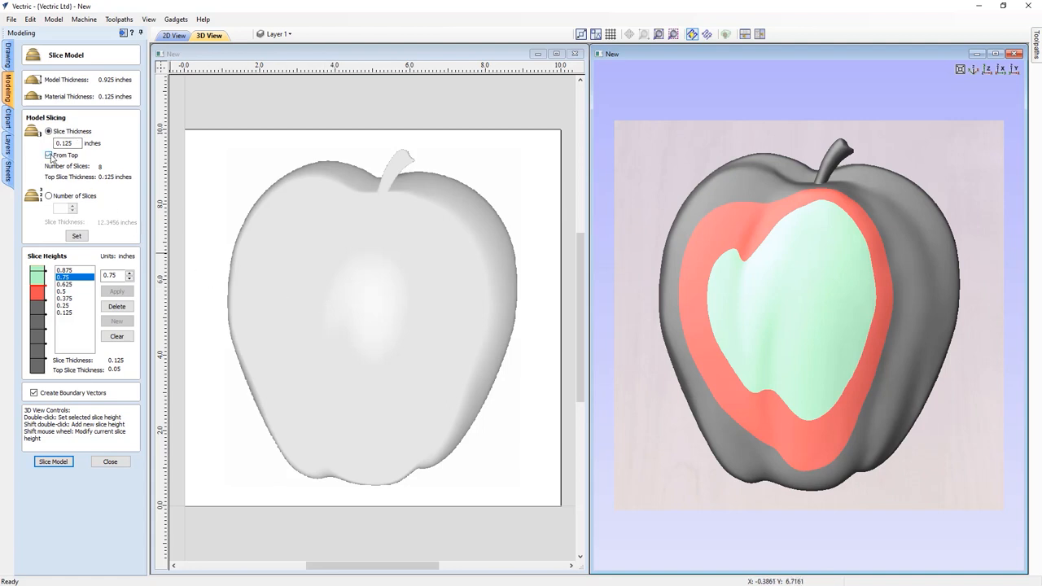
{"action": "left_click", "coordinate": [49, 156]}
{"action": "type", "text": "0.6"}
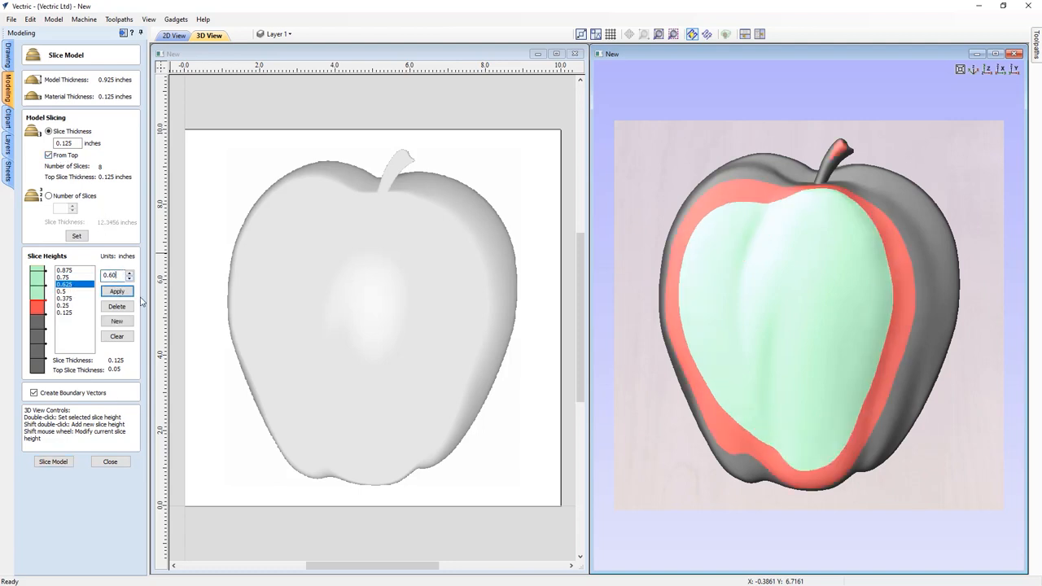
{"action": "left_click", "coordinate": [118, 291]}
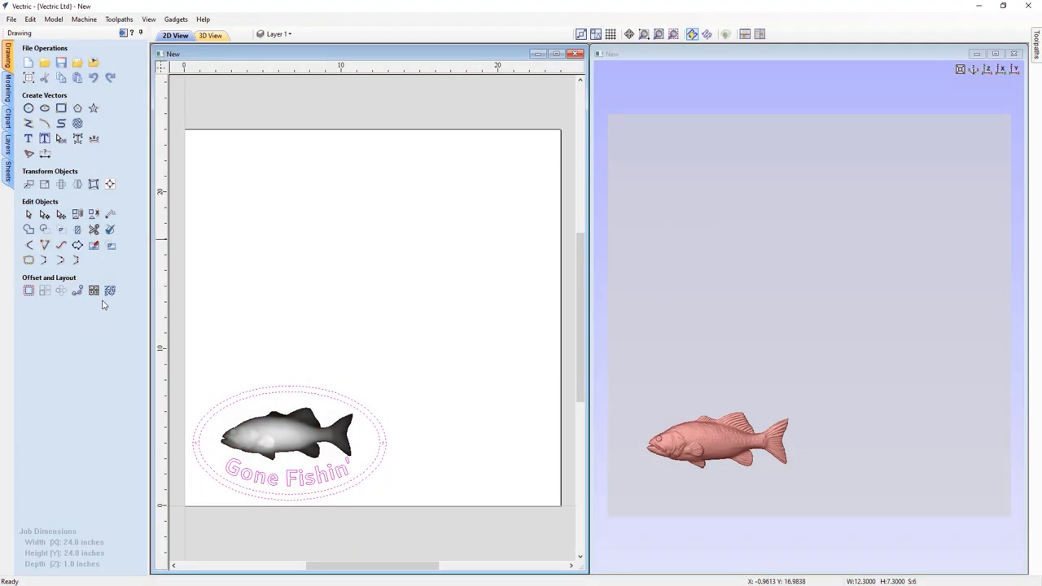
Nest 10 copies of the fish plaque and preview the layout across sheets
{"action": "left_click", "coordinate": [111, 289]}
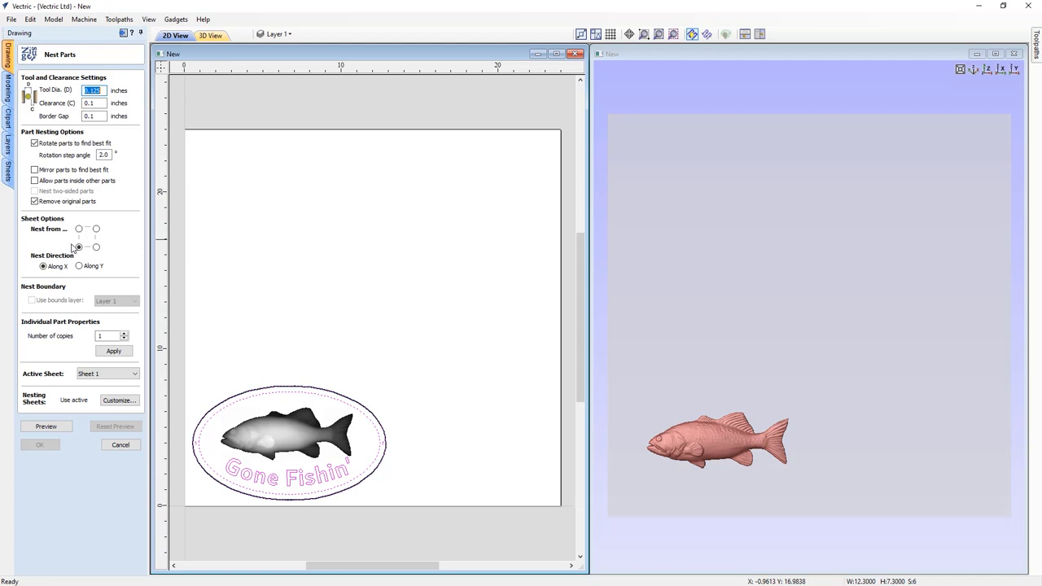
{"action": "left_click", "coordinate": [124, 332]}
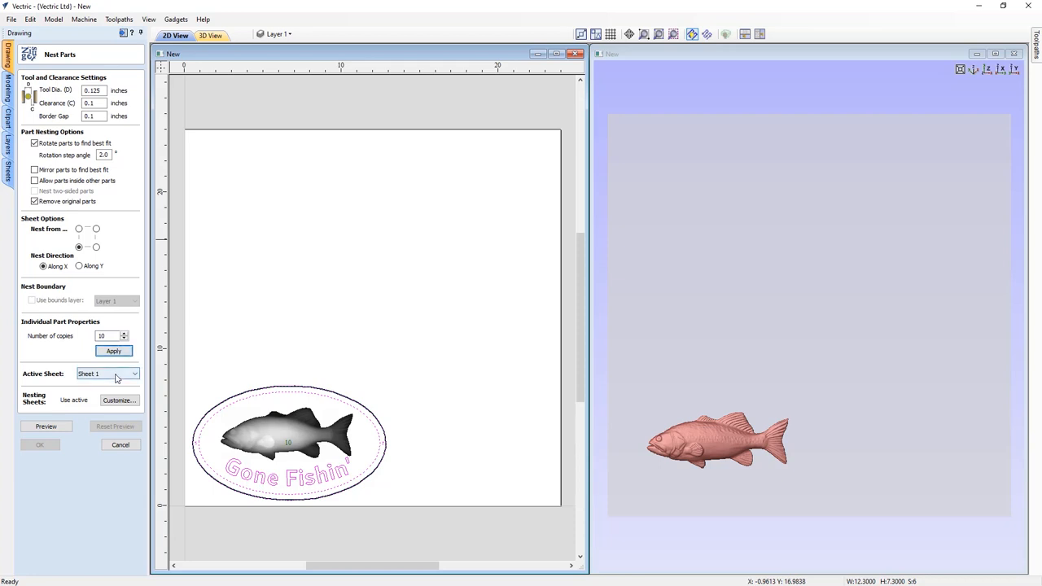
{"action": "left_click", "coordinate": [46, 426]}
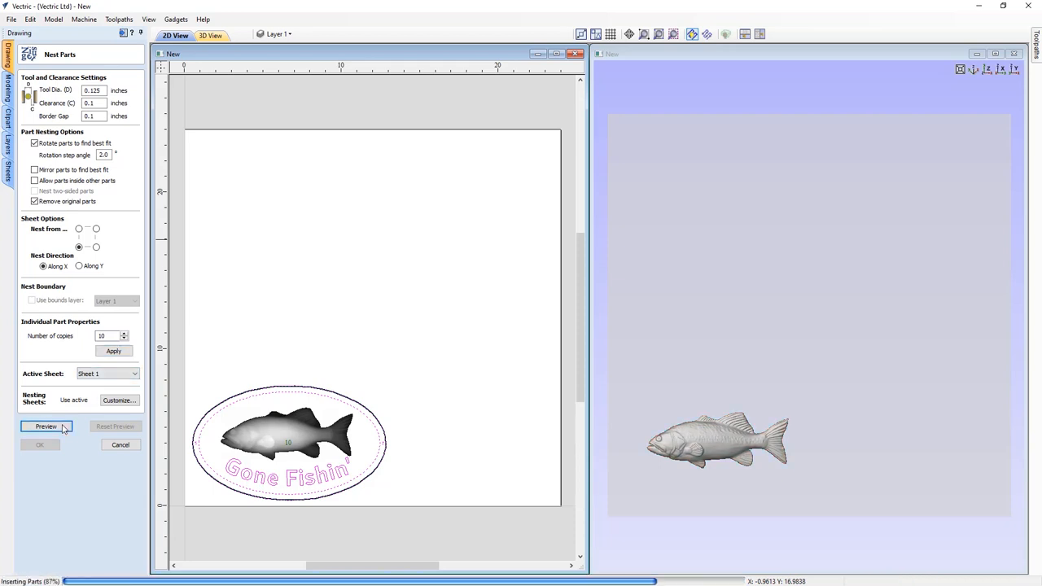
{"action": "left_click", "coordinate": [39, 426]}
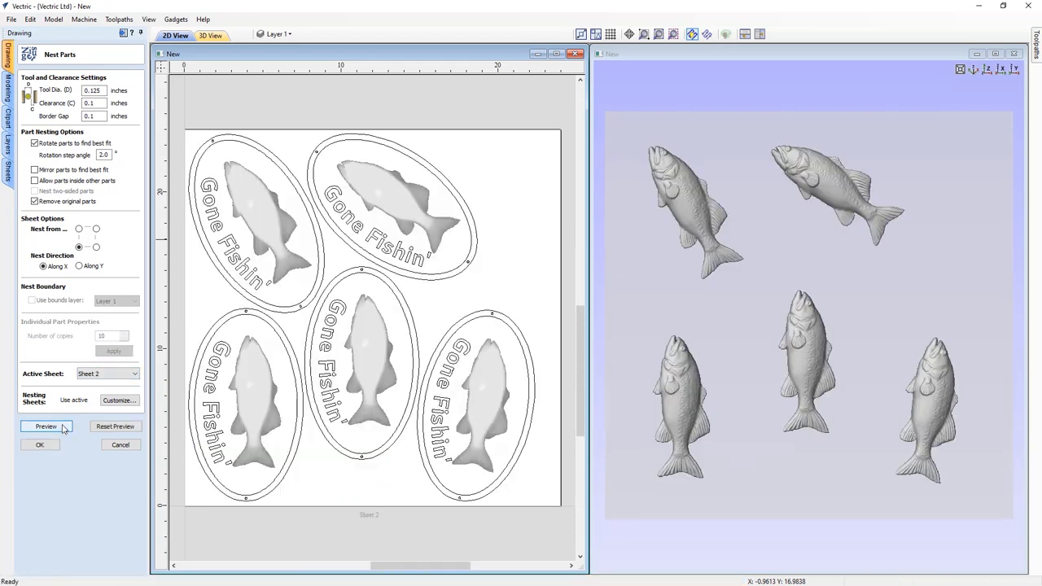
{"action": "left_click", "coordinate": [45, 427]}
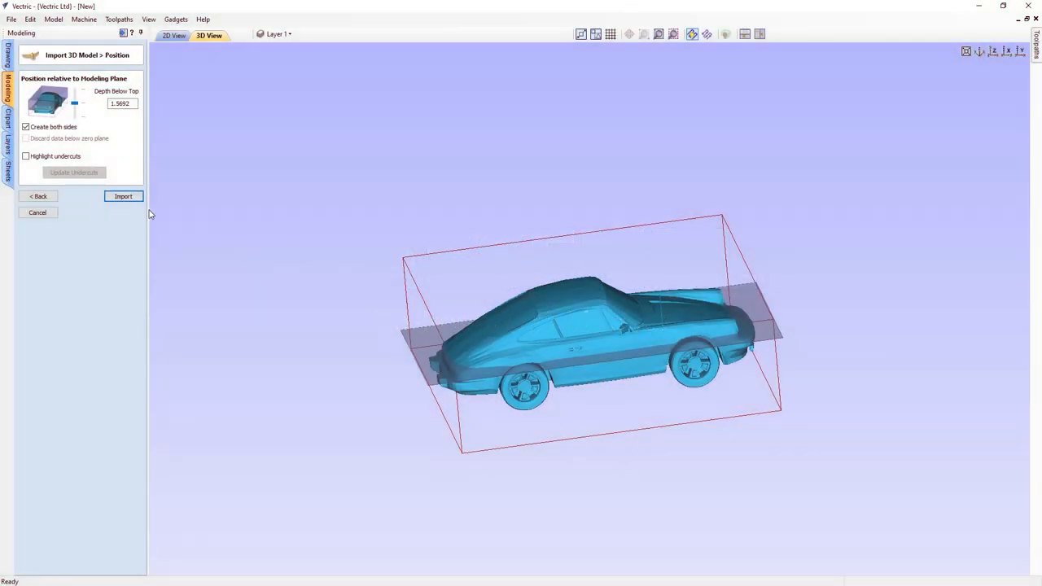
Import the positioned Porsche model and select its bottom component
{"action": "left_click", "coordinate": [124, 196]}
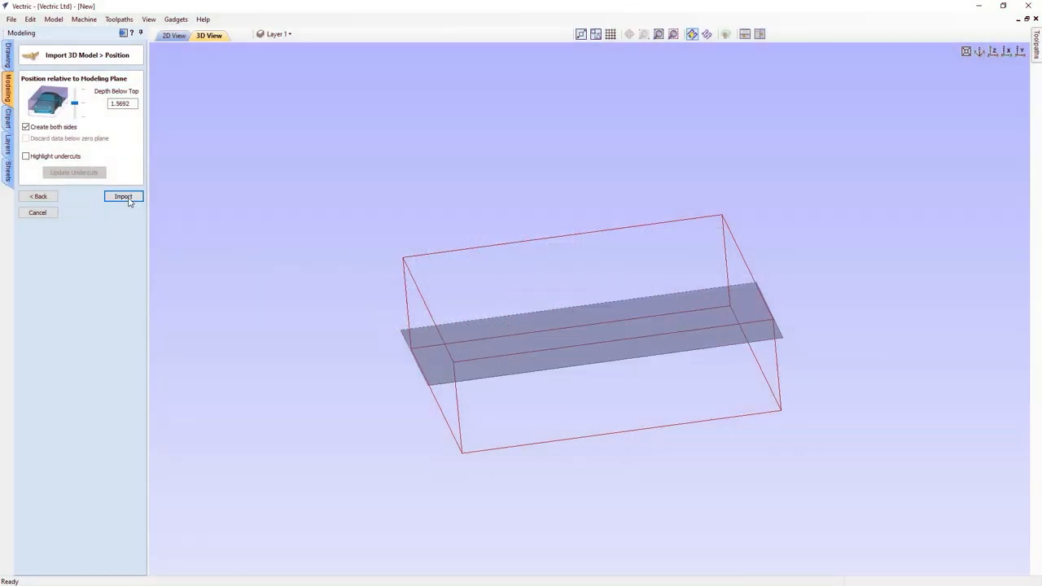
{"action": "left_click", "coordinate": [122, 195]}
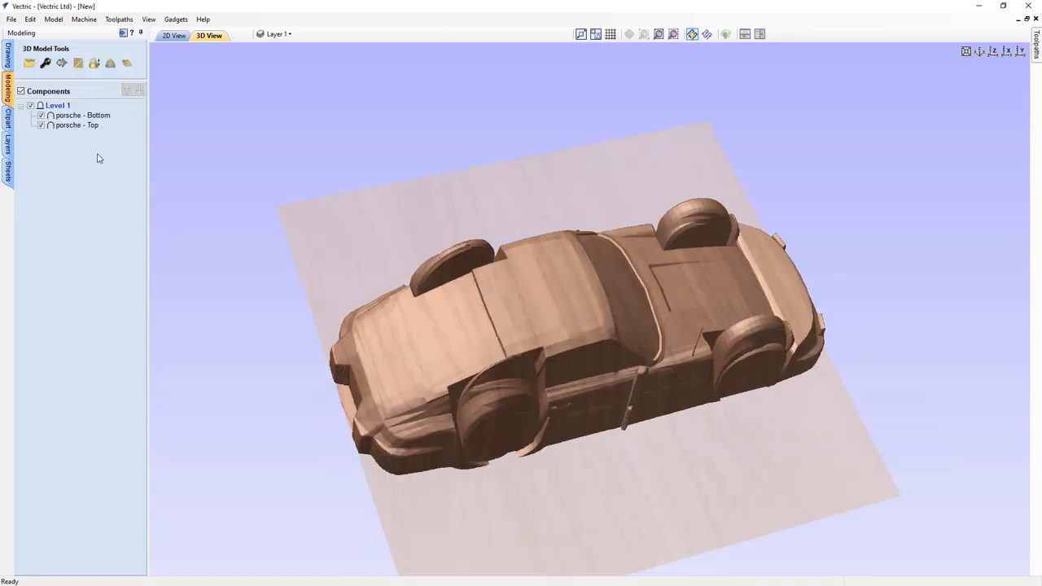
{"action": "mouse_move", "coordinate": [459, 302]}
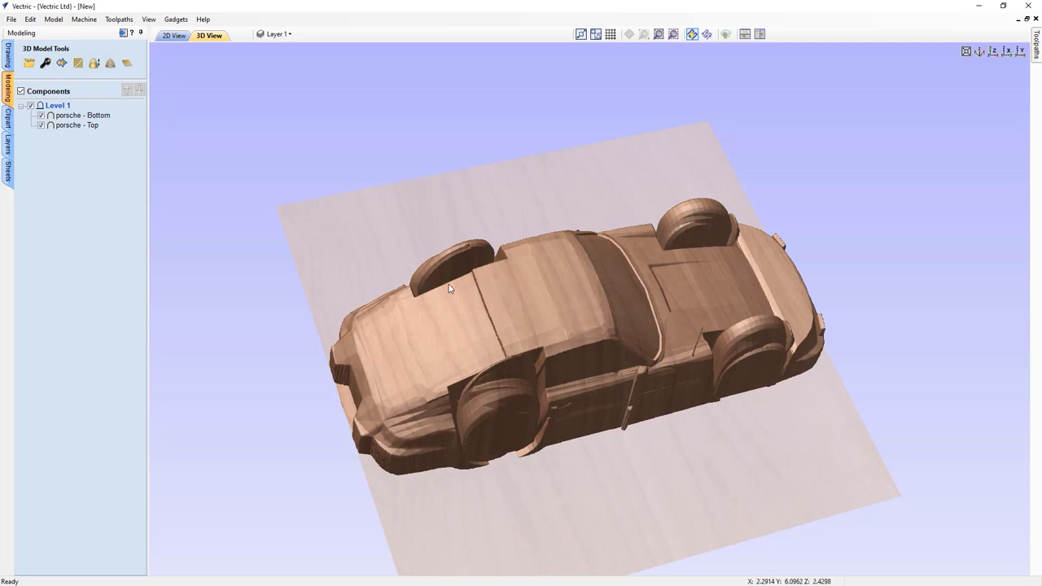
{"action": "left_click", "coordinate": [81, 114]}
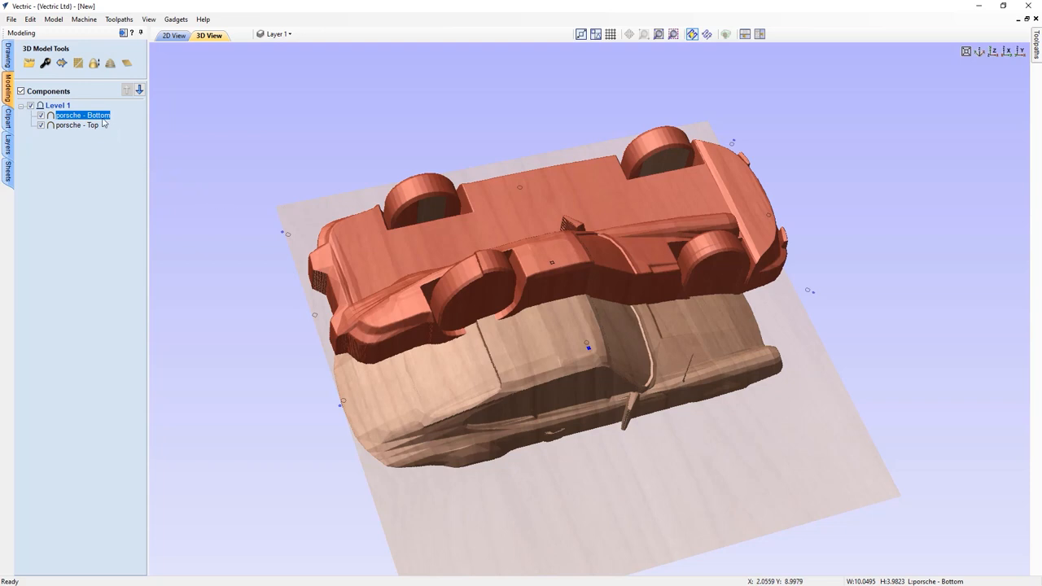
Re-import the car component, go back to rotate it, and proceed to Position & Import
{"action": "right_click", "coordinate": [81, 116]}
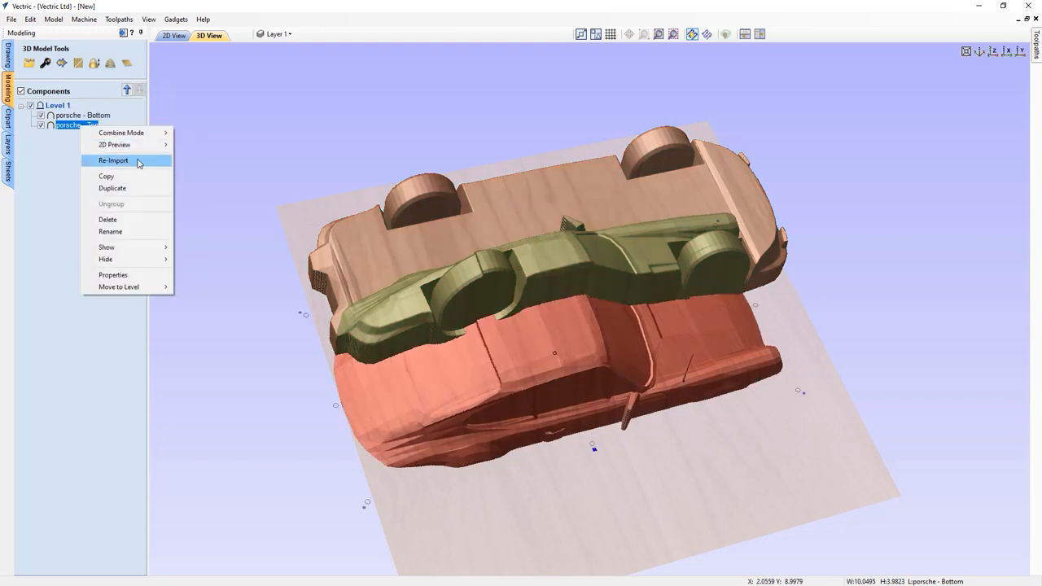
{"action": "left_click", "coordinate": [112, 161]}
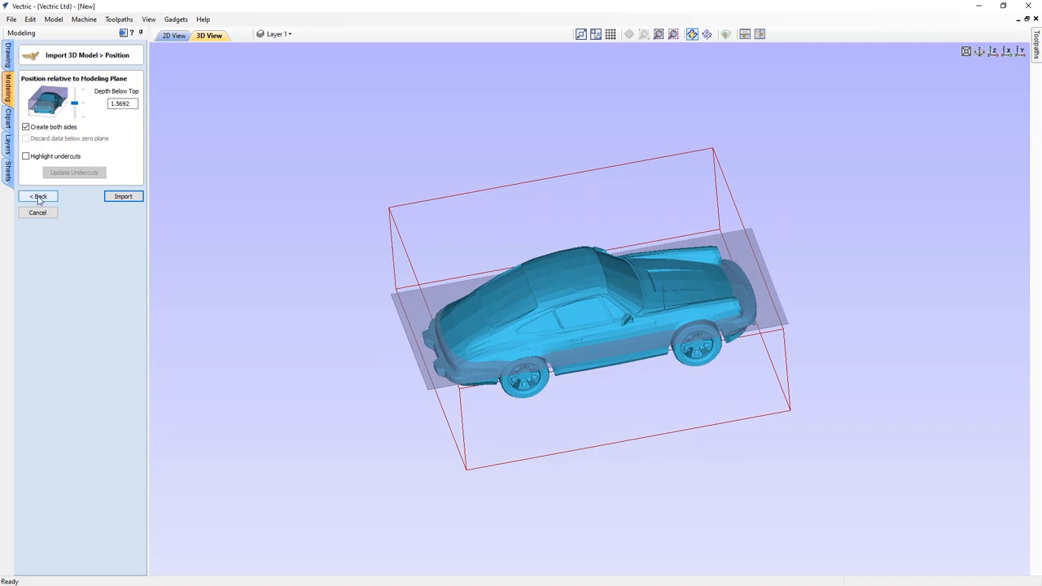
{"action": "left_click", "coordinate": [38, 196]}
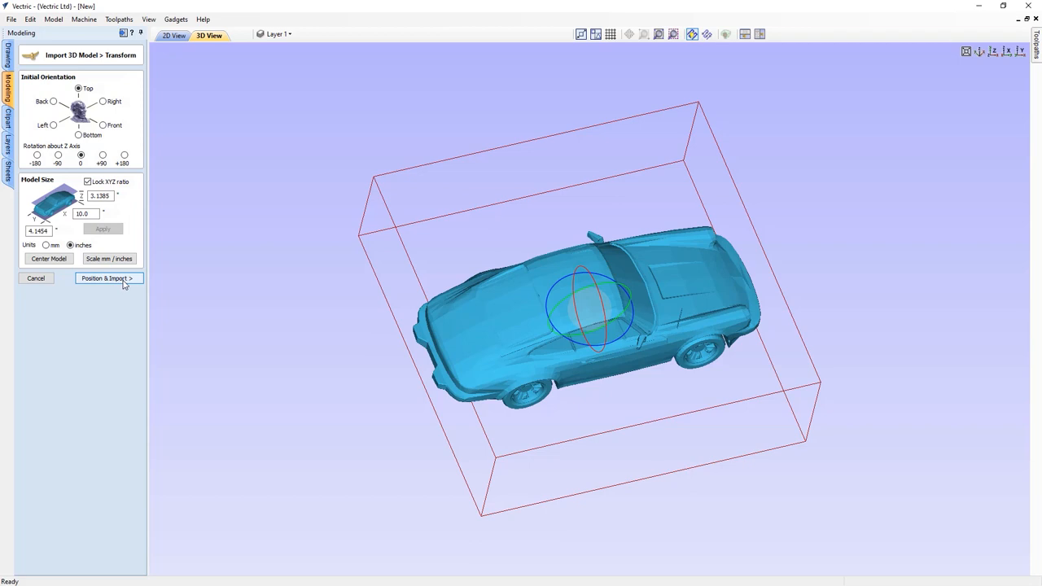
{"action": "left_click", "coordinate": [108, 278]}
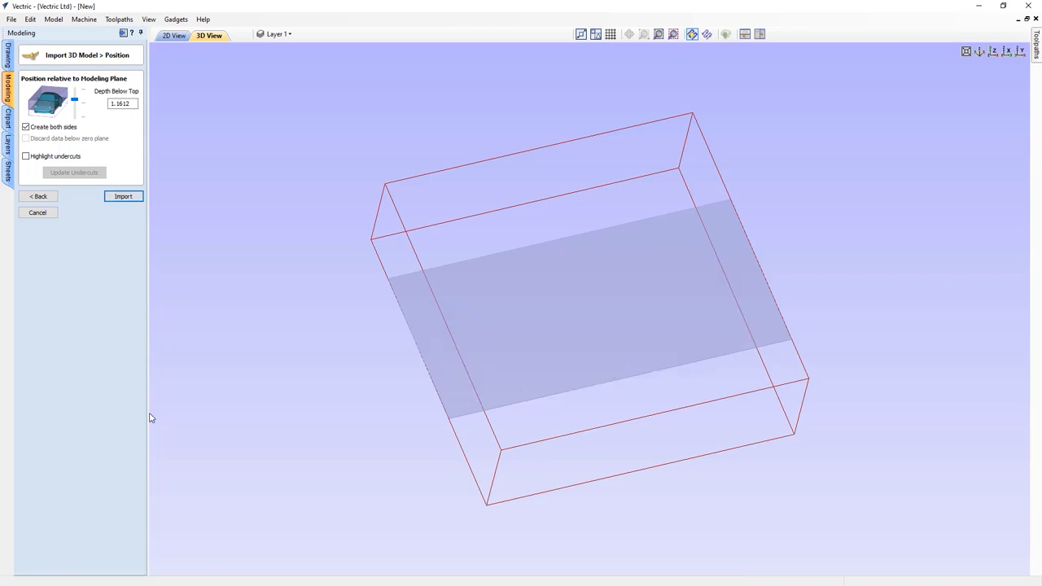
{"action": "left_click", "coordinate": [123, 196]}
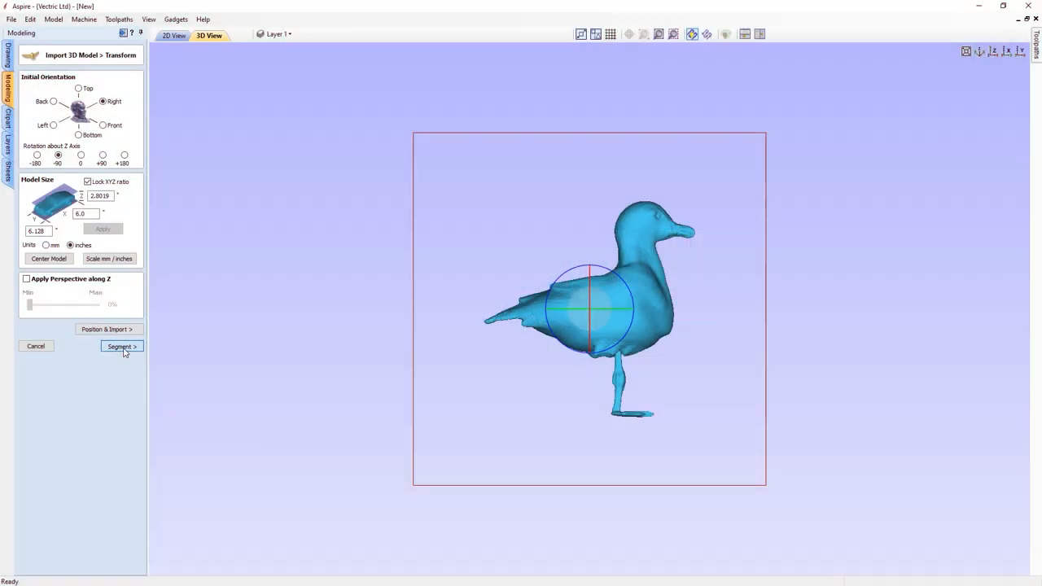
Segment the seagull at the neck, then cut the foot off the body piece
{"action": "left_click", "coordinate": [121, 345]}
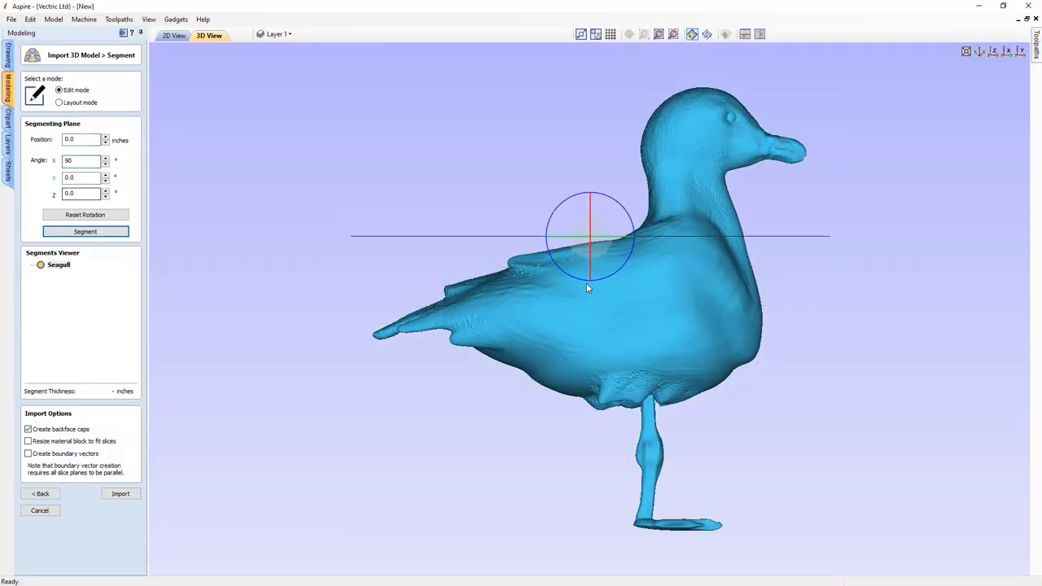
{"action": "left_click", "coordinate": [85, 231]}
{"action": "type", "text": "Head"}
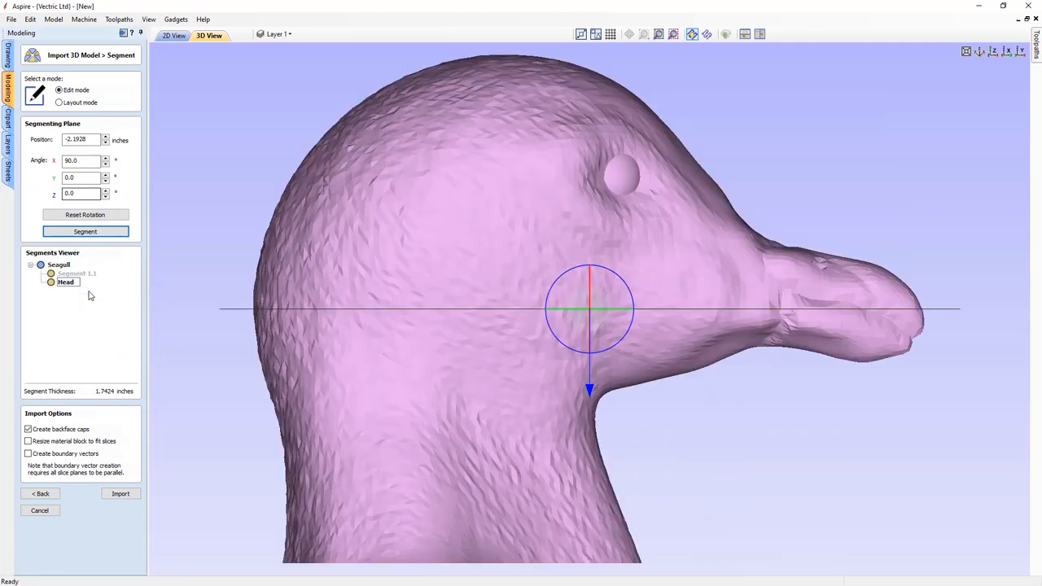
{"action": "left_click", "coordinate": [84, 232]}
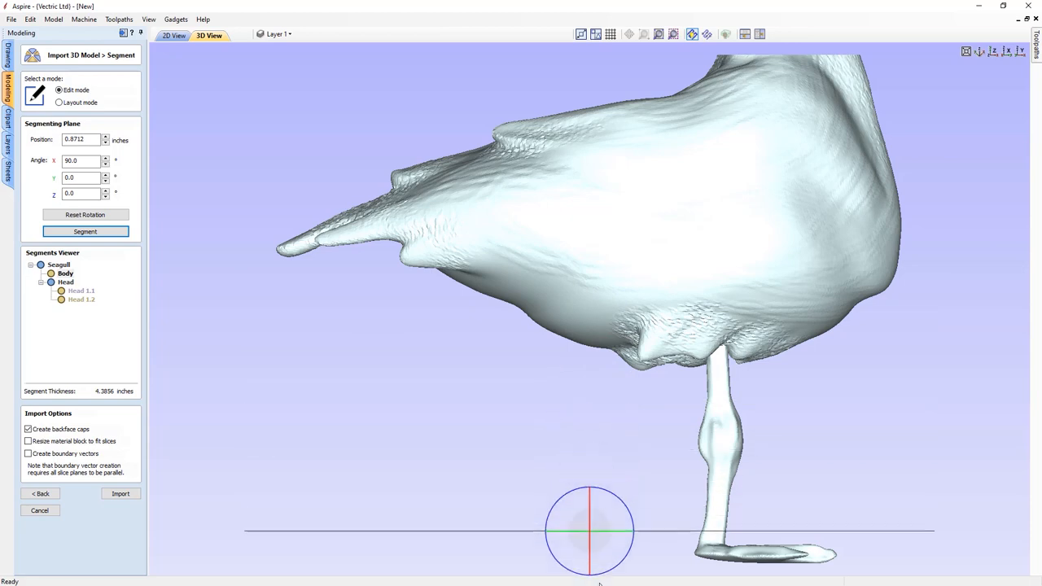
{"action": "left_click", "coordinate": [85, 231]}
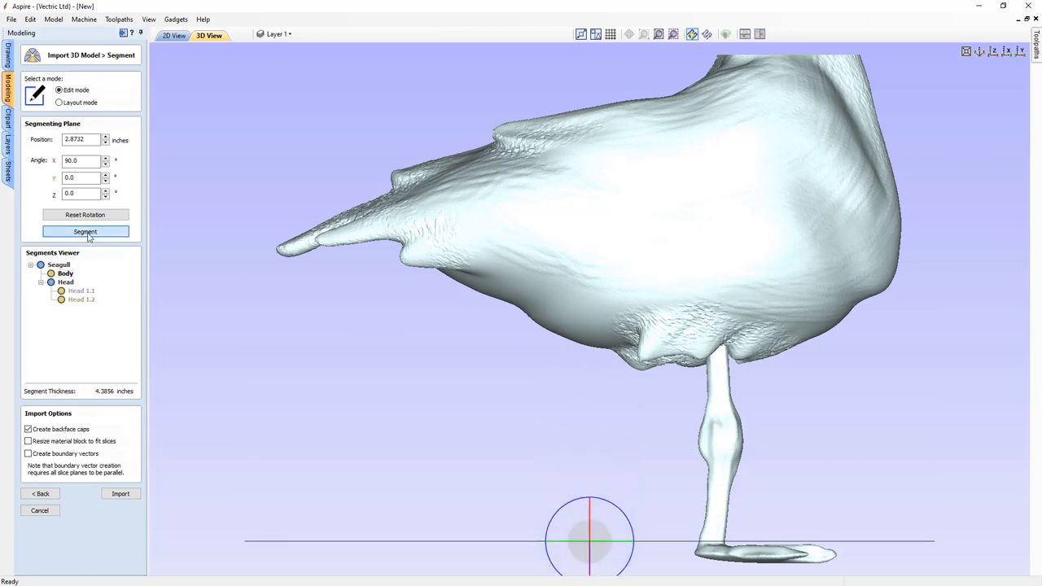
{"action": "left_click", "coordinate": [85, 231]}
{"action": "type", "text": "Feet"}
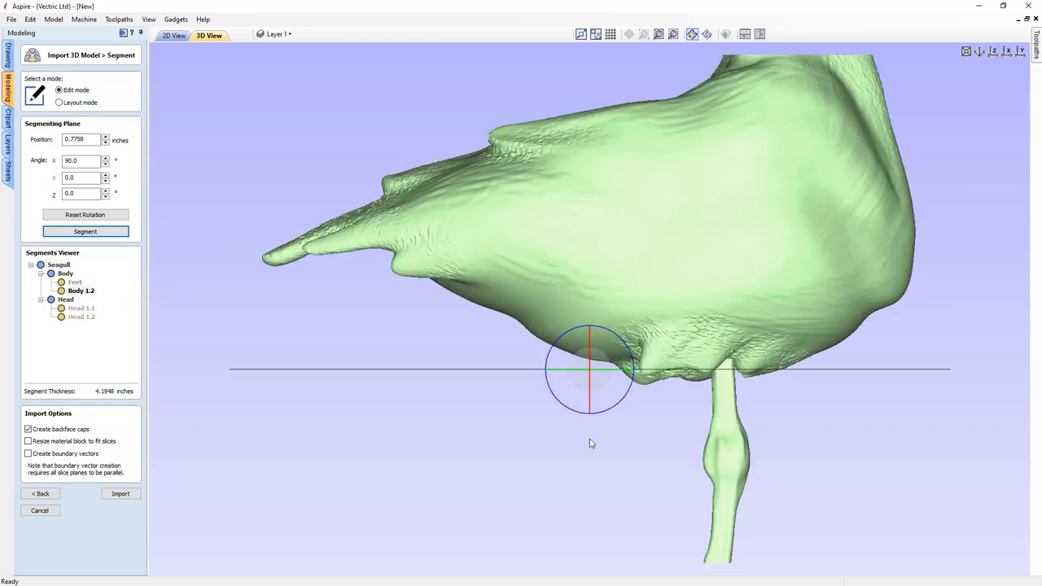
{"action": "left_click", "coordinate": [85, 231]}
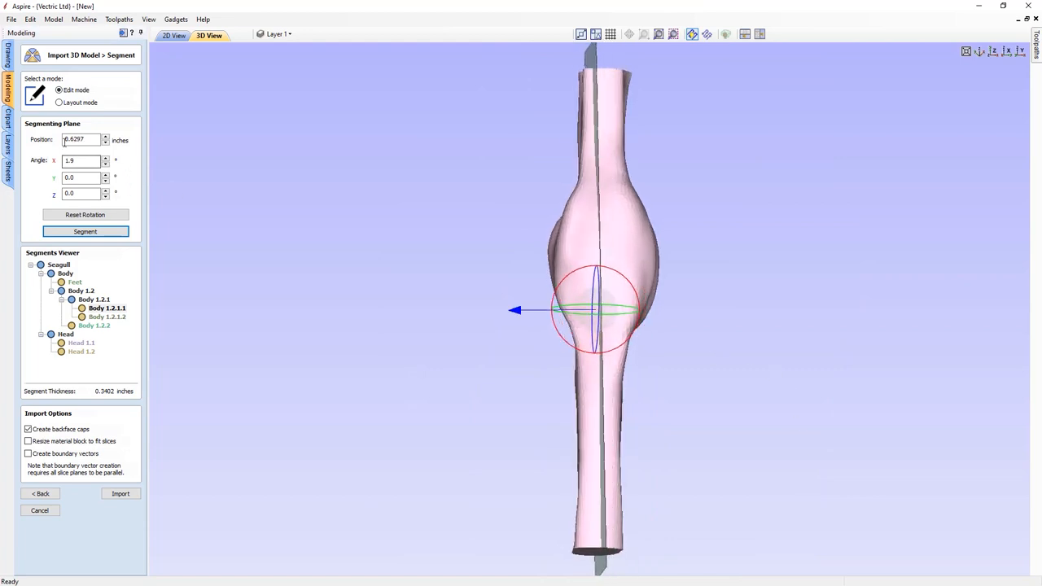
Move the cut plane to 0.5, split the leg piece lengthwise twice and halve the body
{"action": "type", "text": "0.5"}
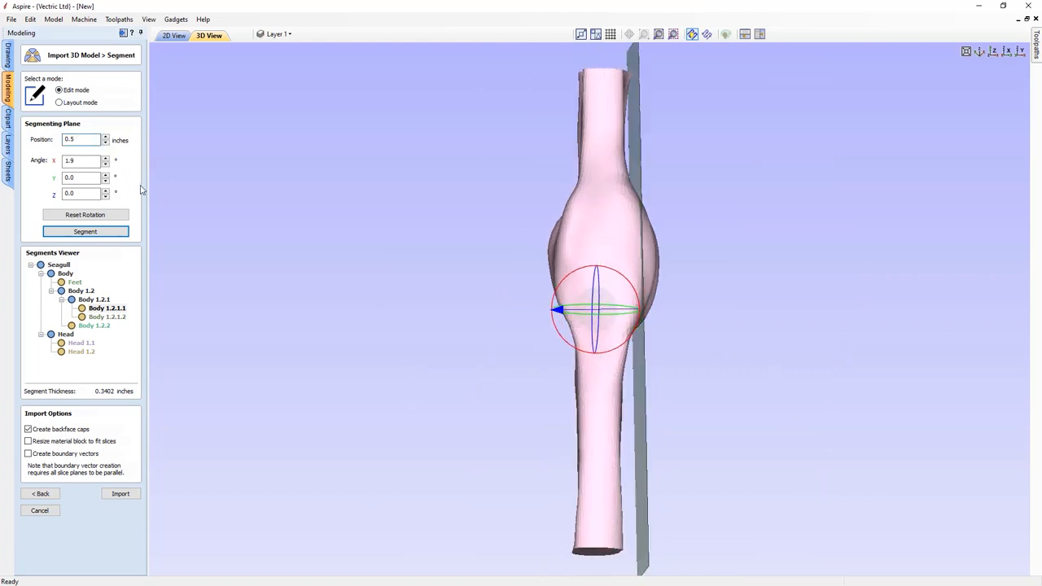
{"action": "left_click", "coordinate": [84, 214]}
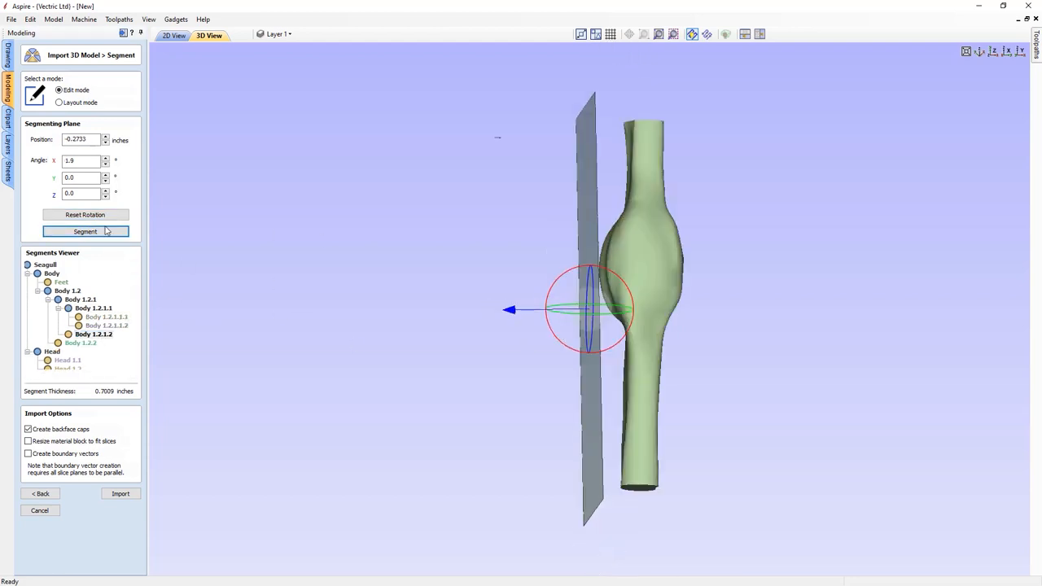
{"action": "left_click", "coordinate": [85, 215]}
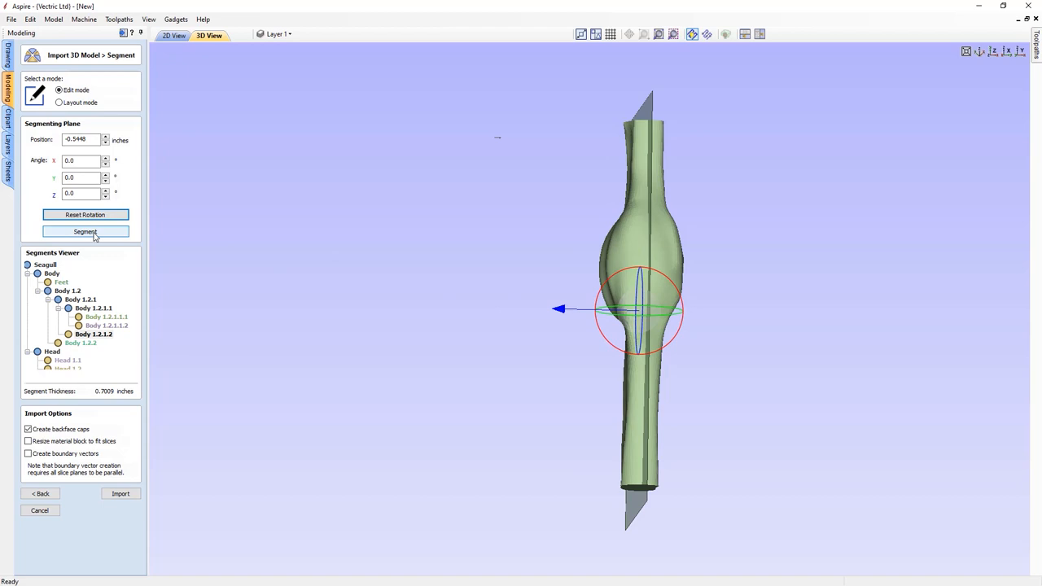
{"action": "left_click", "coordinate": [85, 232]}
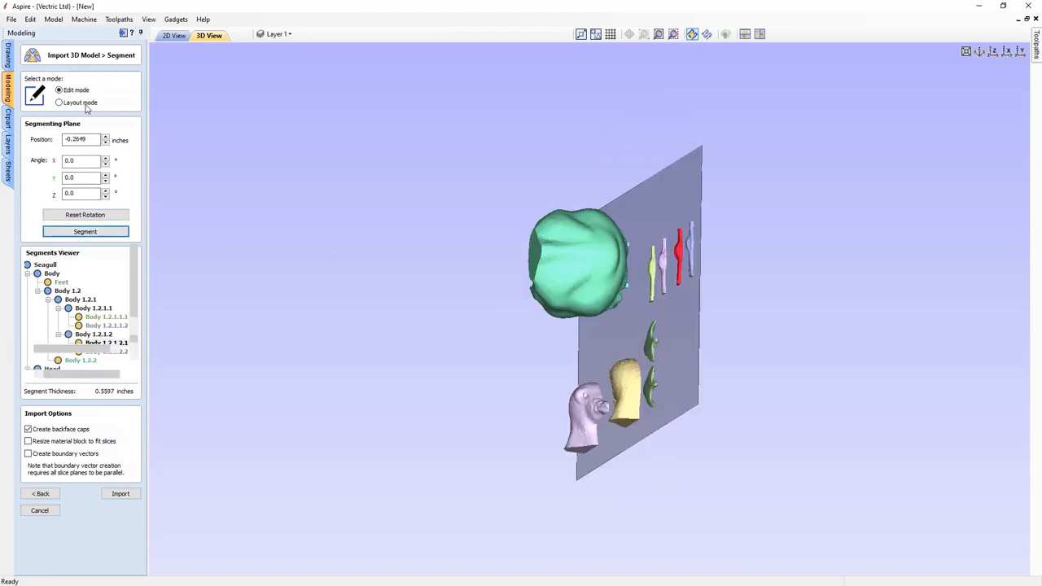
{"action": "left_click", "coordinate": [58, 102]}
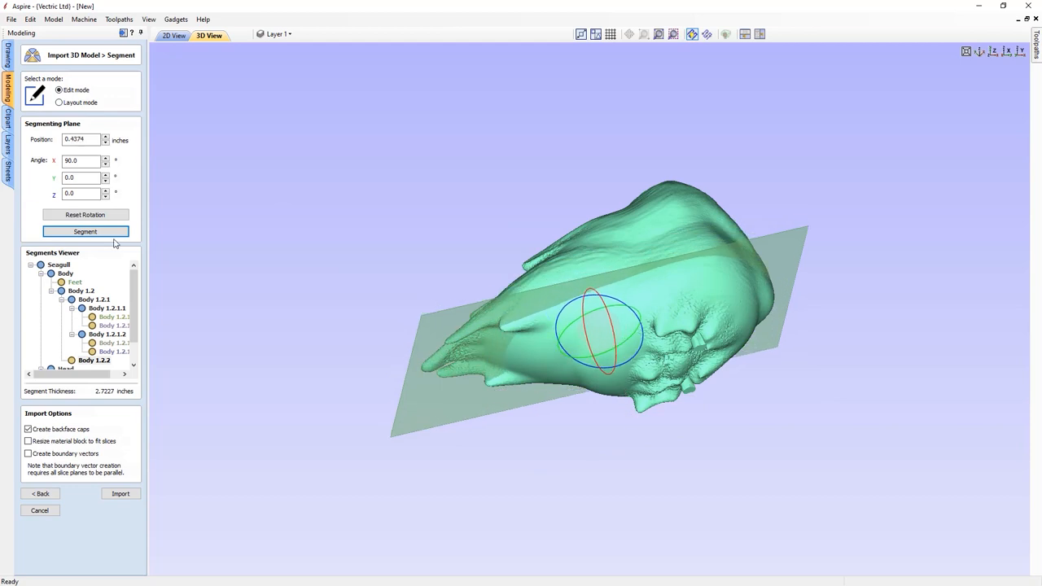
{"action": "left_click", "coordinate": [94, 231]}
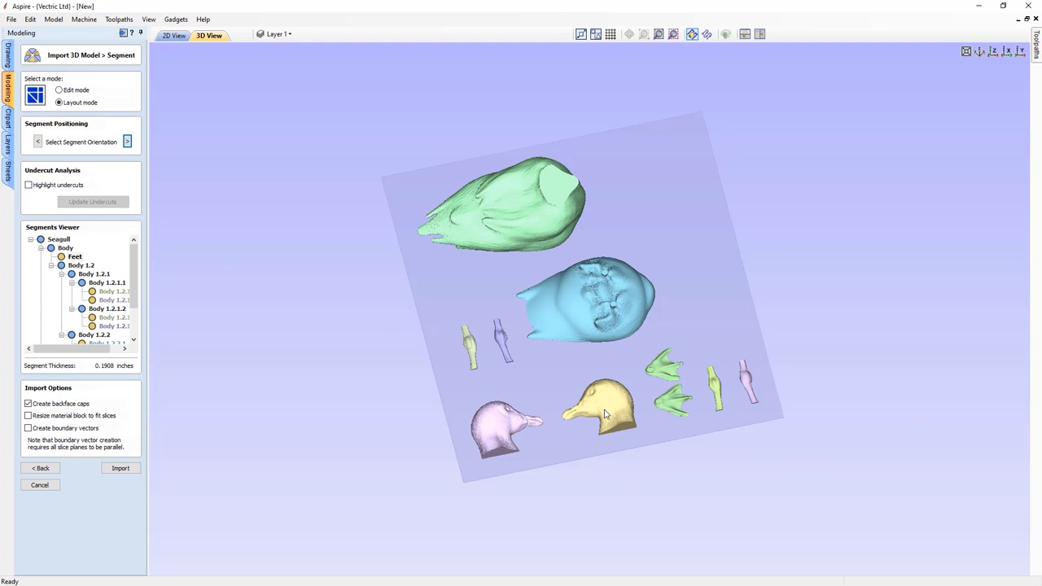
Reorient the second head piece, resize the material block to fit, and import the segments as reliefs
{"action": "left_click", "coordinate": [127, 141]}
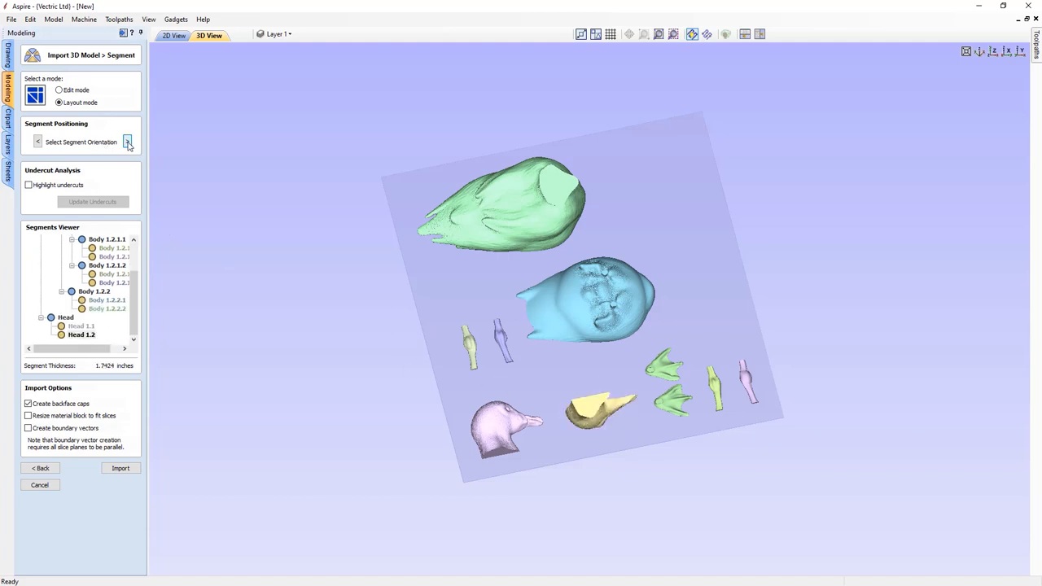
{"action": "left_click", "coordinate": [38, 142]}
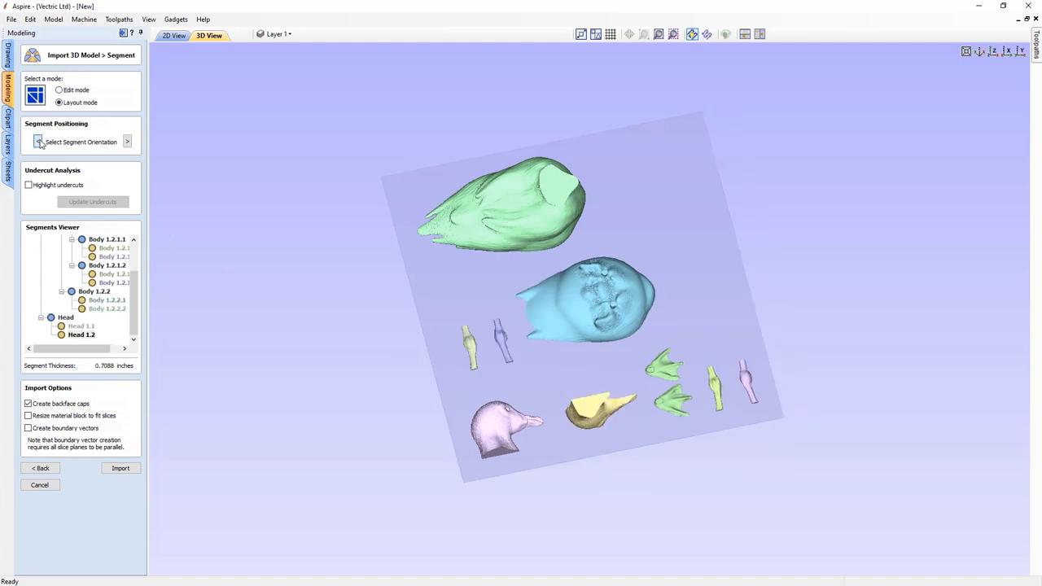
{"action": "left_click", "coordinate": [26, 186]}
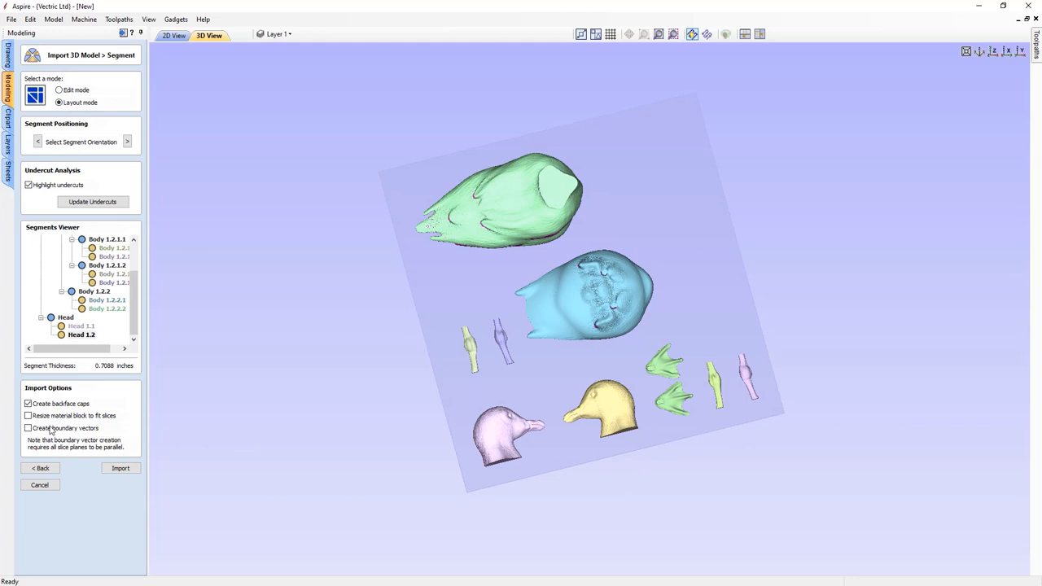
{"action": "left_click", "coordinate": [120, 469]}
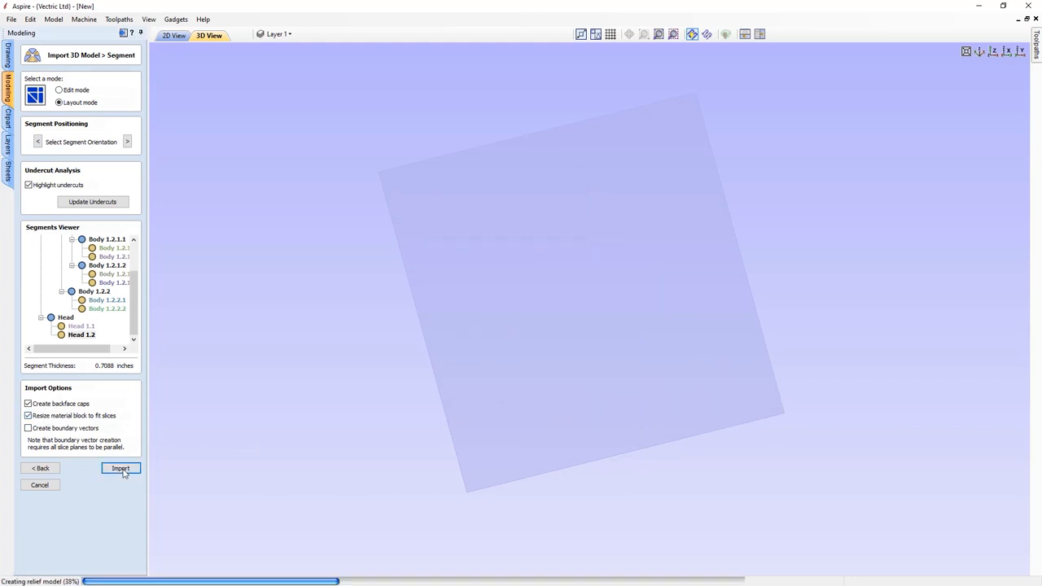
{"action": "left_click", "coordinate": [120, 469]}
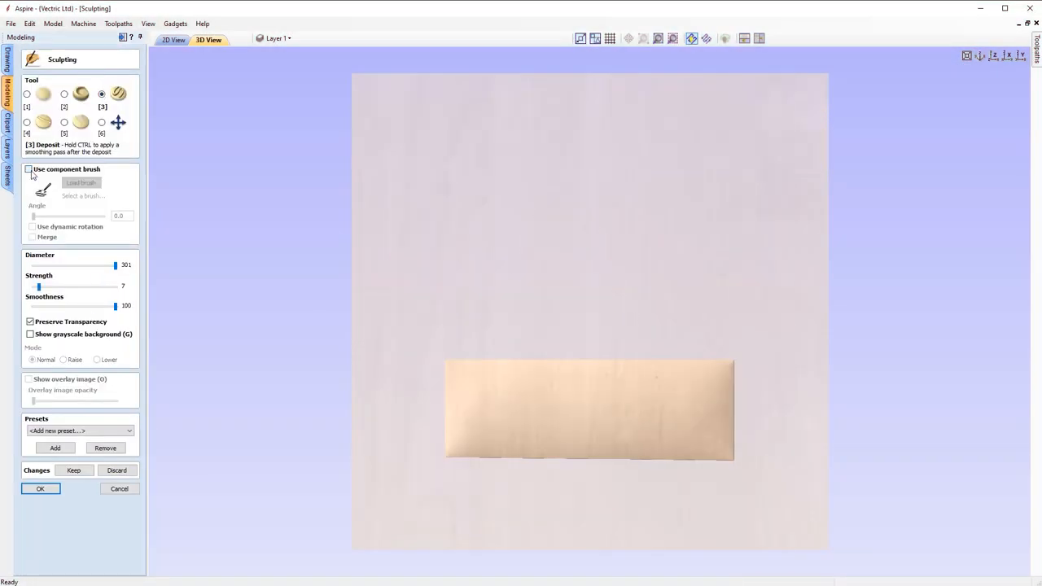
Paint grass with the component brush along the panel's bottom edge and keep it
{"action": "left_click", "coordinate": [23, 170]}
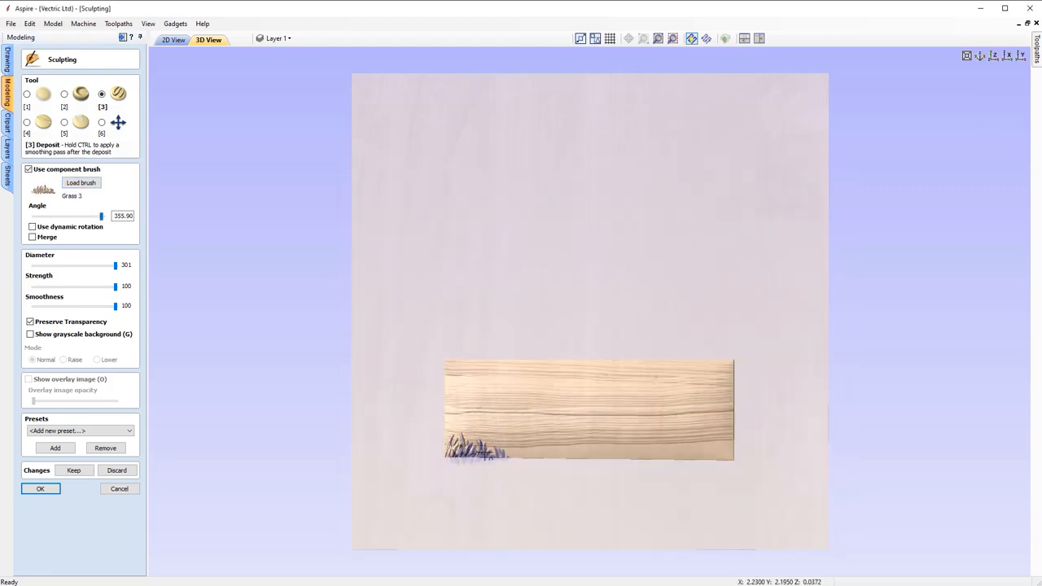
{"action": "left_click_drag", "start_coordinate": [488, 453], "coordinate": [619, 447]}
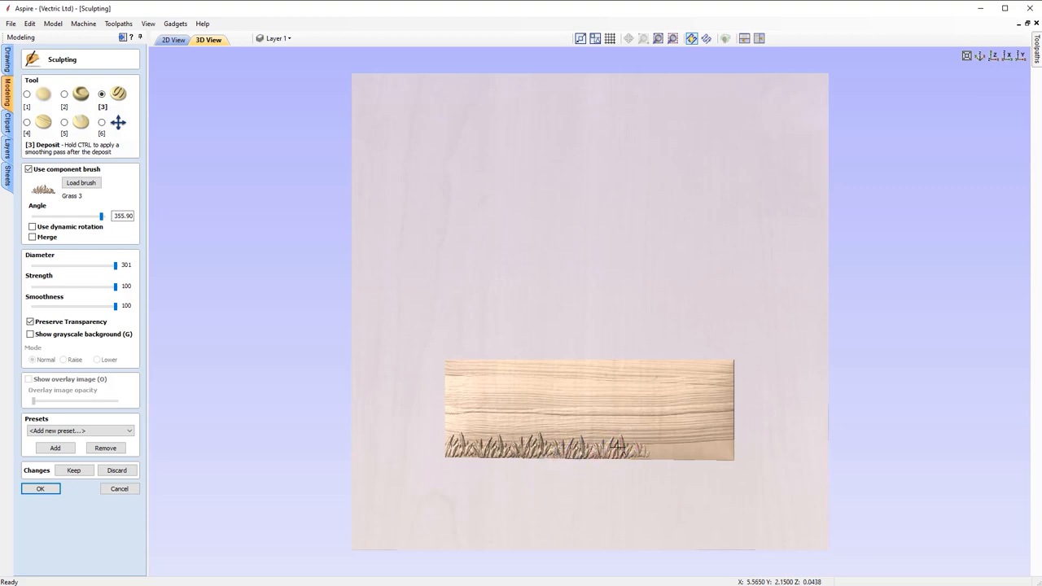
{"action": "left_click", "coordinate": [724, 459]}
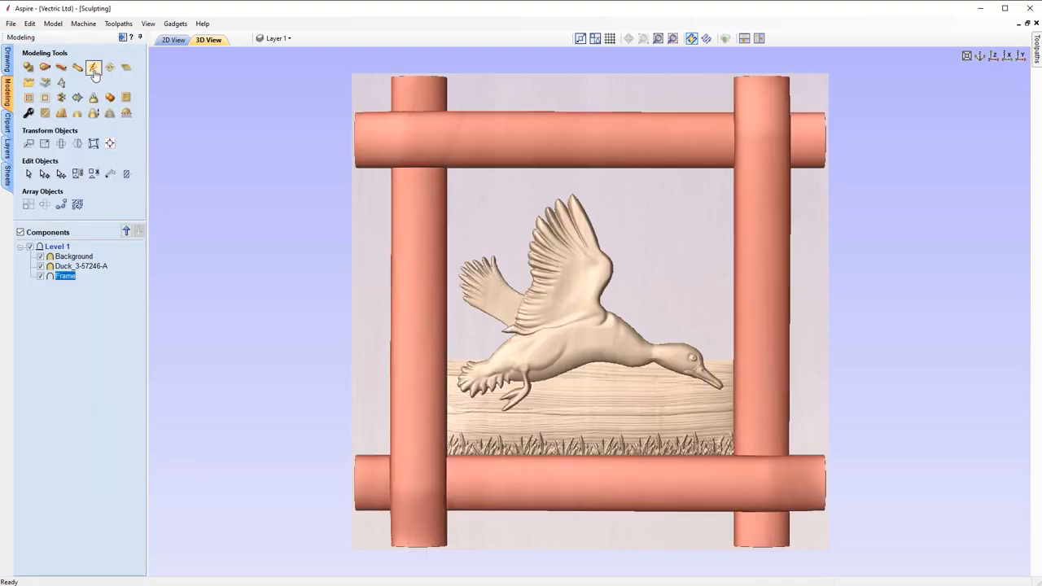
Sculpt bark texture onto the right, top and bottom logs of the frame
{"action": "left_click", "coordinate": [100, 72]}
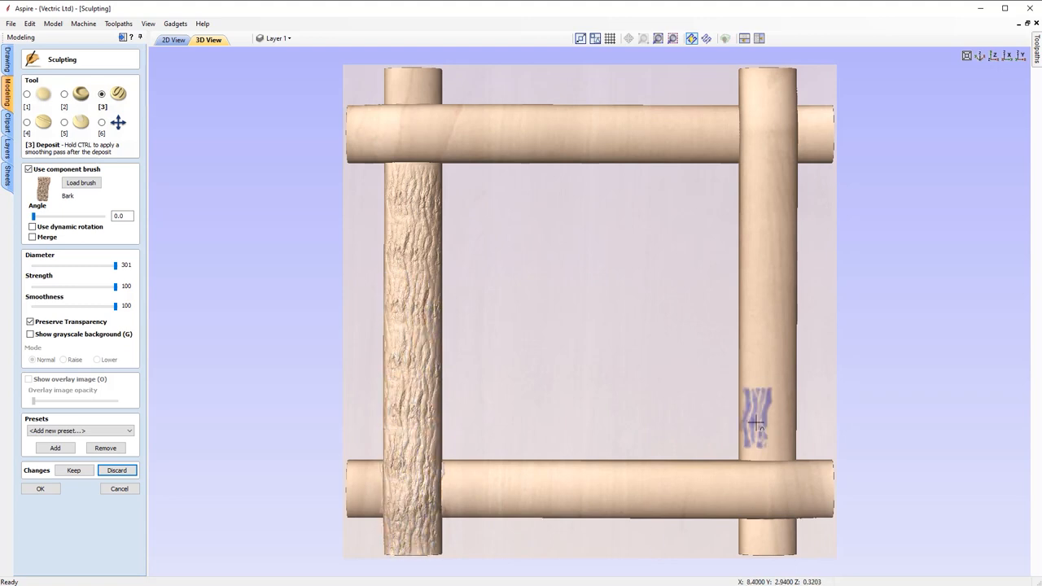
{"action": "left_click_drag", "start_coordinate": [757, 415], "coordinate": [789, 236]}
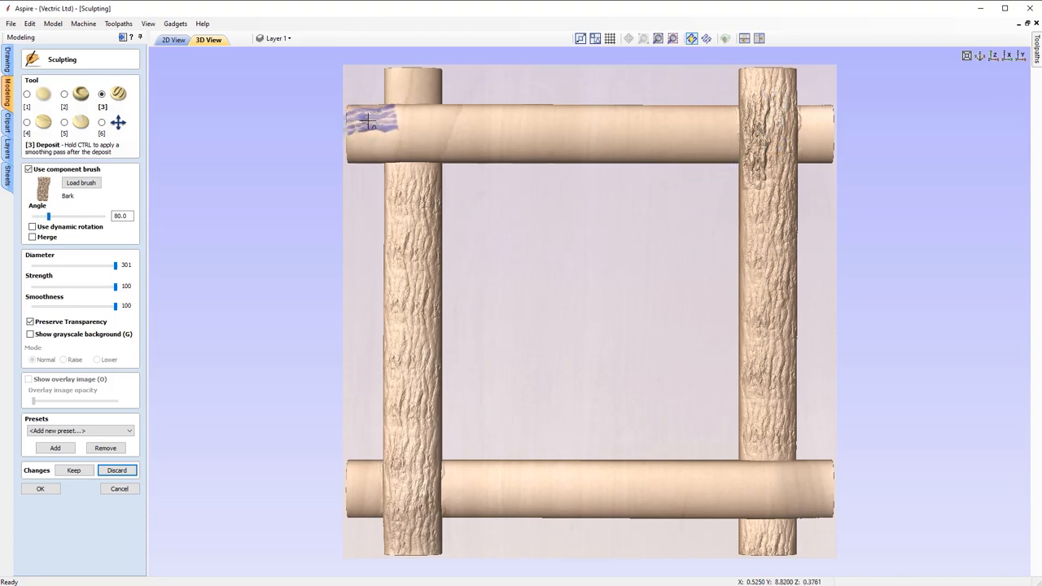
{"action": "left_click_drag", "start_coordinate": [366, 123], "coordinate": [692, 130]}
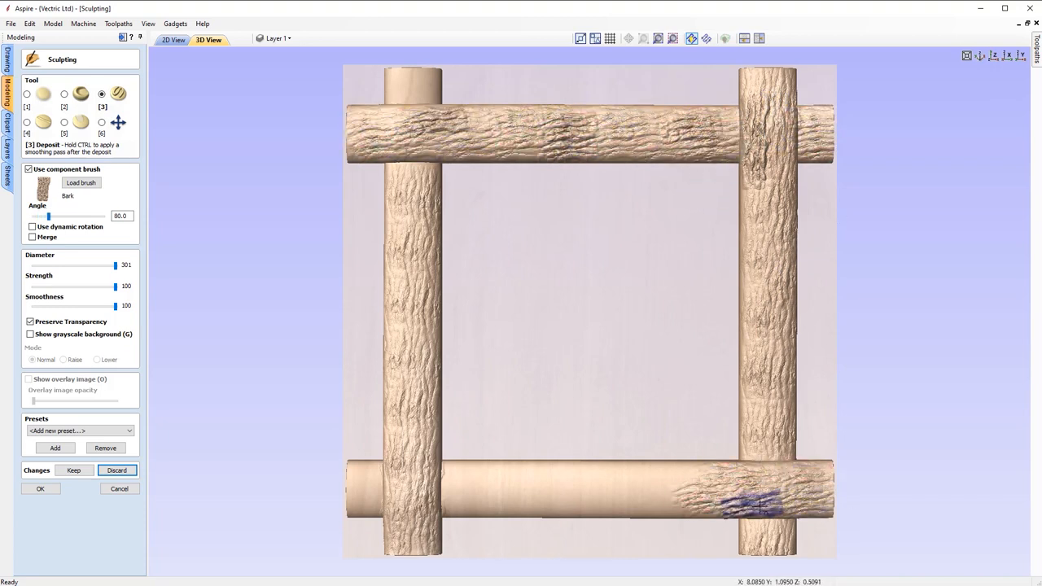
{"action": "left_click_drag", "start_coordinate": [765, 501], "coordinate": [468, 469]}
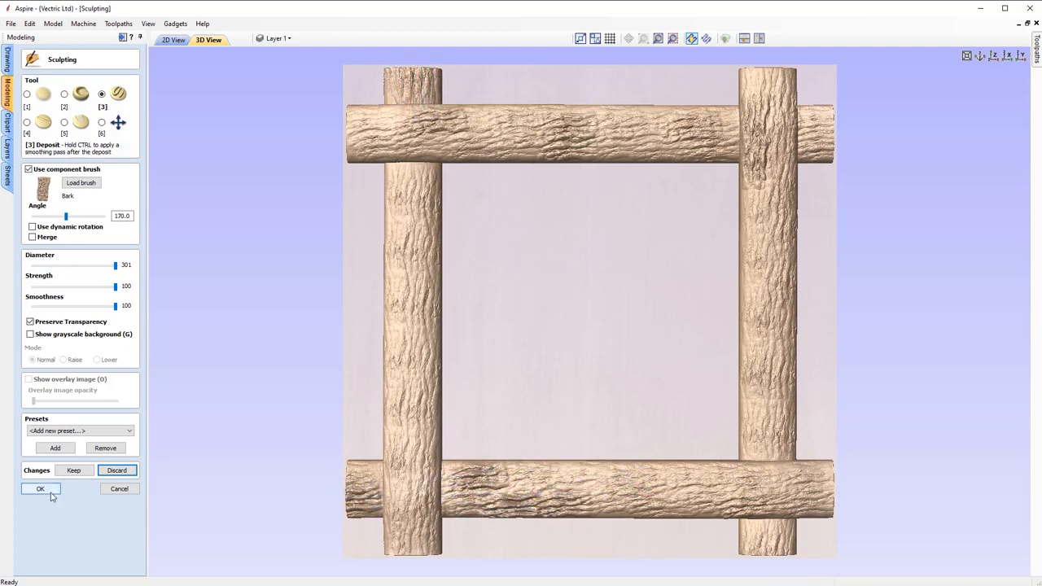
{"action": "left_click", "coordinate": [39, 488]}
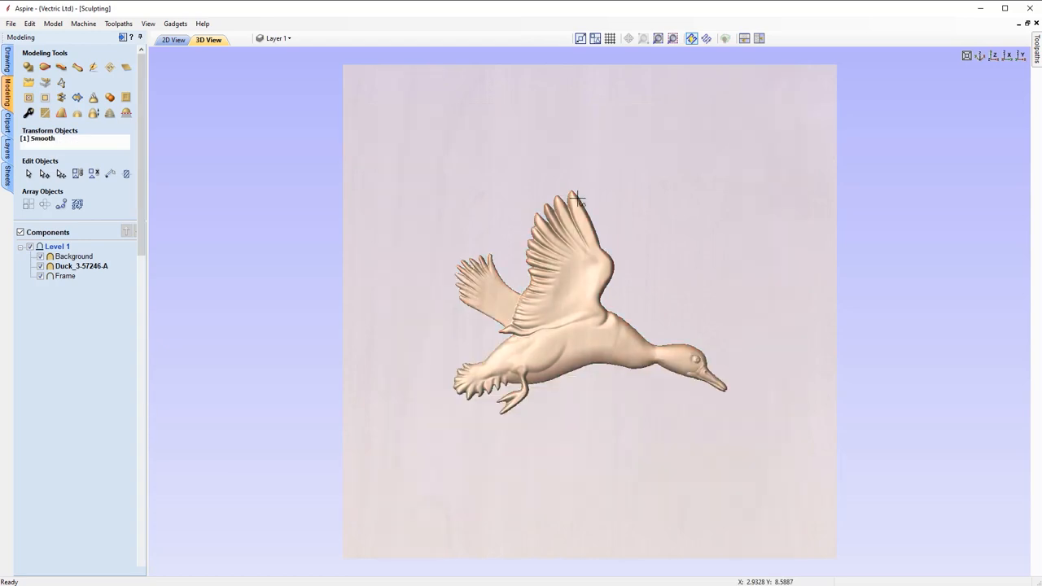
Sculpt seagulls and clouds onto the background sky with component brushes, then inspect the relief
{"action": "left_click", "coordinate": [81, 182]}
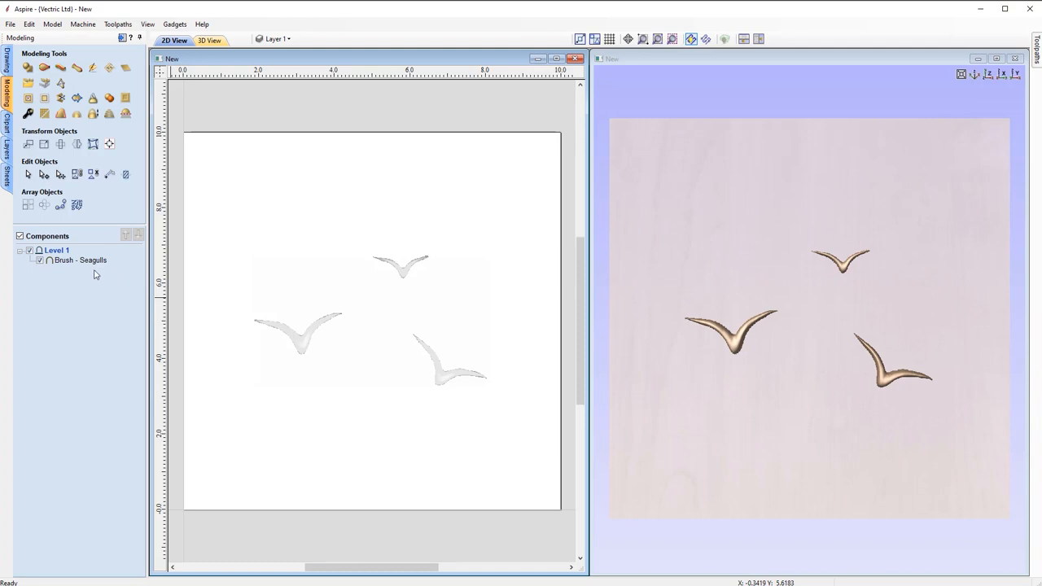
{"action": "right_click", "coordinate": [79, 260]}
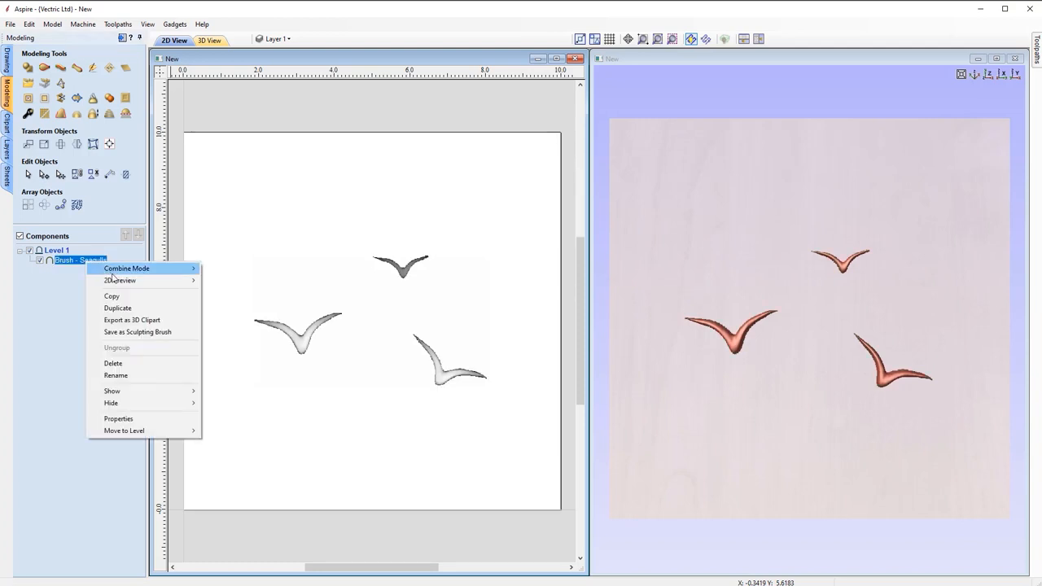
{"action": "mouse_move", "coordinate": [136, 332]}
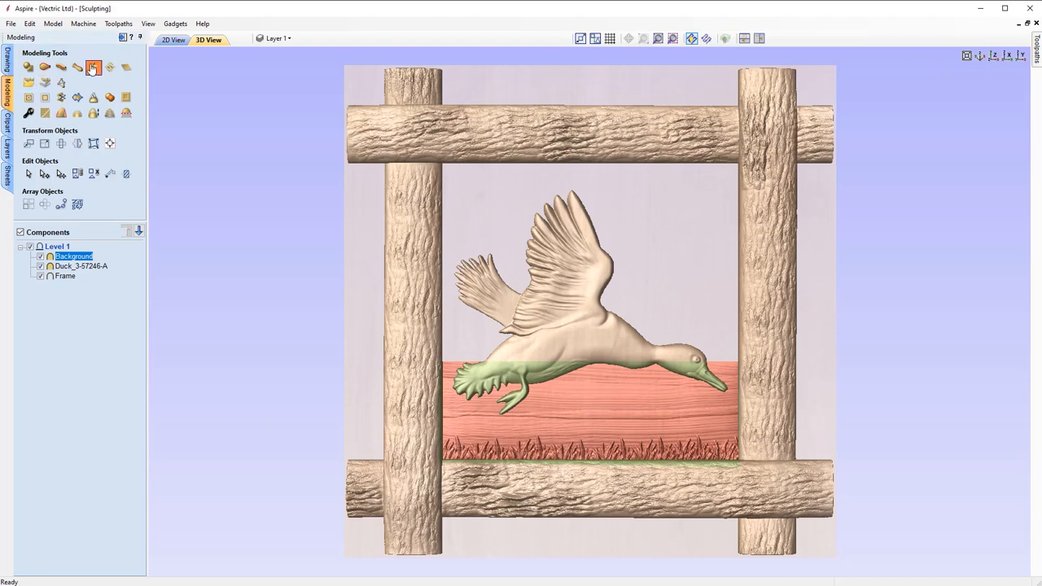
{"action": "left_click", "coordinate": [99, 68]}
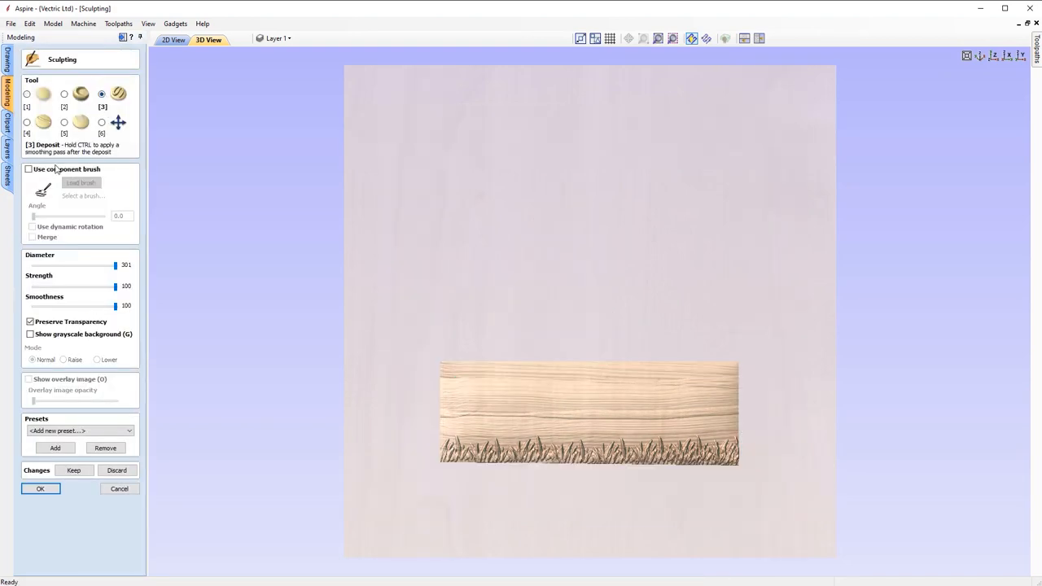
{"action": "left_click", "coordinate": [23, 168]}
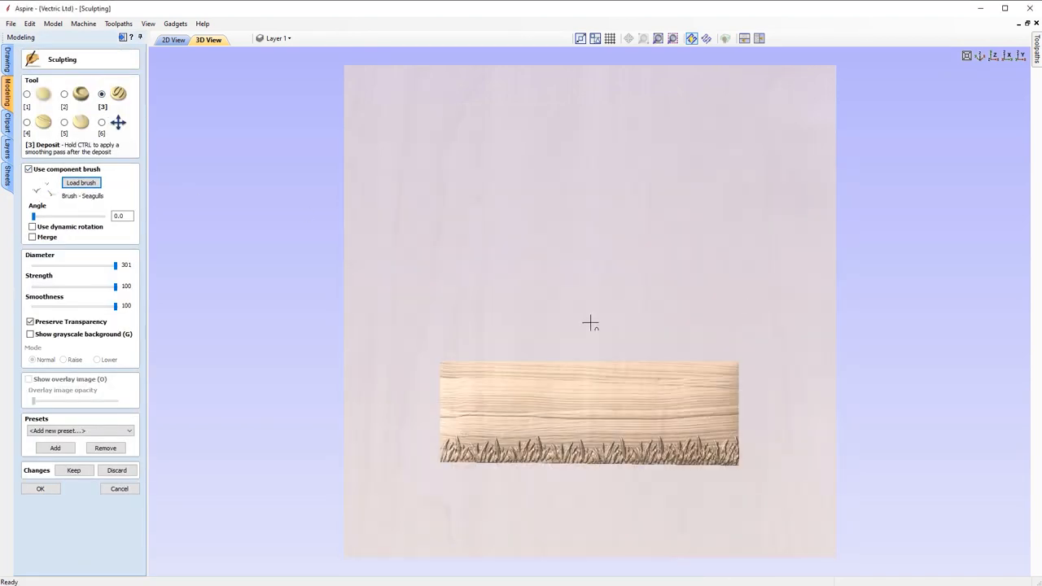
{"action": "left_click", "coordinate": [25, 333]}
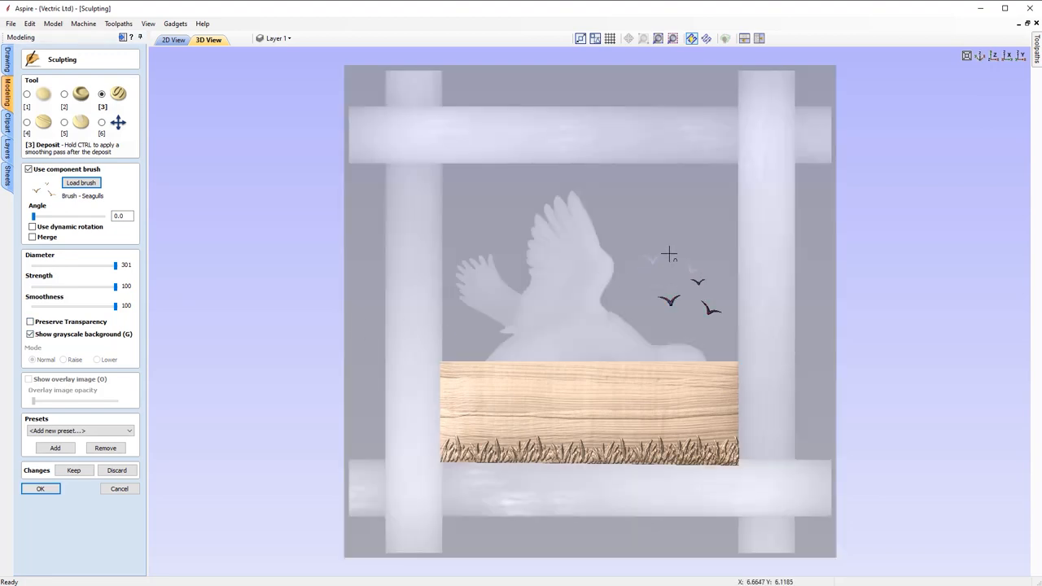
{"action": "left_click_drag", "start_coordinate": [32, 216], "coordinate": [98, 216]}
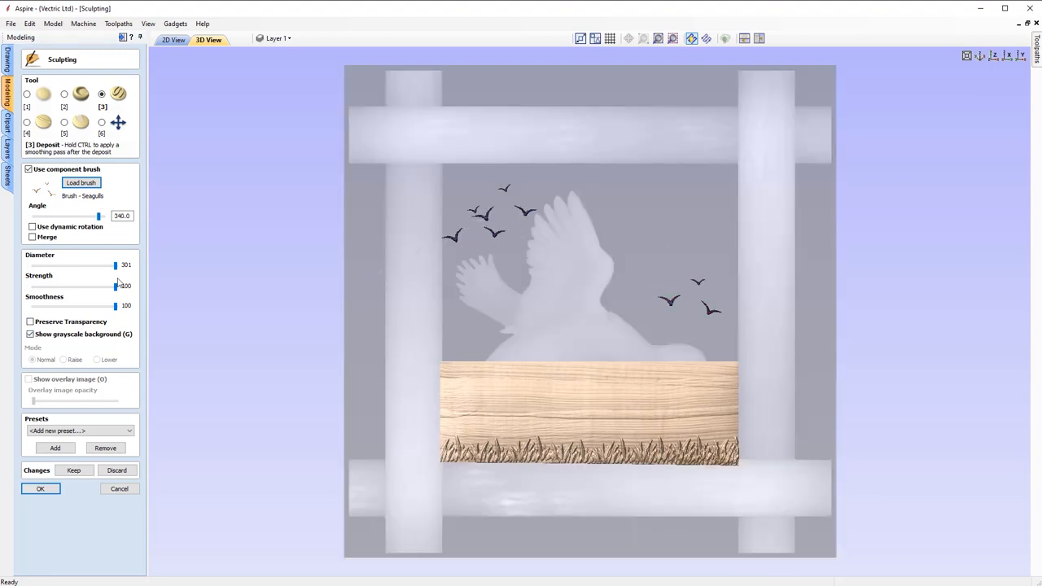
{"action": "left_click", "coordinate": [82, 182]}
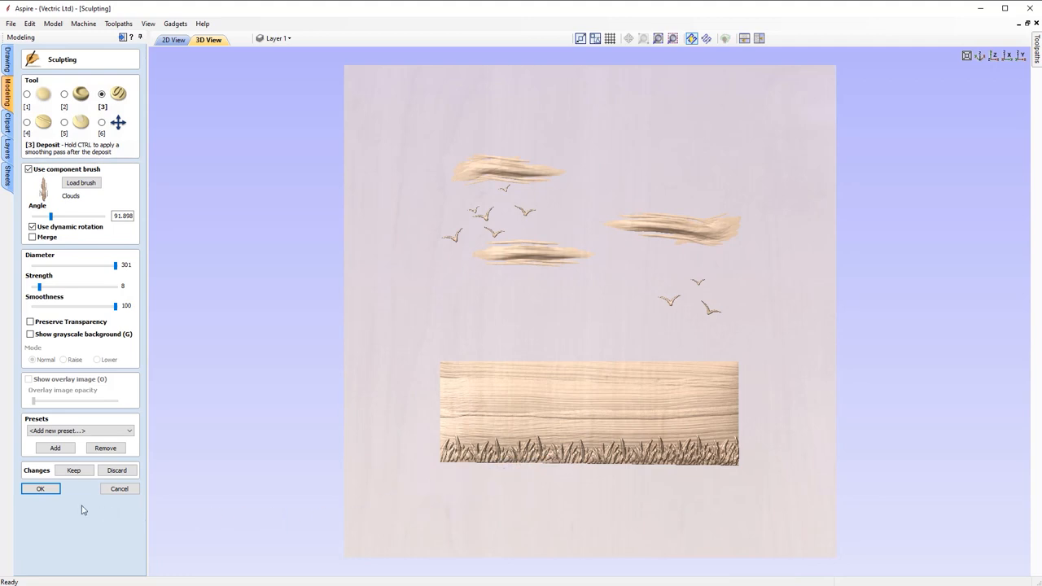
{"action": "left_click", "coordinate": [39, 488]}
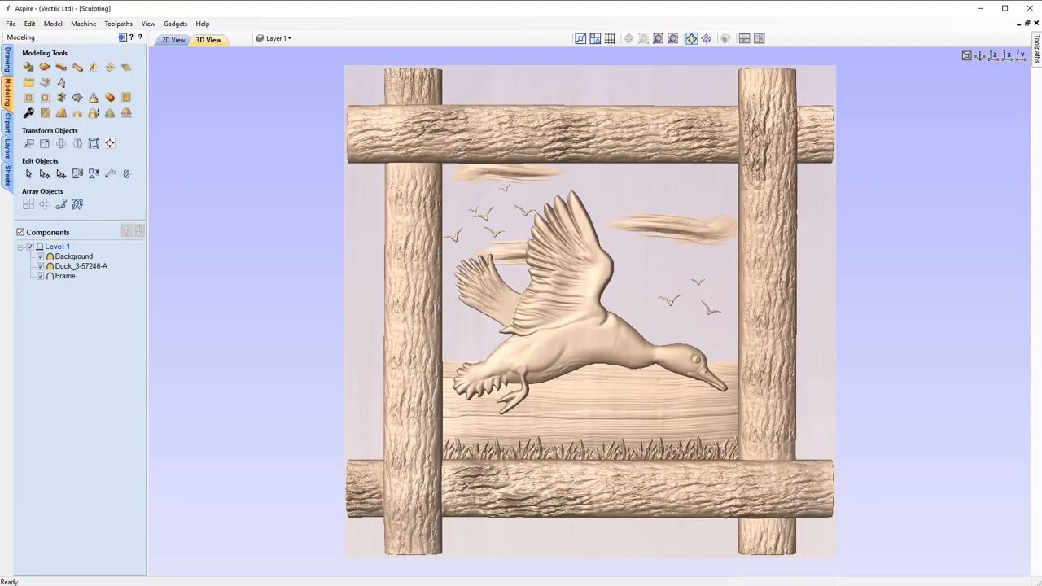
{"action": "left_click_drag", "start_coordinate": [586, 326], "coordinate": [631, 523]}
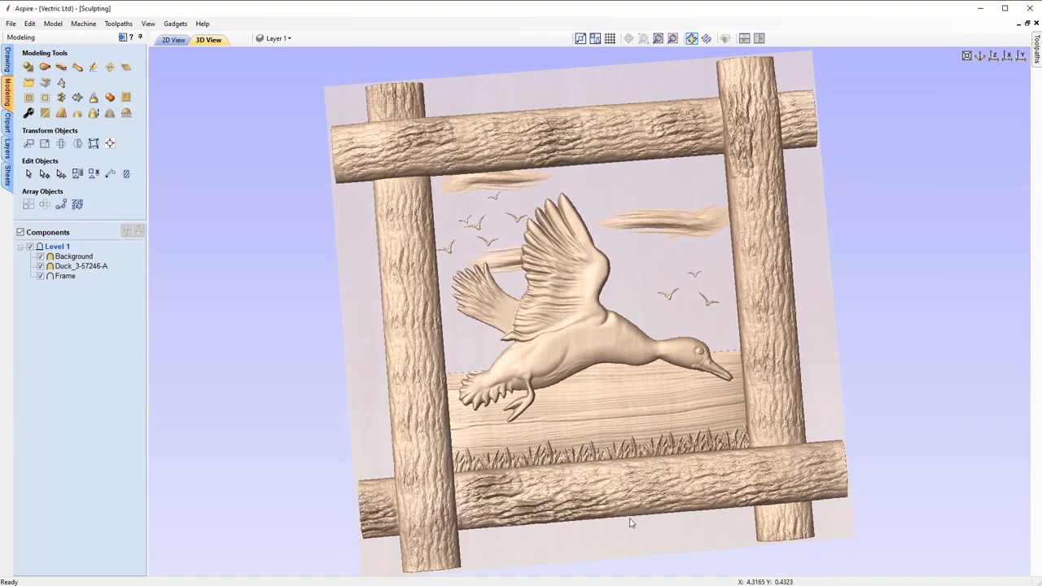
{"action": "left_click_drag", "start_coordinate": [631, 521], "coordinate": [802, 386]}
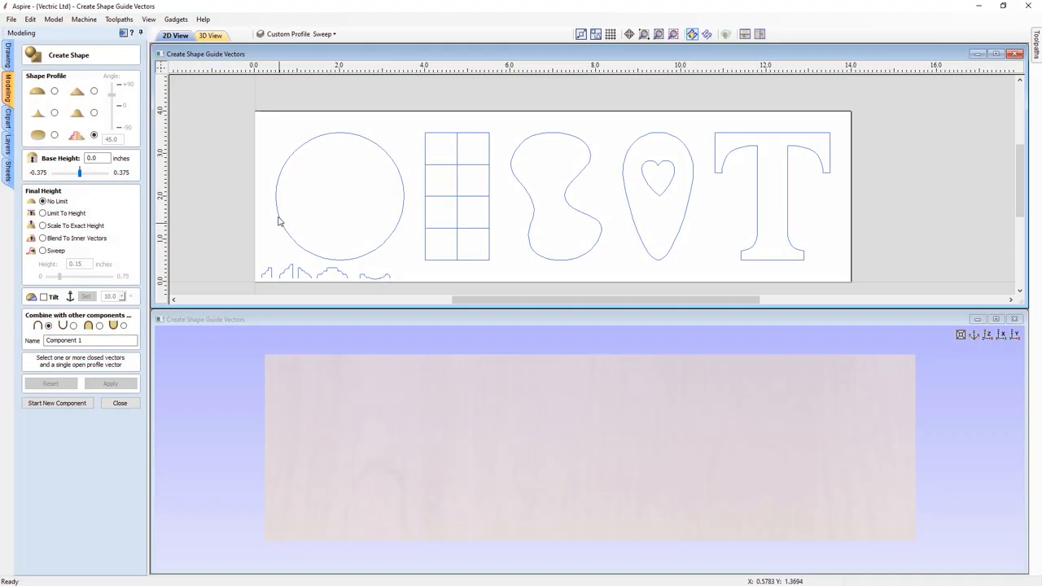
Build the circle, tile grid, kidney shape and heart-cutout teardrop as separate shaped components
{"action": "left_click", "coordinate": [111, 384]}
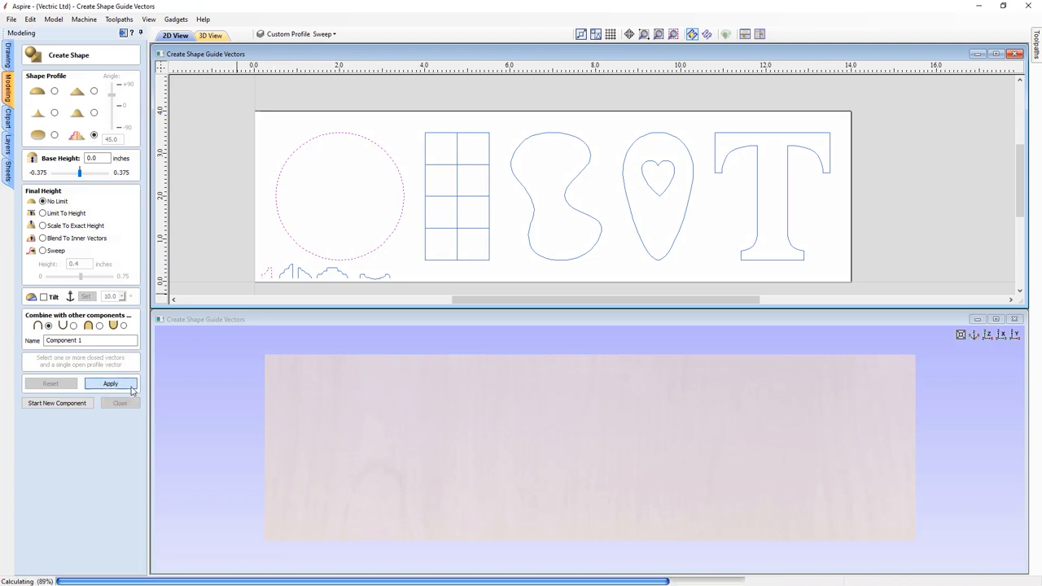
{"action": "left_click", "coordinate": [111, 384]}
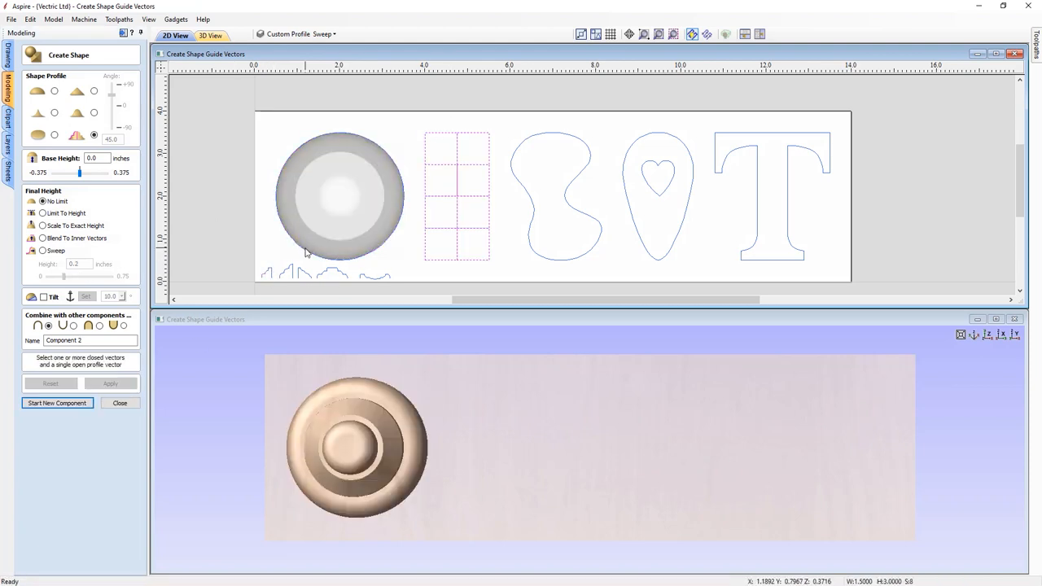
{"action": "left_click", "coordinate": [110, 384]}
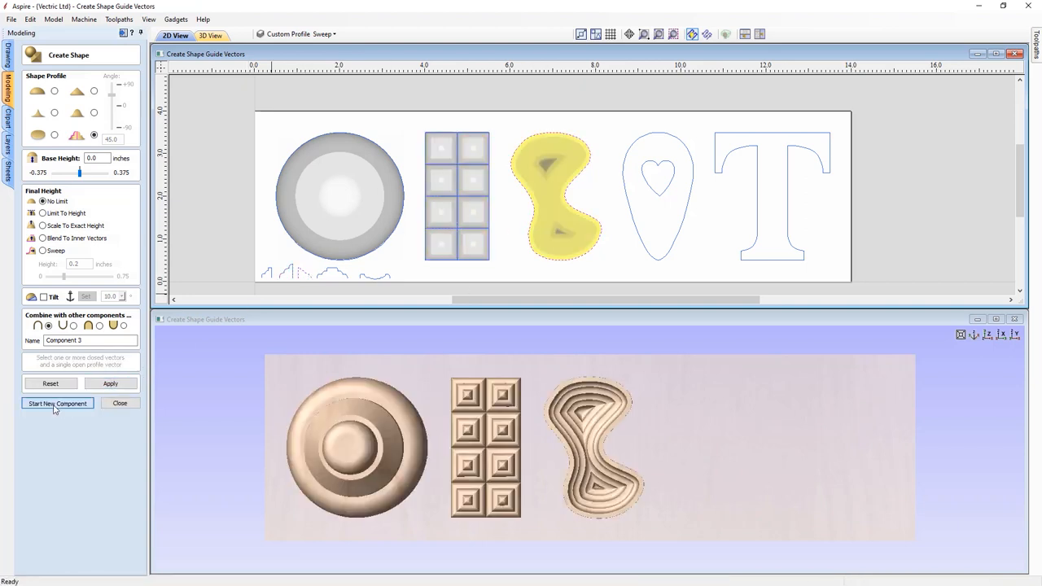
{"action": "left_click", "coordinate": [55, 403]}
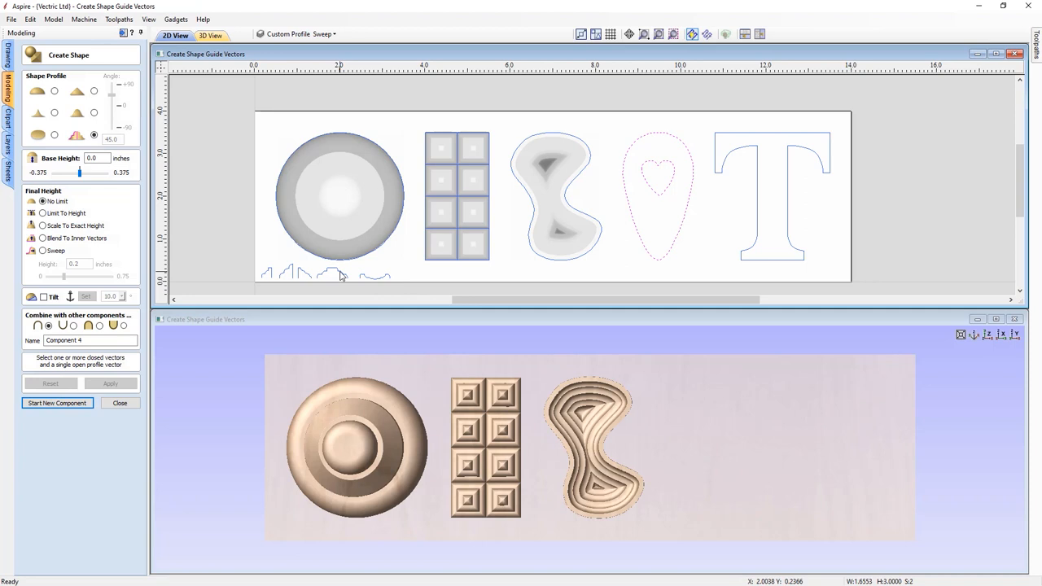
{"action": "left_click", "coordinate": [111, 385]}
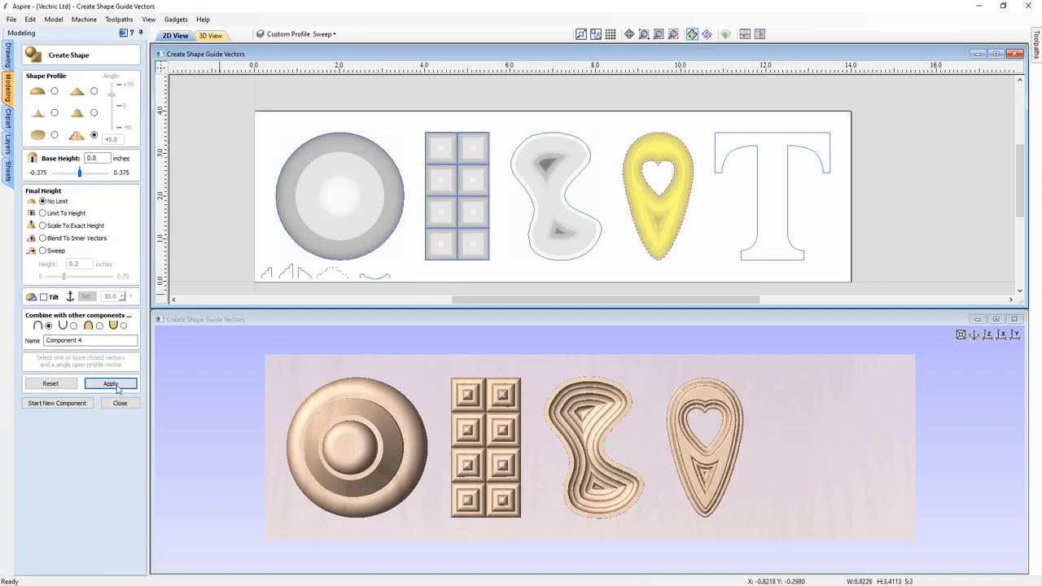
{"action": "left_click", "coordinate": [111, 384]}
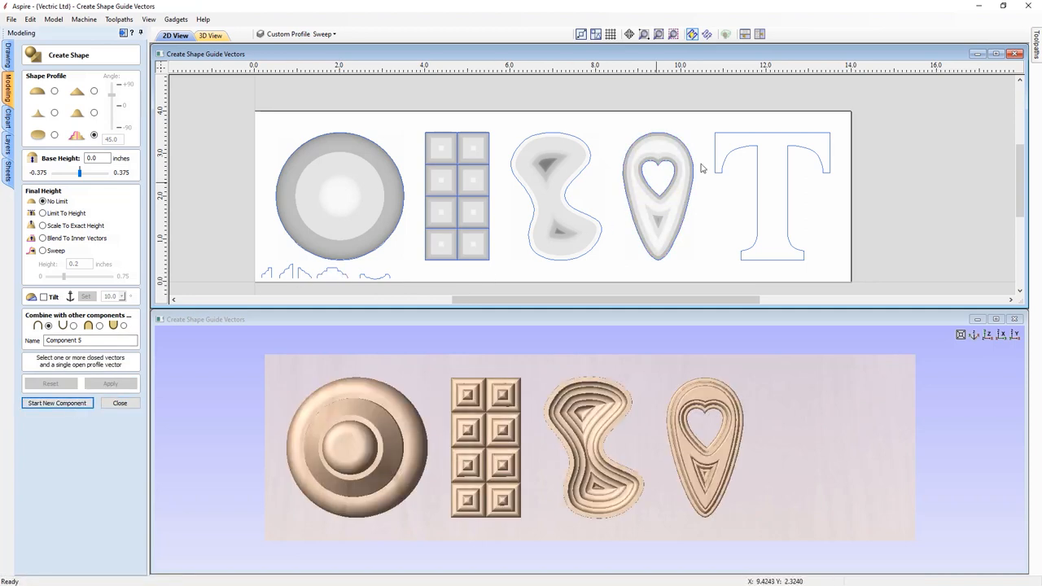
Build the letter T outline into its own 3D component with a chosen height option
{"action": "left_click", "coordinate": [771, 204]}
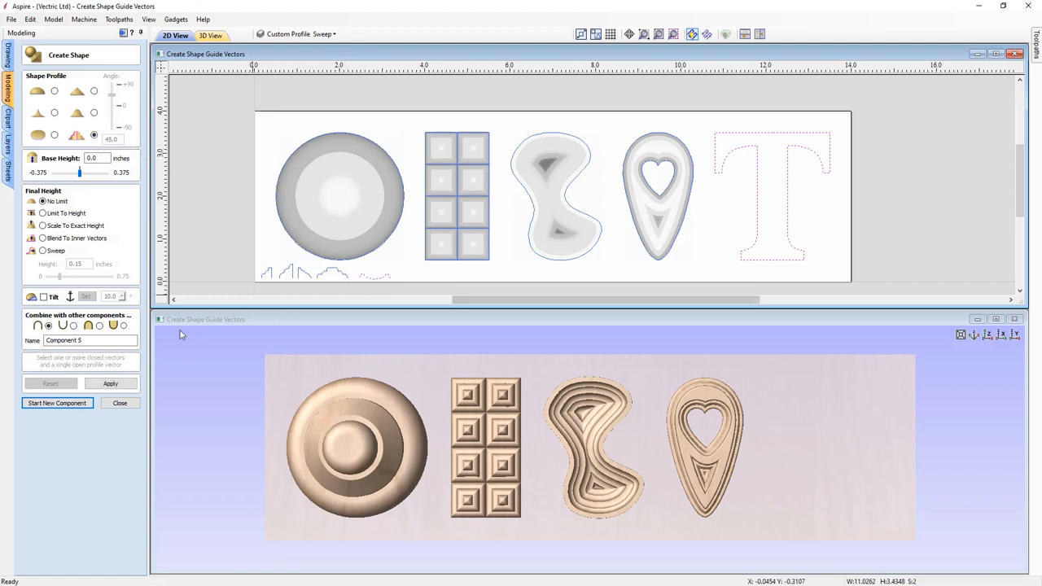
{"action": "left_click", "coordinate": [111, 384]}
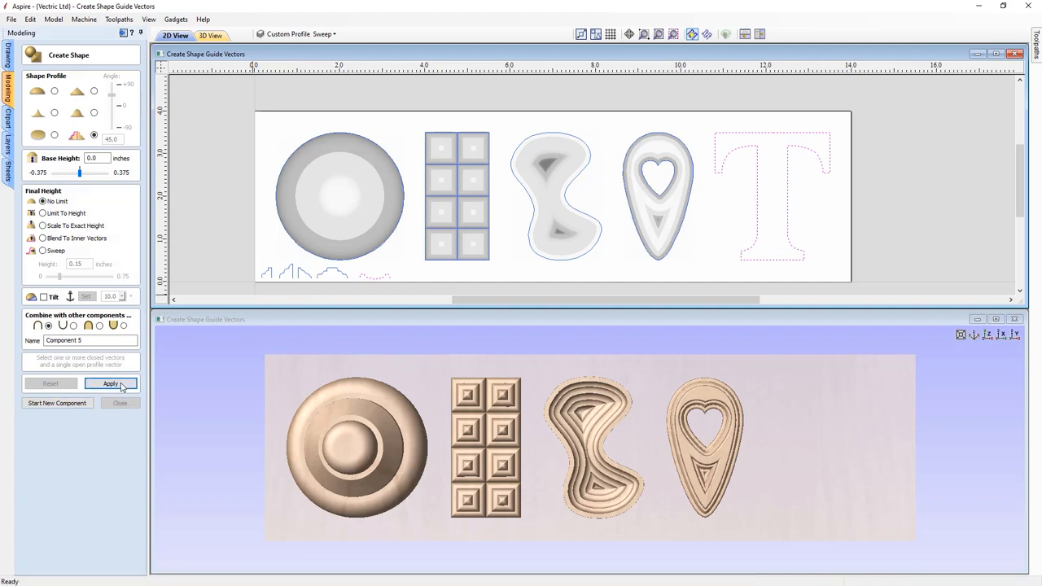
{"action": "left_click", "coordinate": [111, 384]}
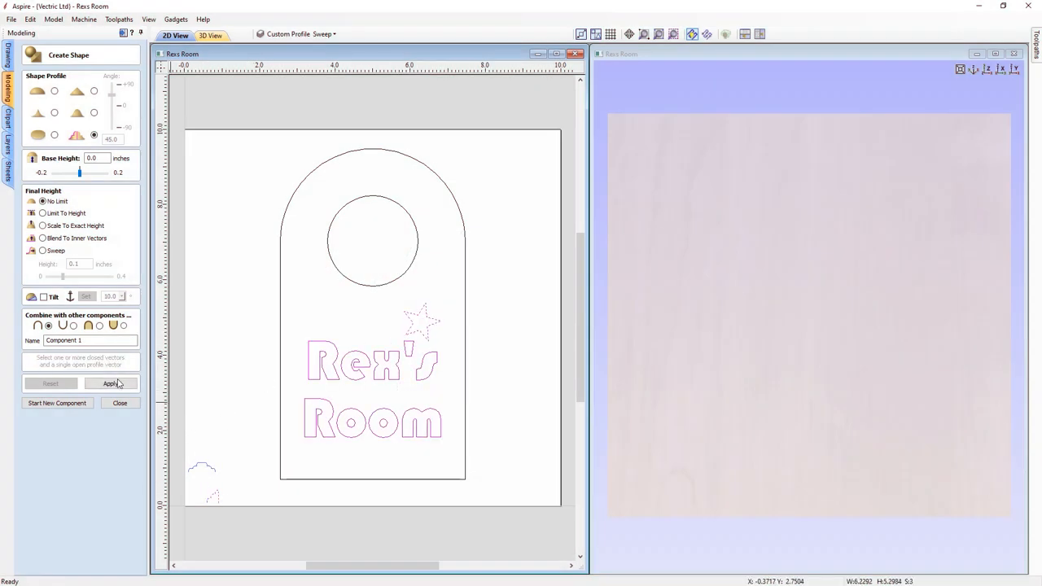
Turn the Rex's Room lettering and star into 3D with a swept height
{"action": "left_click", "coordinate": [109, 384]}
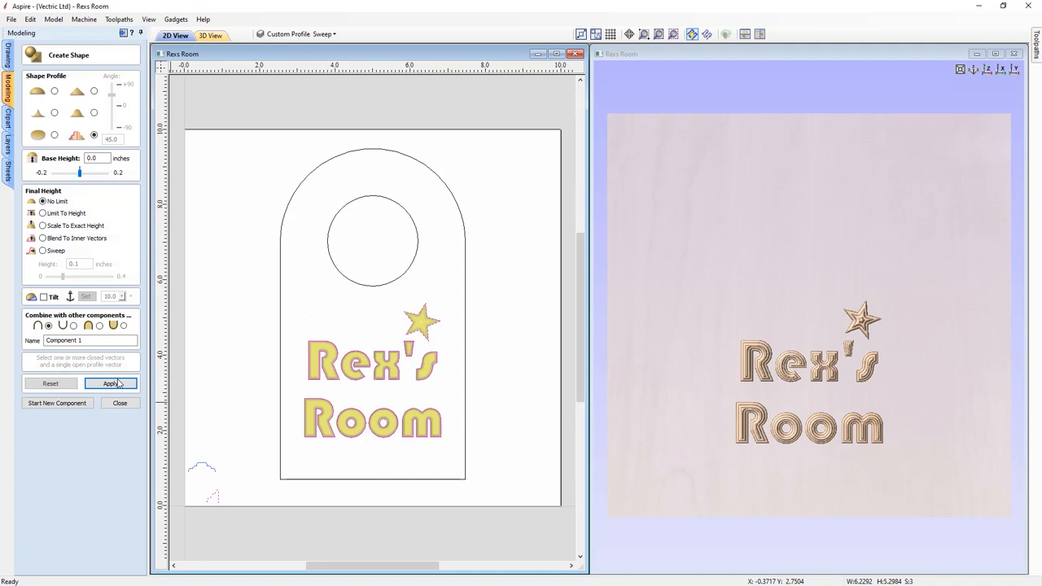
{"action": "left_click", "coordinate": [39, 251]}
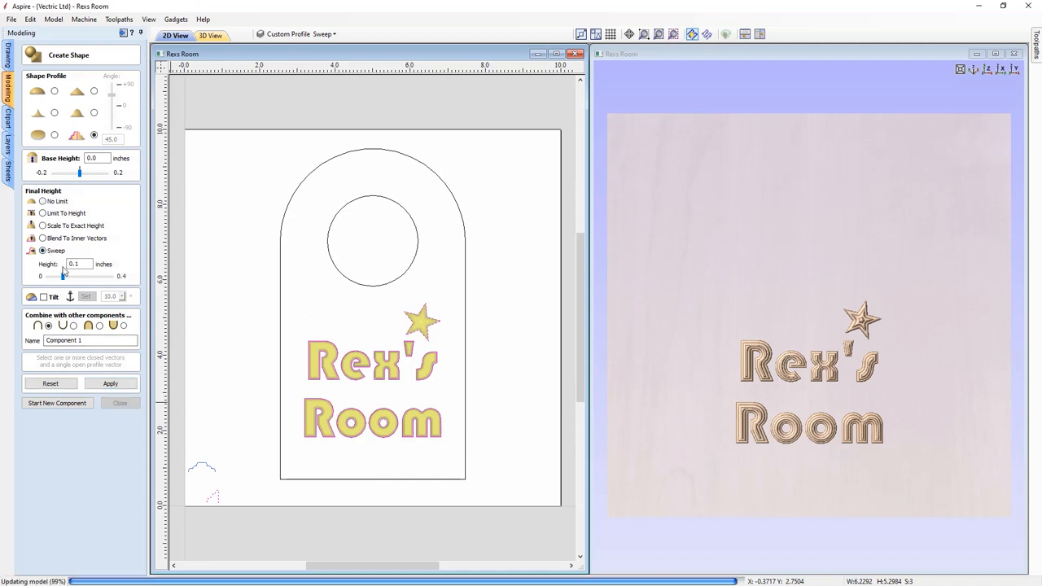
{"action": "left_click", "coordinate": [111, 384]}
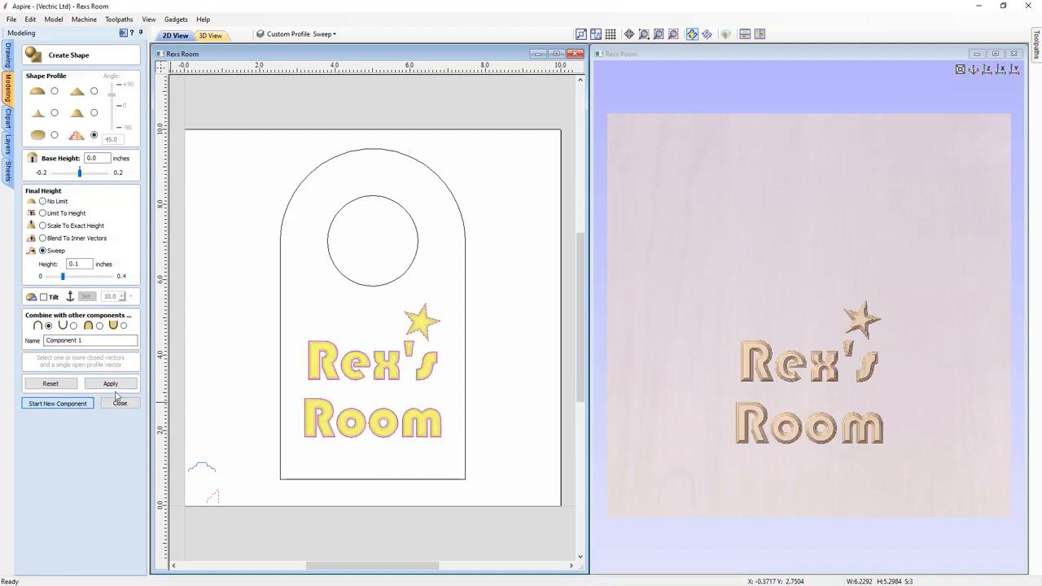
Build the door hanger plate with its hole as a new component with a swept border profile
{"action": "left_click", "coordinate": [55, 404]}
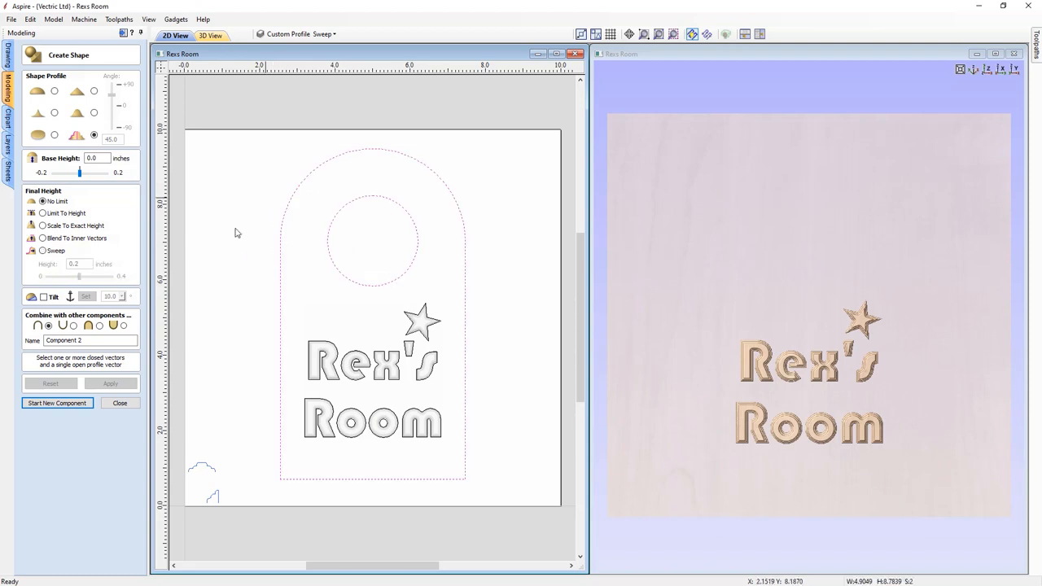
{"action": "mouse_move", "coordinate": [107, 368]}
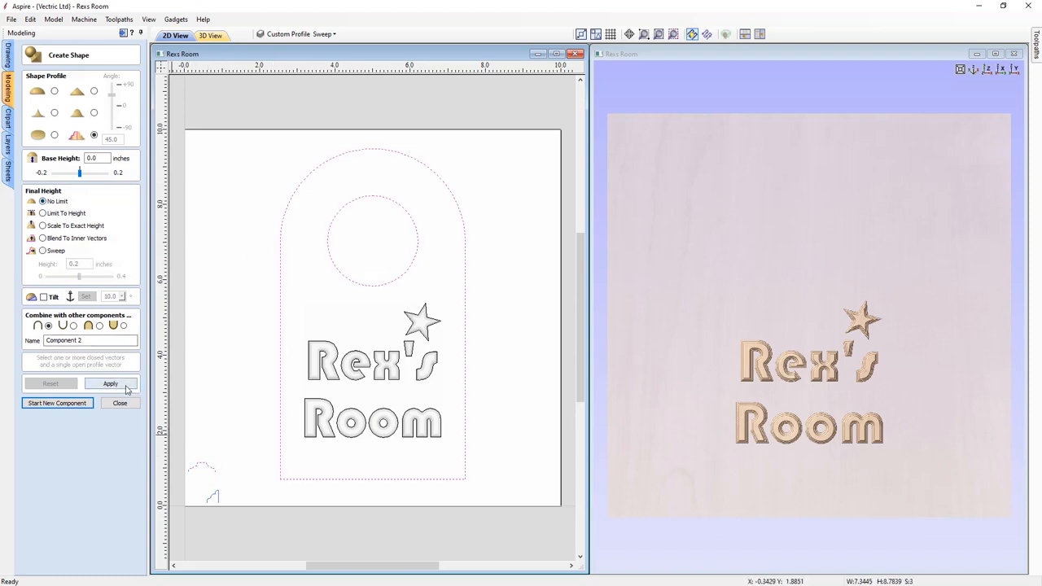
{"action": "left_click", "coordinate": [110, 384]}
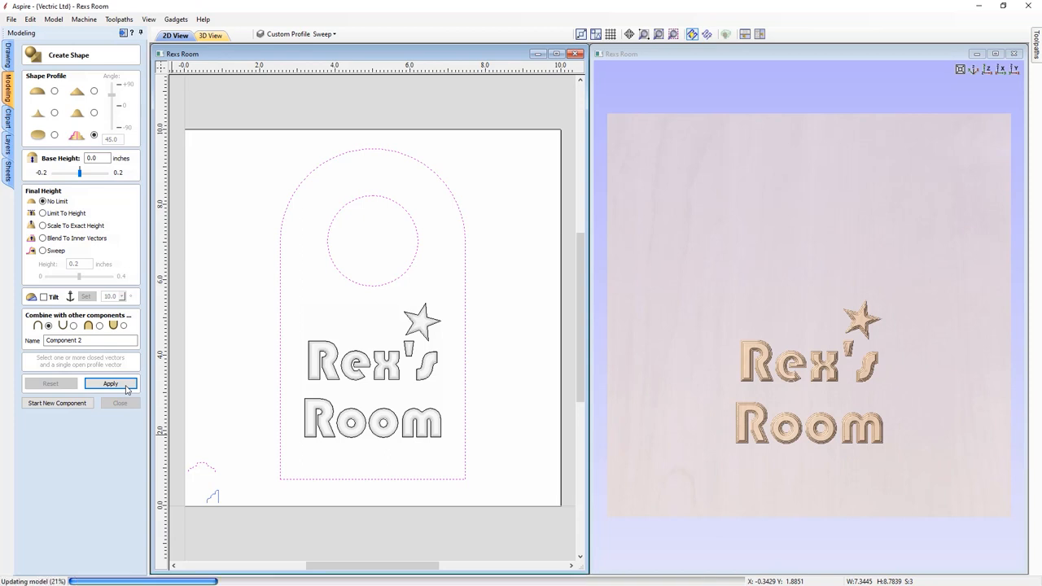
{"action": "left_click", "coordinate": [111, 385]}
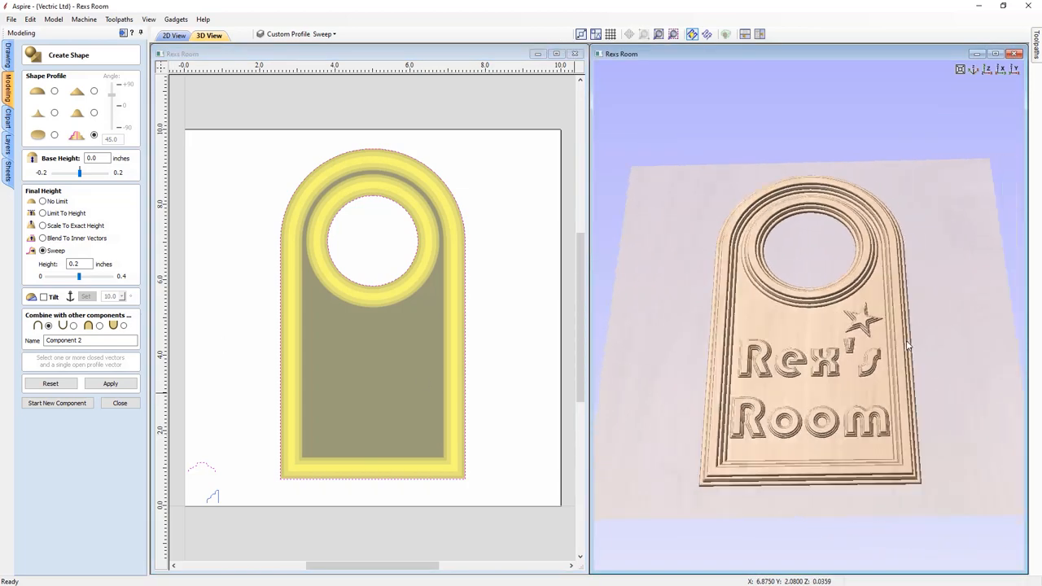
{"action": "left_click_drag", "start_coordinate": [908, 345], "coordinate": [838, 388]}
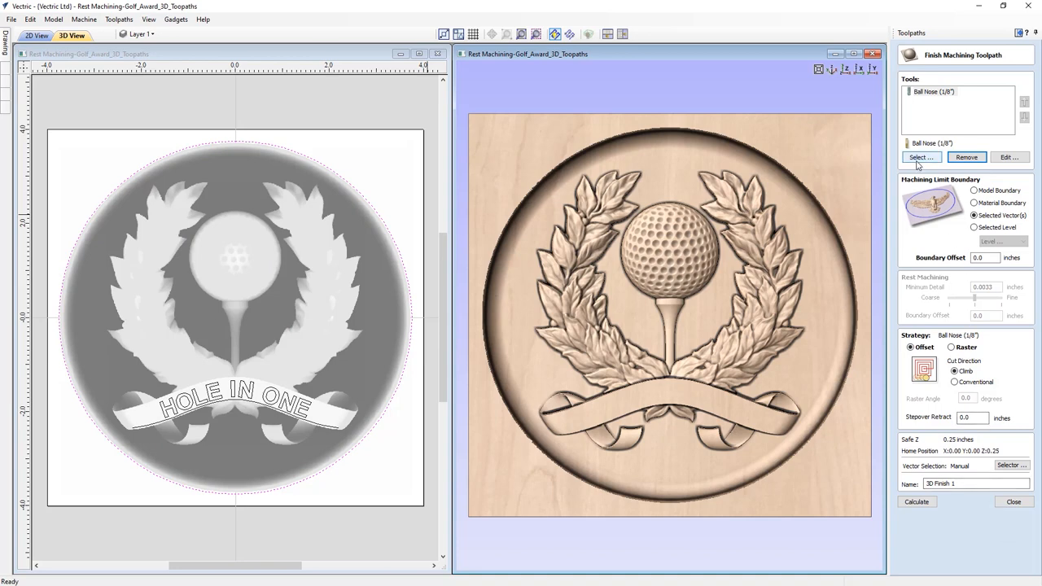
Add the 1/16" ball nose from the tool database and order it after the 1/8" ball nose
{"action": "left_click", "coordinate": [921, 157]}
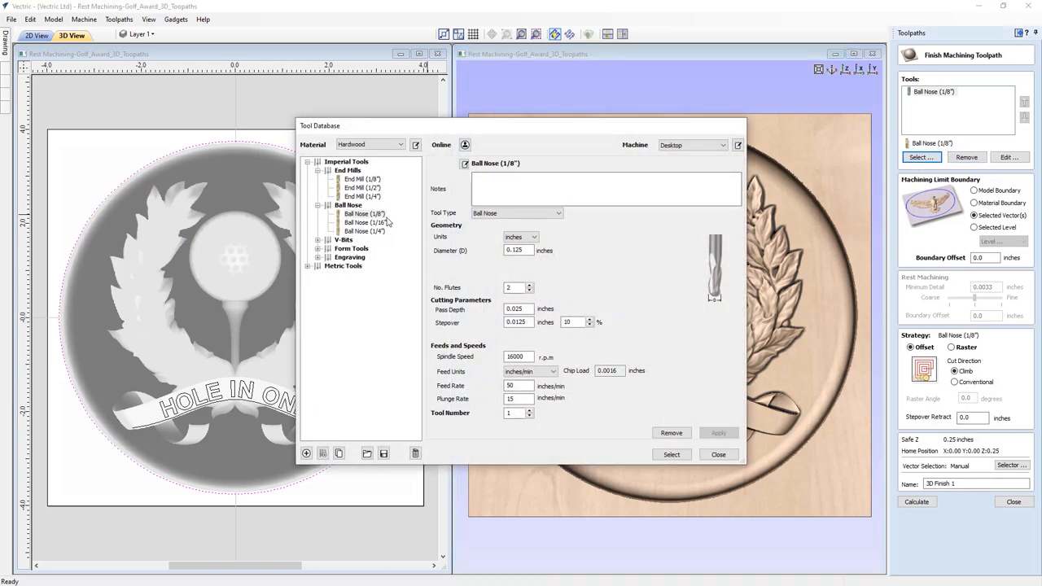
{"action": "left_click", "coordinate": [671, 454]}
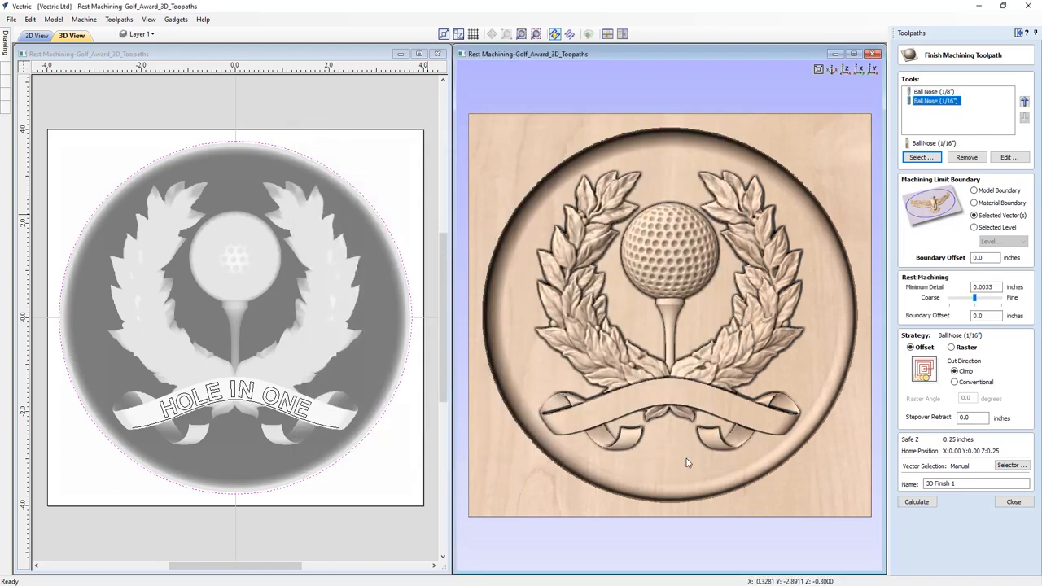
{"action": "mouse_move", "coordinate": [843, 149]}
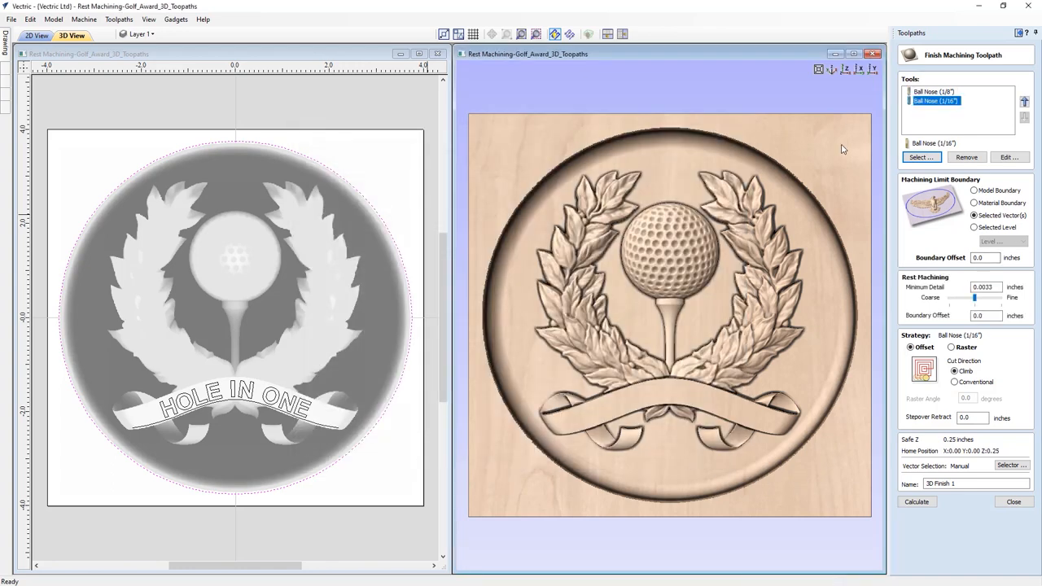
{"action": "mouse_move", "coordinate": [934, 120]}
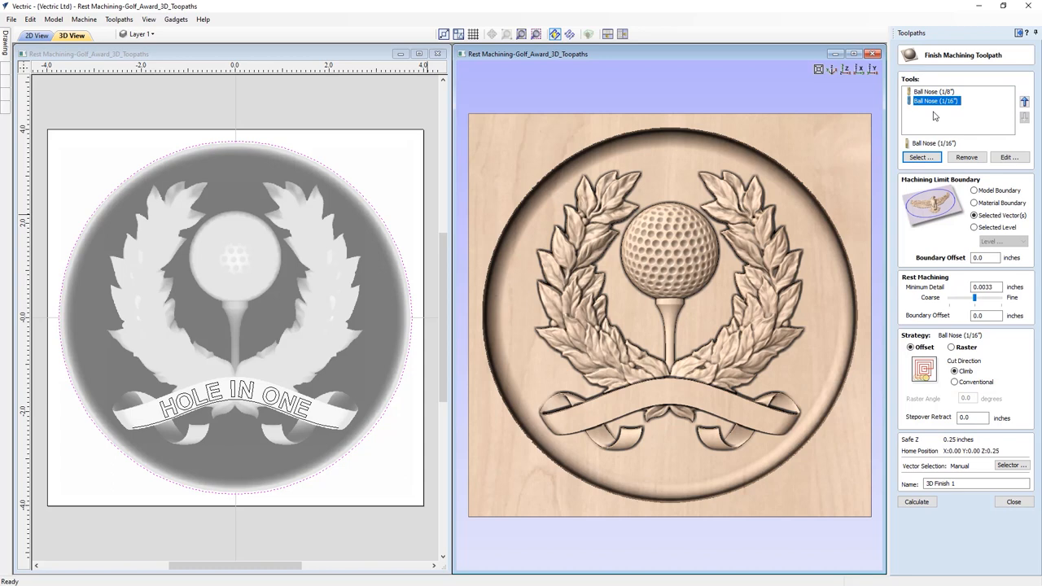
{"action": "left_click", "coordinate": [935, 91]}
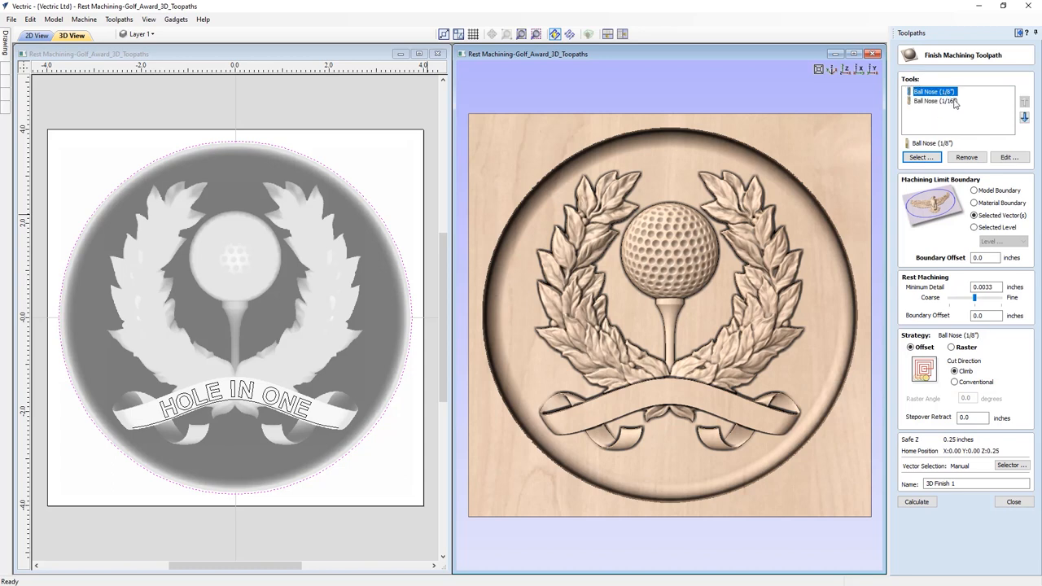
{"action": "left_click", "coordinate": [934, 101]}
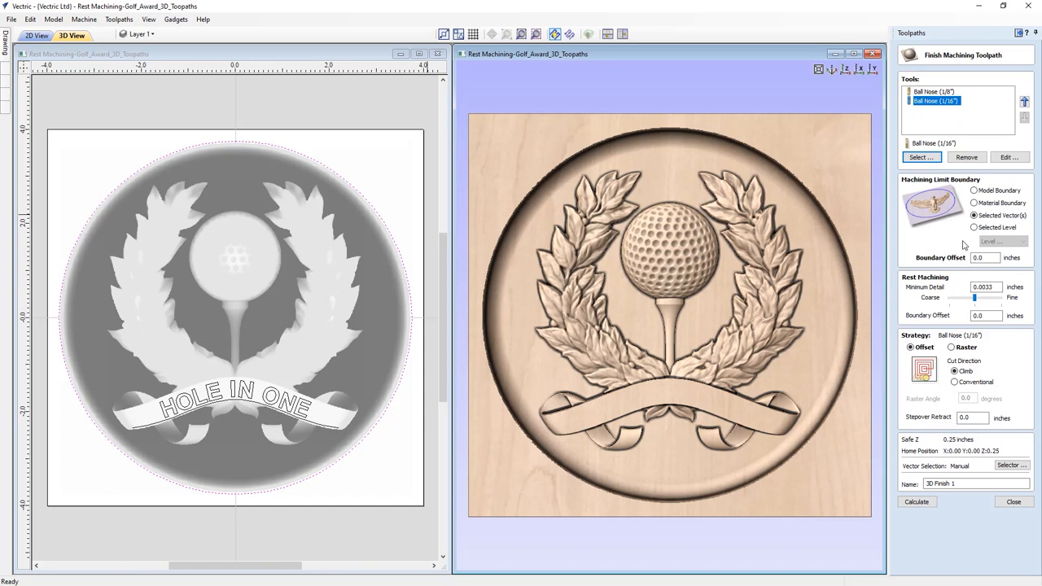
{"action": "mouse_move", "coordinate": [947, 236]}
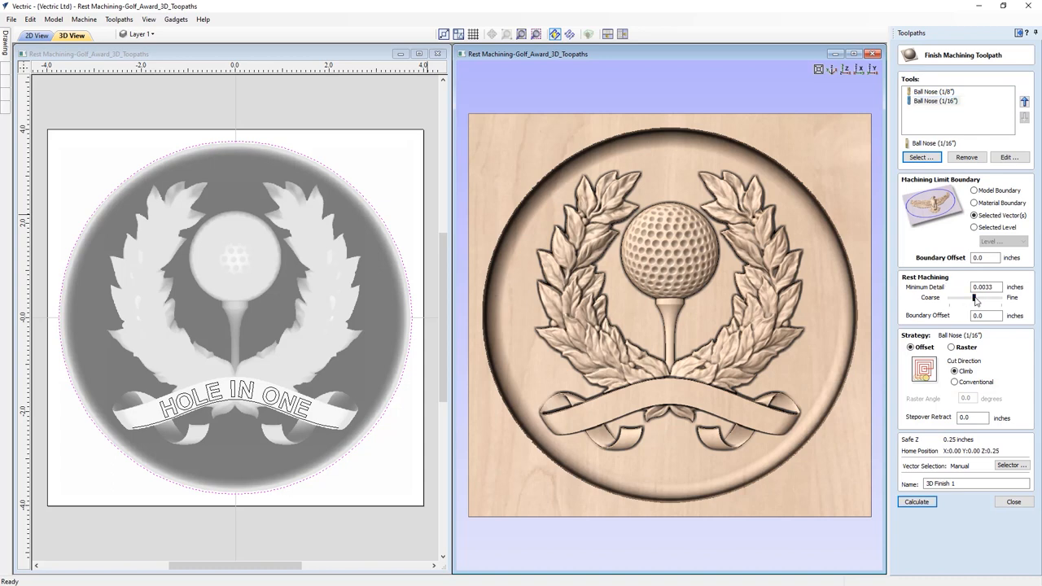
Adjust the rest machining Minimum Detail and calculate the finish toolpath
{"action": "left_click_drag", "start_coordinate": [975, 304], "coordinate": [954, 304]}
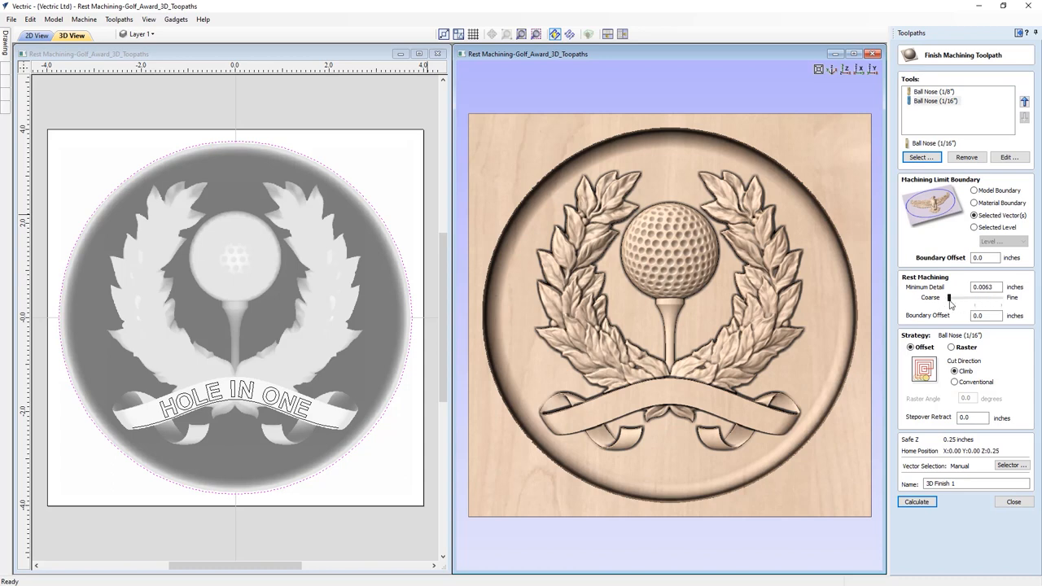
{"action": "left_click_drag", "start_coordinate": [947, 296], "coordinate": [967, 296]}
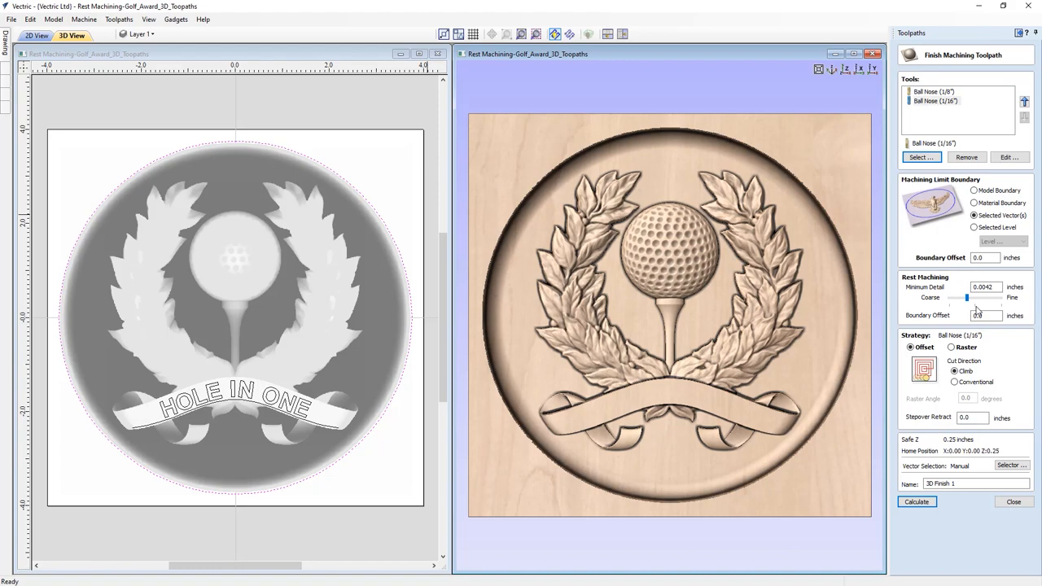
{"action": "left_click", "coordinate": [916, 501]}
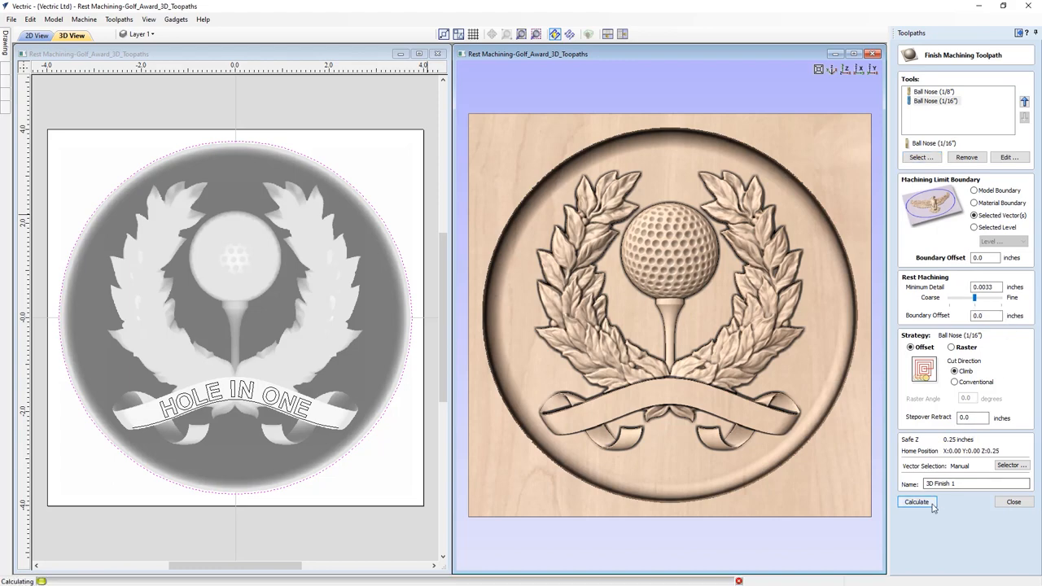
{"action": "left_click", "coordinate": [918, 501]}
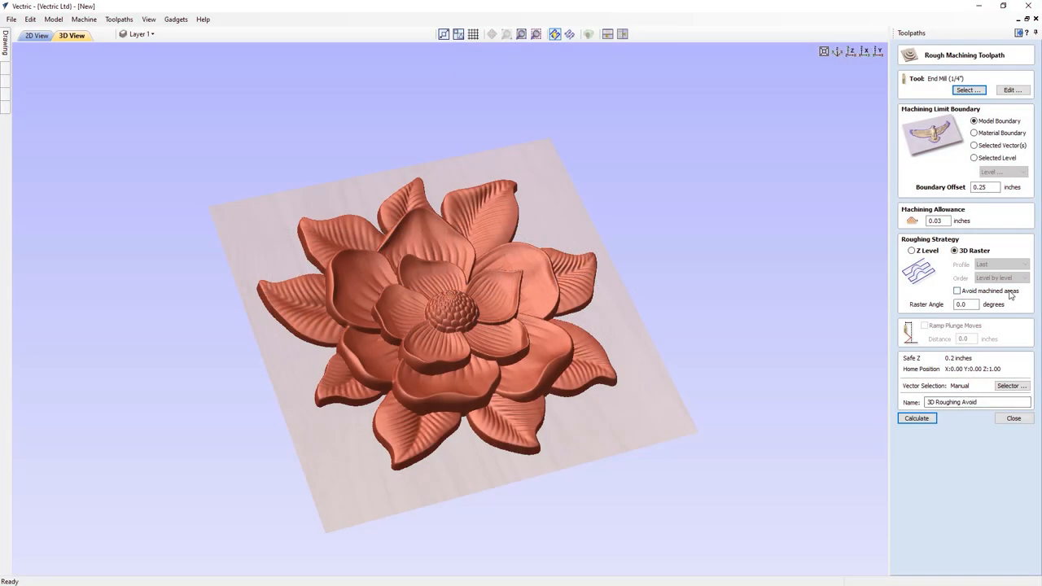
Enable Avoid machined areas for the 3D raster roughing and calculate it
{"action": "left_click", "coordinate": [957, 289]}
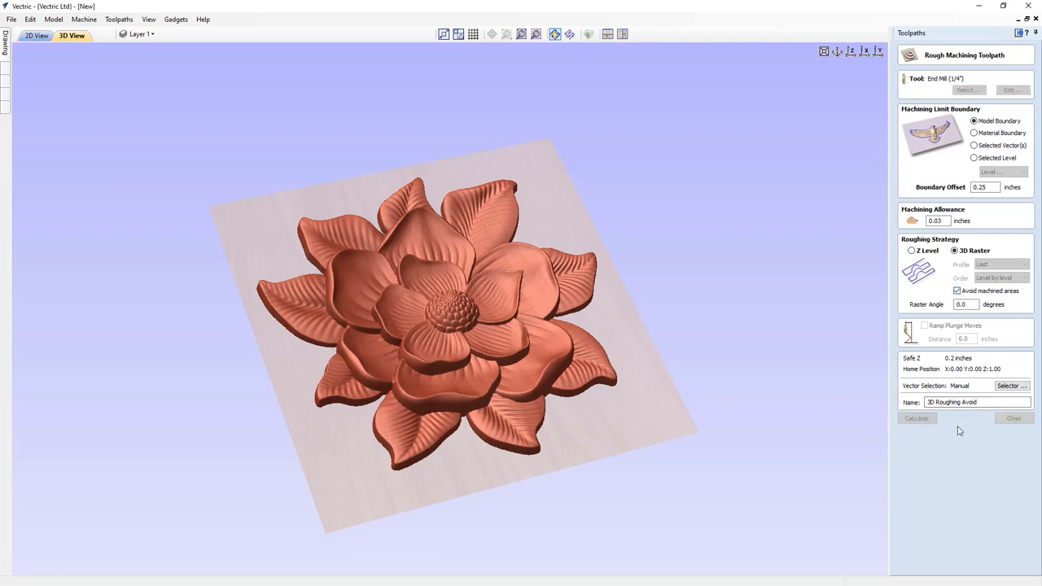
{"action": "left_click", "coordinate": [916, 417]}
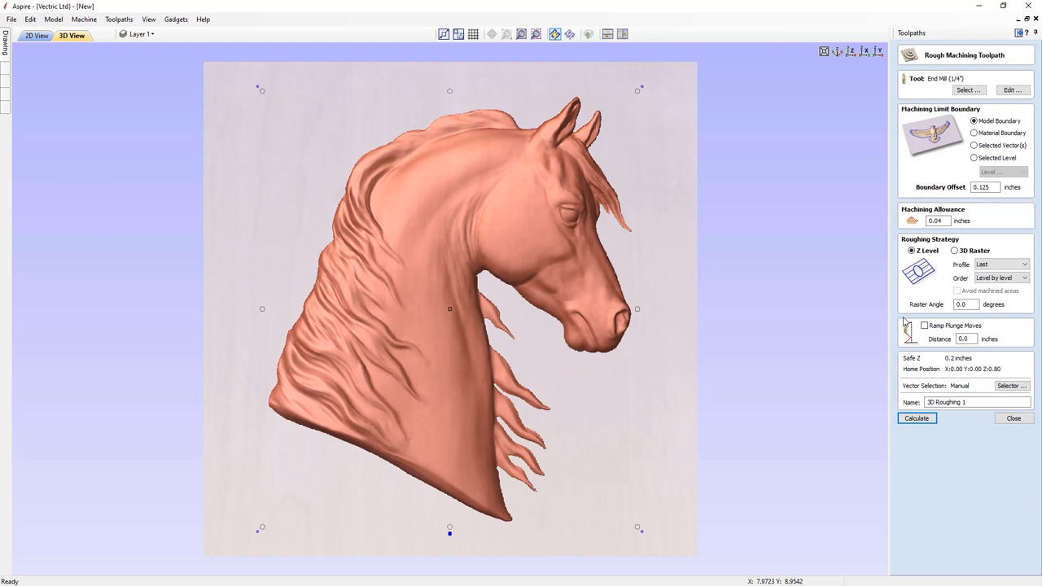
{"action": "mouse_move", "coordinate": [931, 314]}
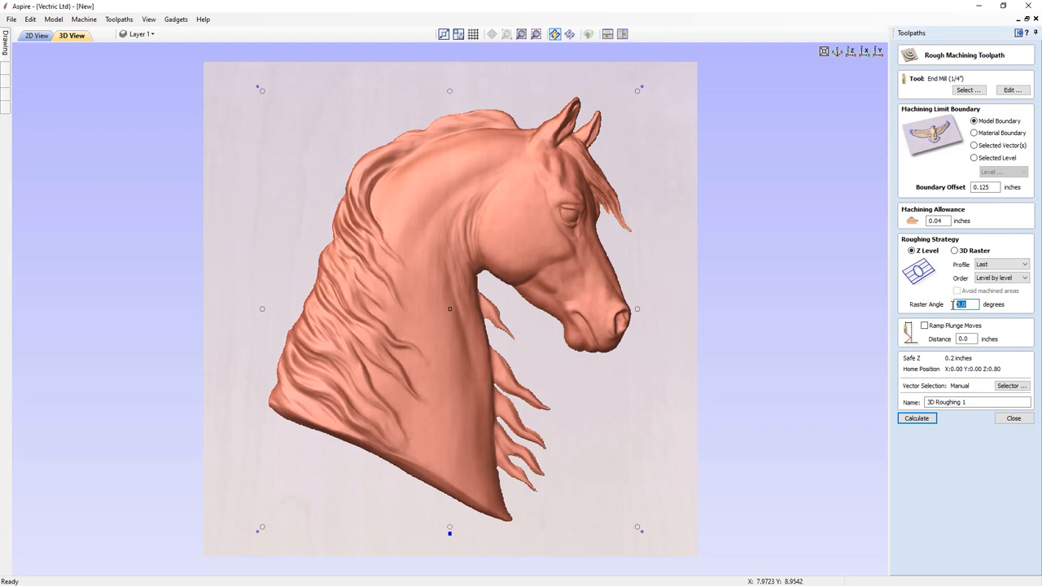
Calculate the Z-level roughing toolpath with a 30-degree raster angle
{"action": "type", "text": "30"}
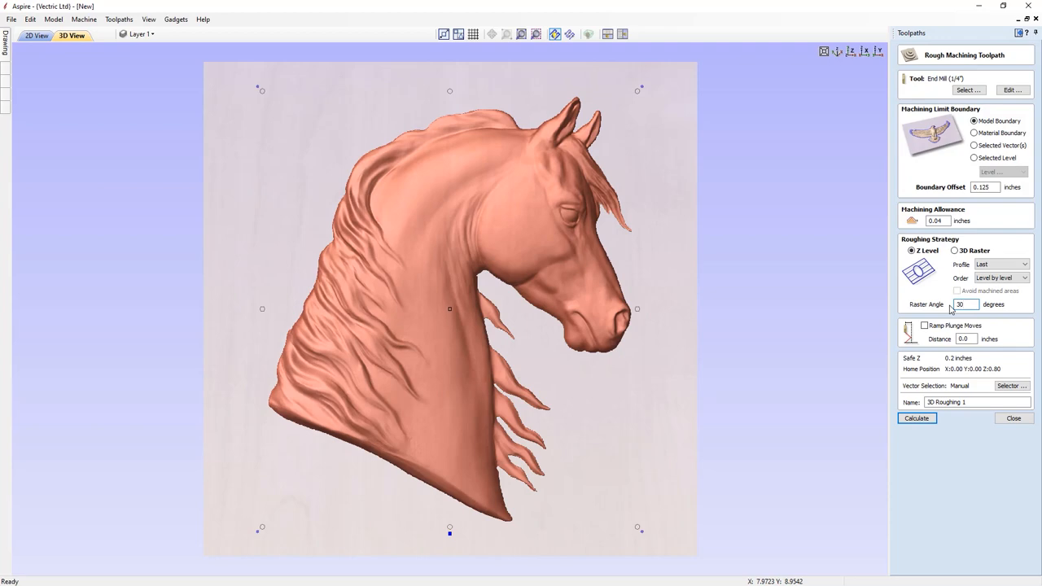
{"action": "left_click", "coordinate": [915, 417]}
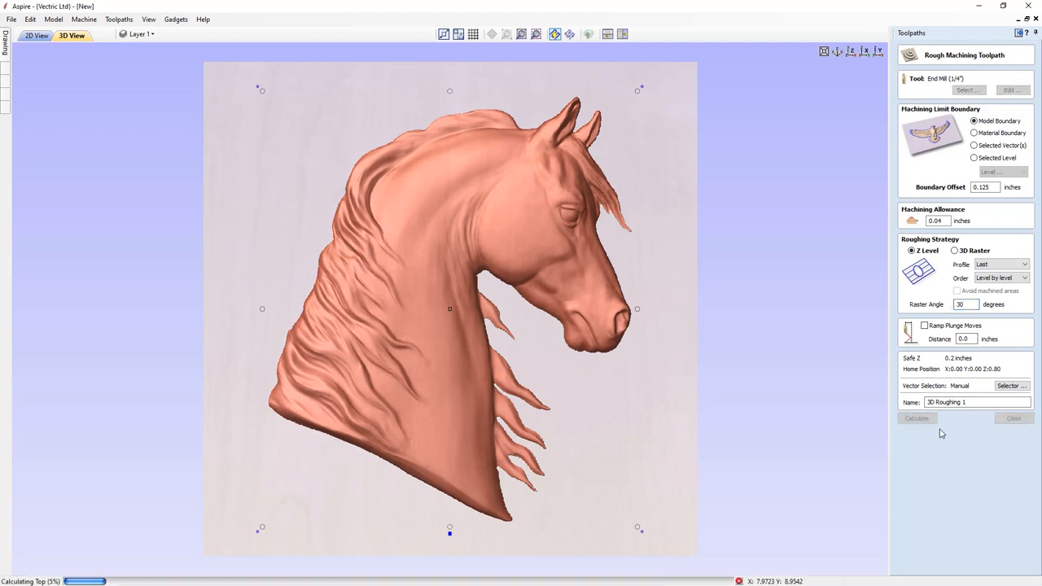
{"action": "left_click", "coordinate": [915, 417]}
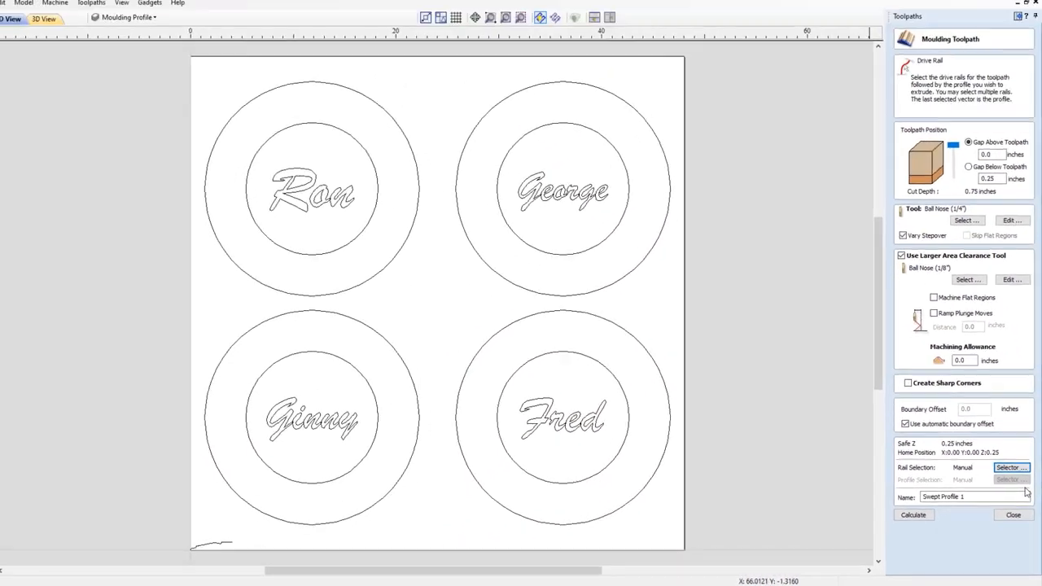
Pick drive rails from the Moulding Rail layer and associate the selection with the toolpath
{"action": "left_click", "coordinate": [1012, 468]}
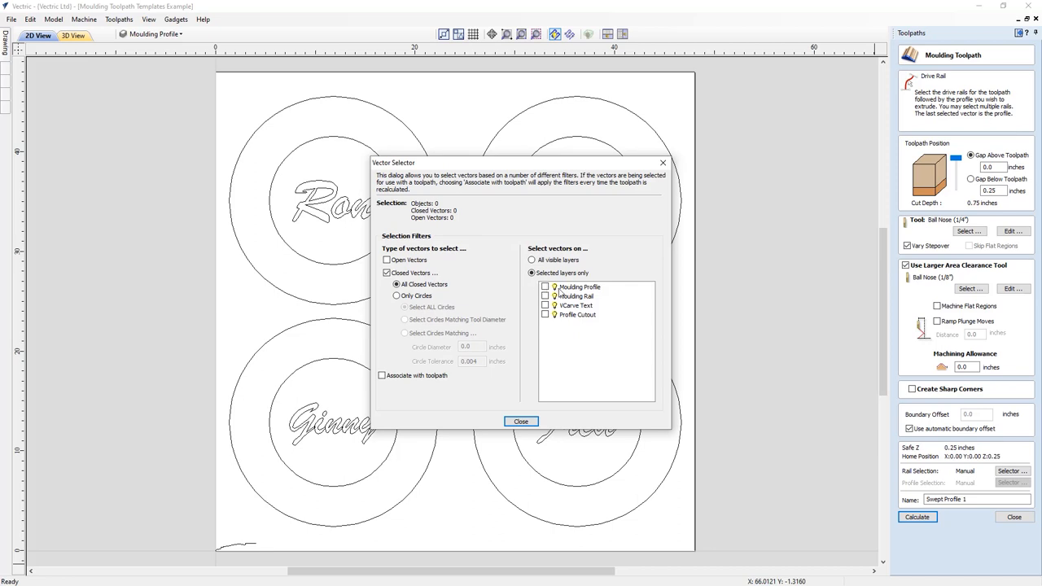
{"action": "left_click", "coordinate": [547, 296]}
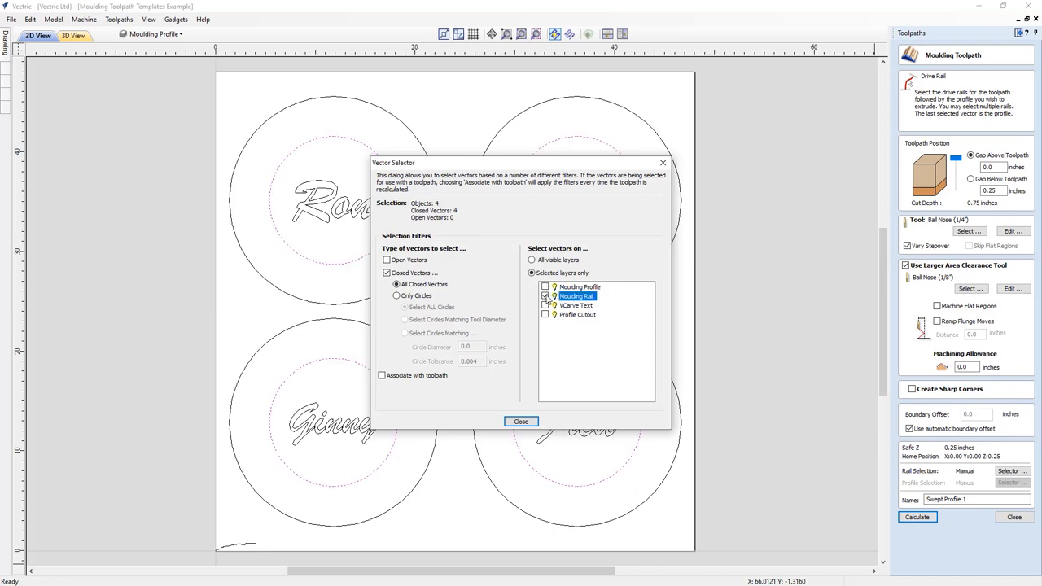
{"action": "left_click", "coordinate": [384, 376]}
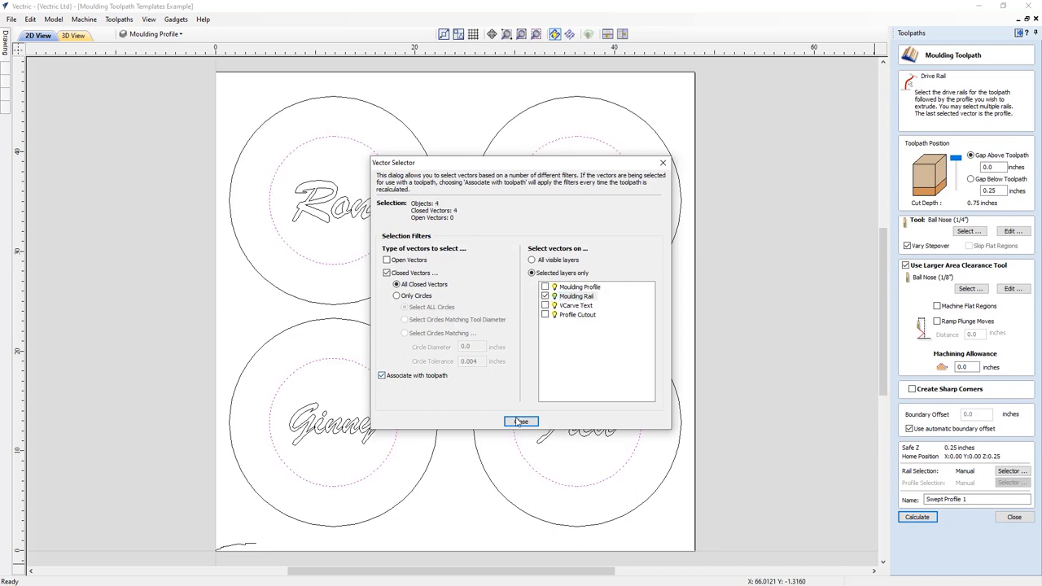
{"action": "left_click", "coordinate": [521, 420]}
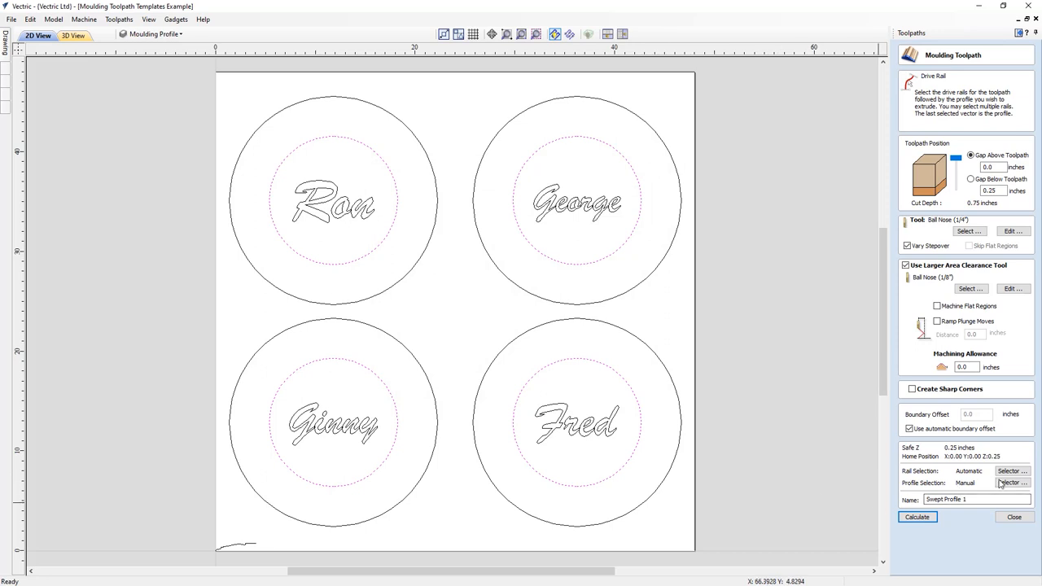
Pick the profile from open vectors linked to the toolpath and calculate the moulding toolpath
{"action": "left_click", "coordinate": [1013, 482]}
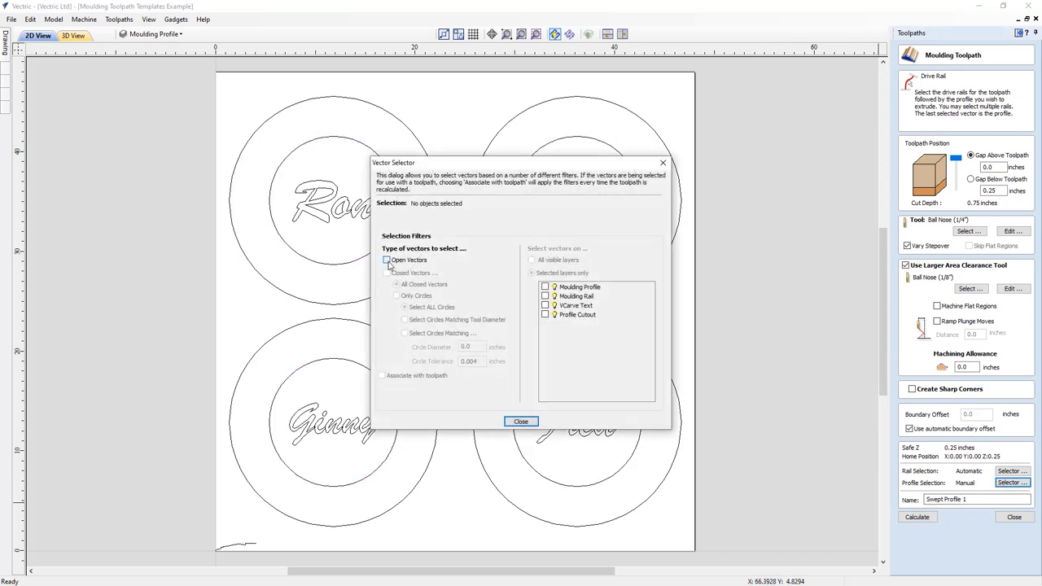
{"action": "left_click", "coordinate": [384, 260]}
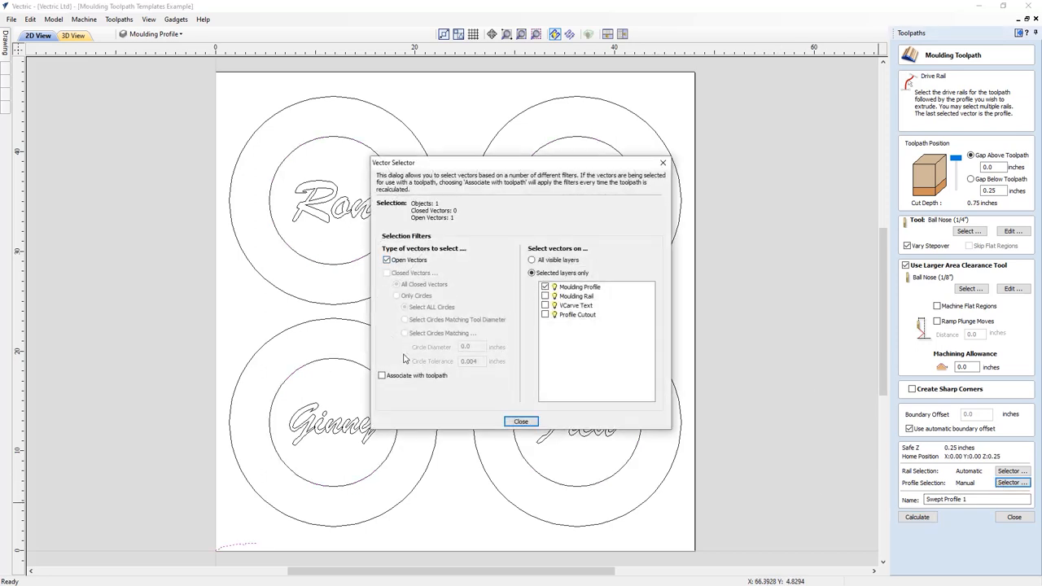
{"action": "left_click", "coordinate": [521, 420]}
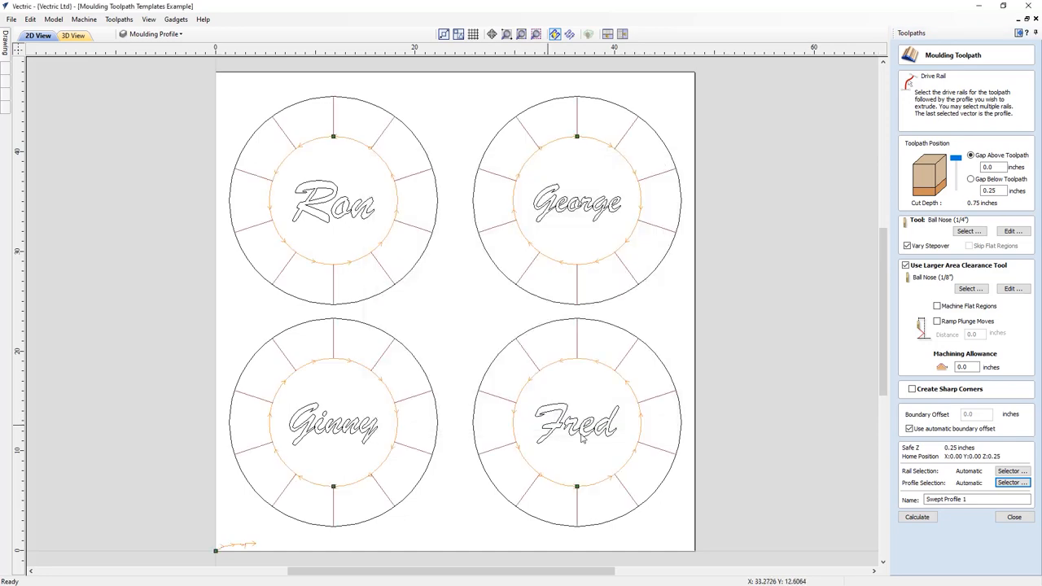
{"action": "left_click", "coordinate": [916, 518]}
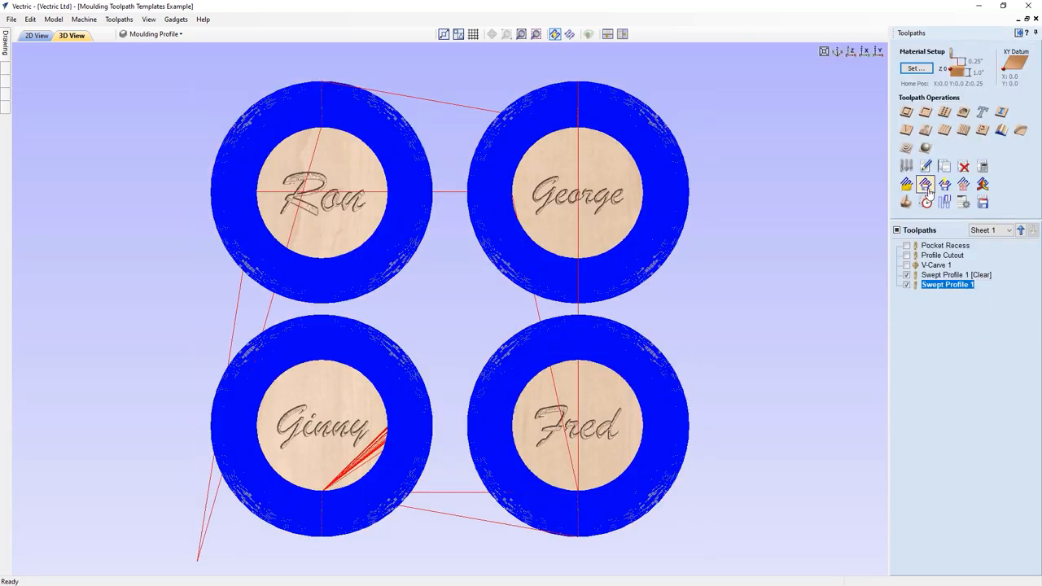
Calculate the Swept Profile 1 moulding toolpath and view the blue rings in 3D
{"action": "left_click", "coordinate": [926, 185]}
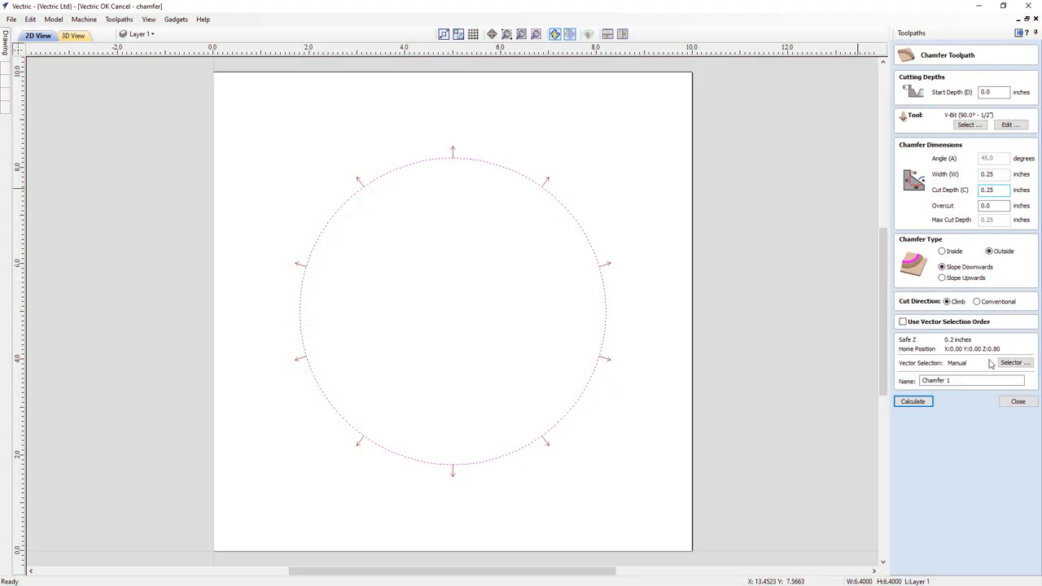
Recalculate the circle's outside chamfer with overcut 0.04, then 0.1 inch
{"action": "left_click", "coordinate": [991, 205]}
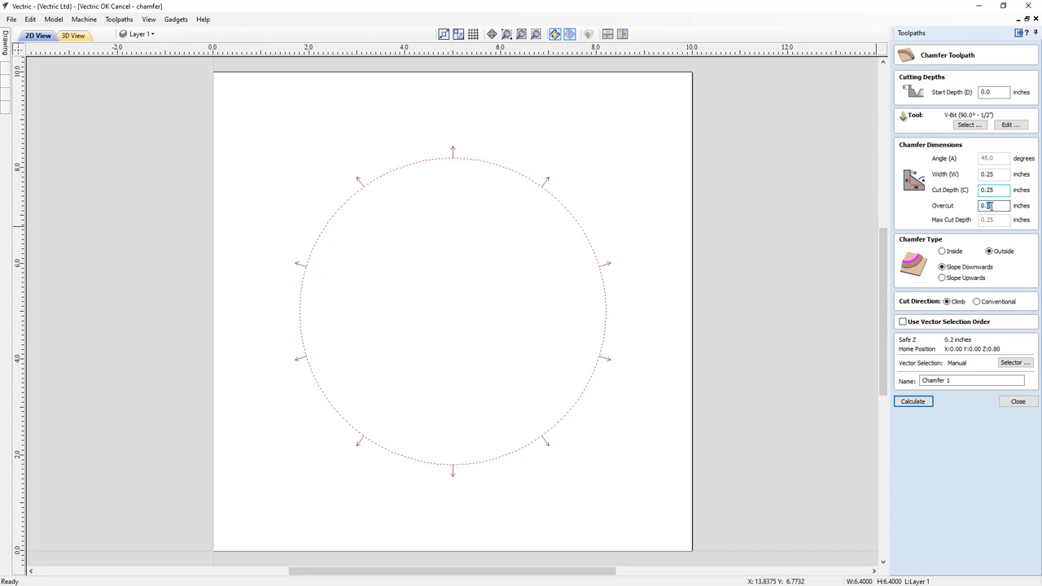
{"action": "type", "text": "0.04"}
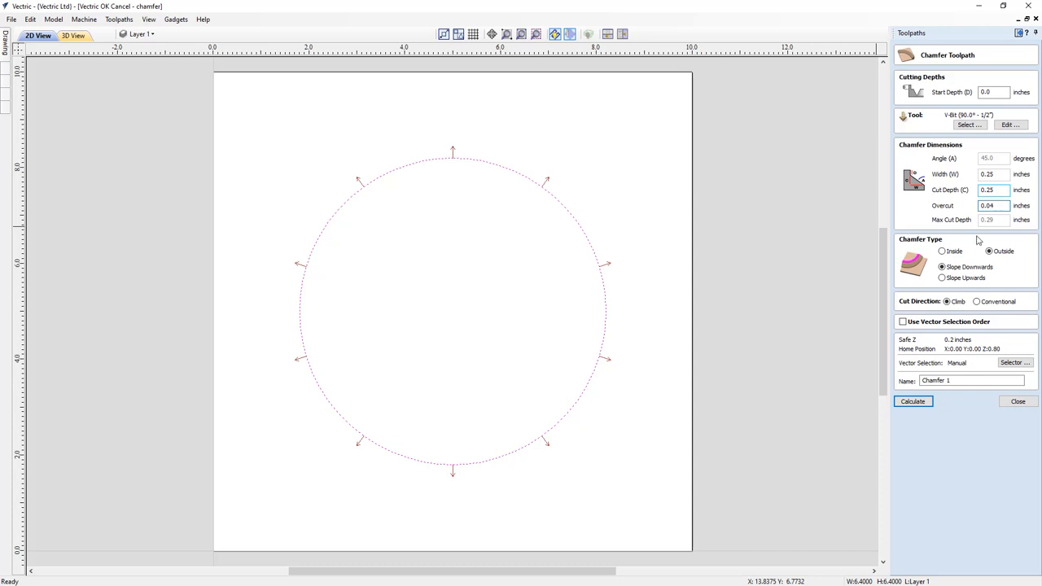
{"action": "left_click", "coordinate": [911, 400]}
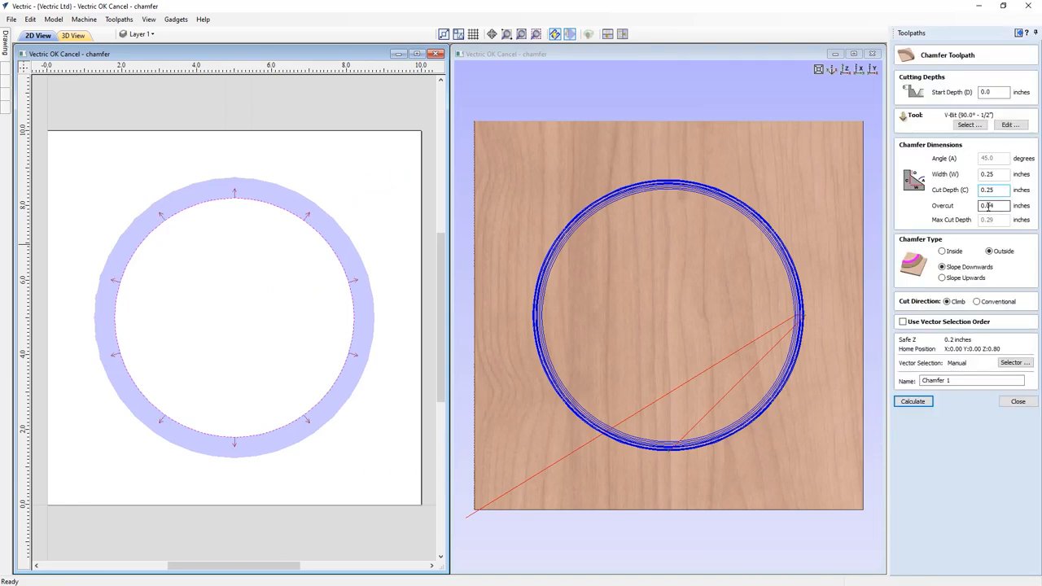
{"action": "left_click", "coordinate": [980, 206]}
{"action": "type", "text": "0.2"}
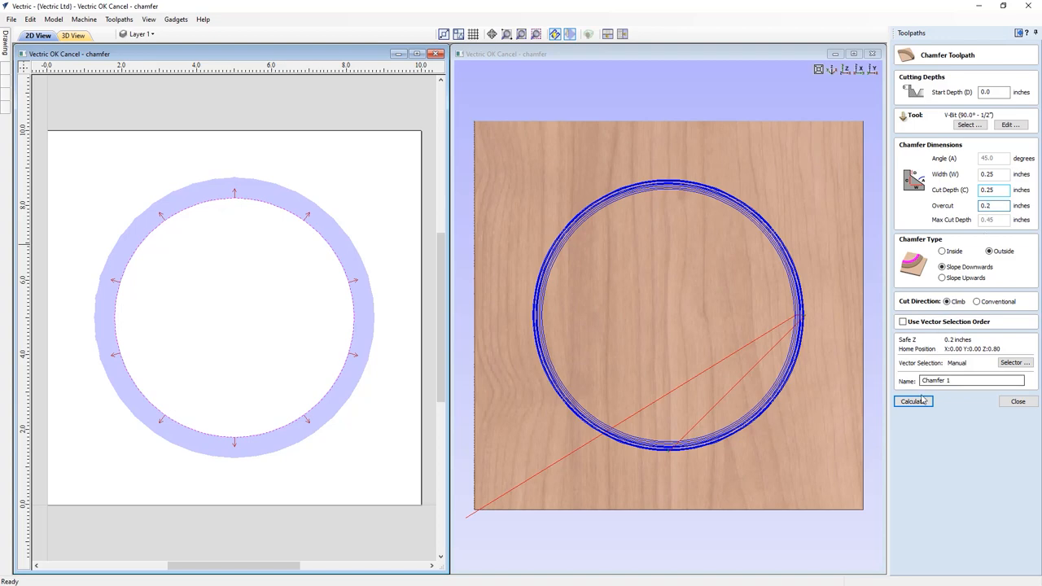
{"action": "left_click", "coordinate": [911, 401]}
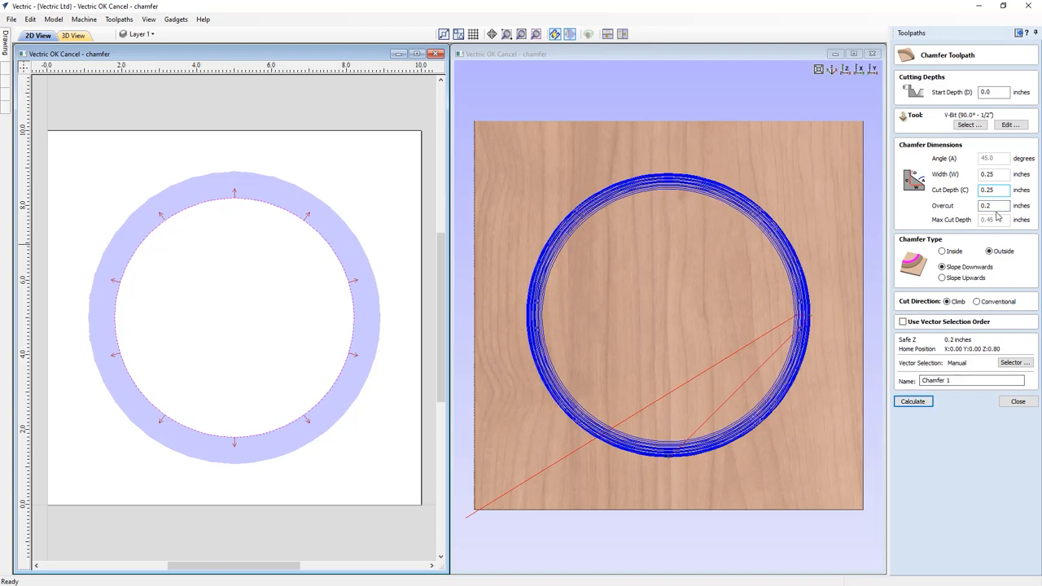
{"action": "type", "text": "0.1"}
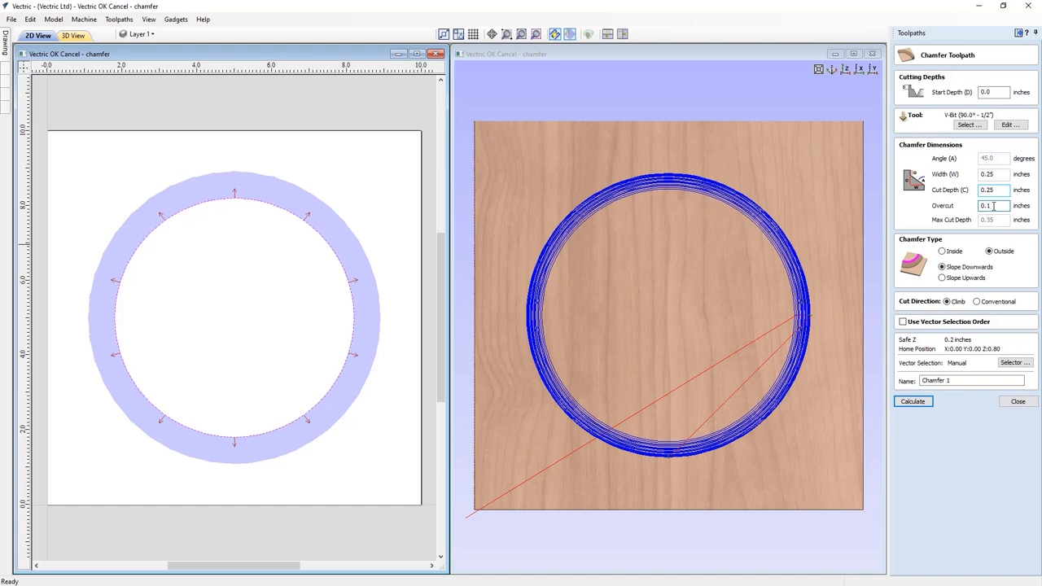
{"action": "left_click", "coordinate": [911, 400]}
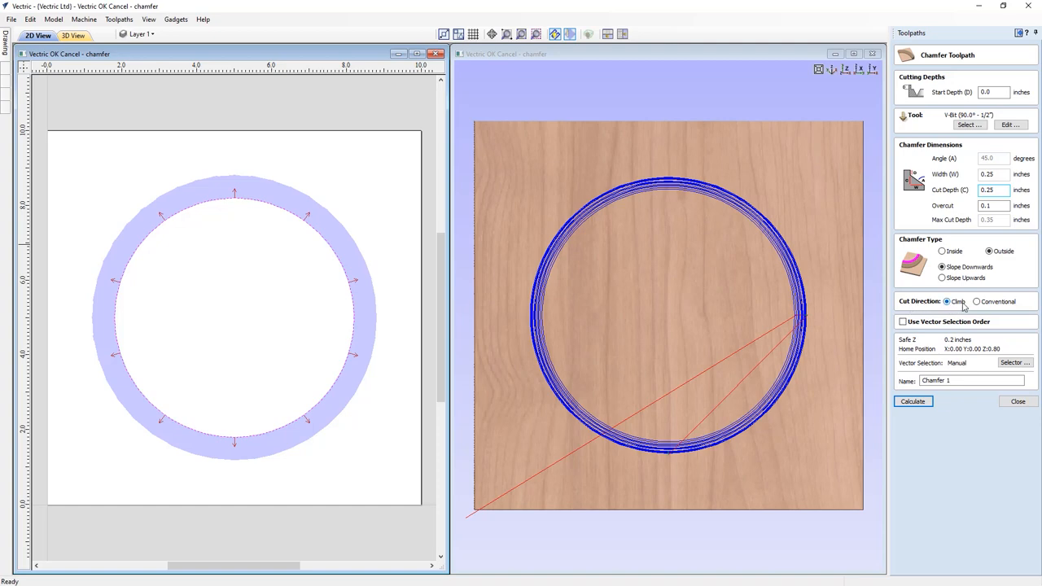
Try conventional cut direction, return to Climb, and recalculate the chamfer
{"action": "left_click", "coordinate": [982, 301]}
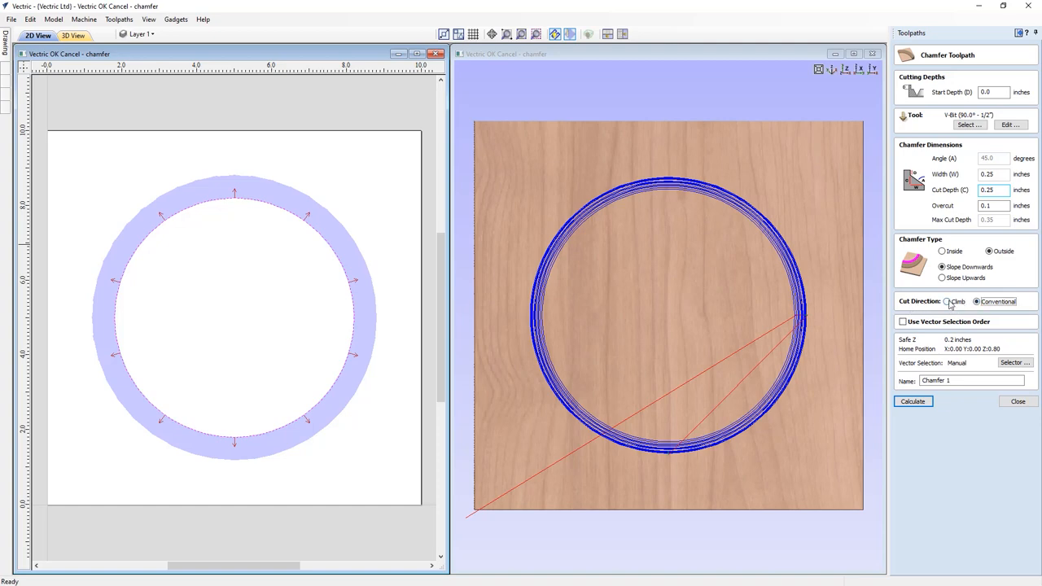
{"action": "left_click", "coordinate": [938, 301]}
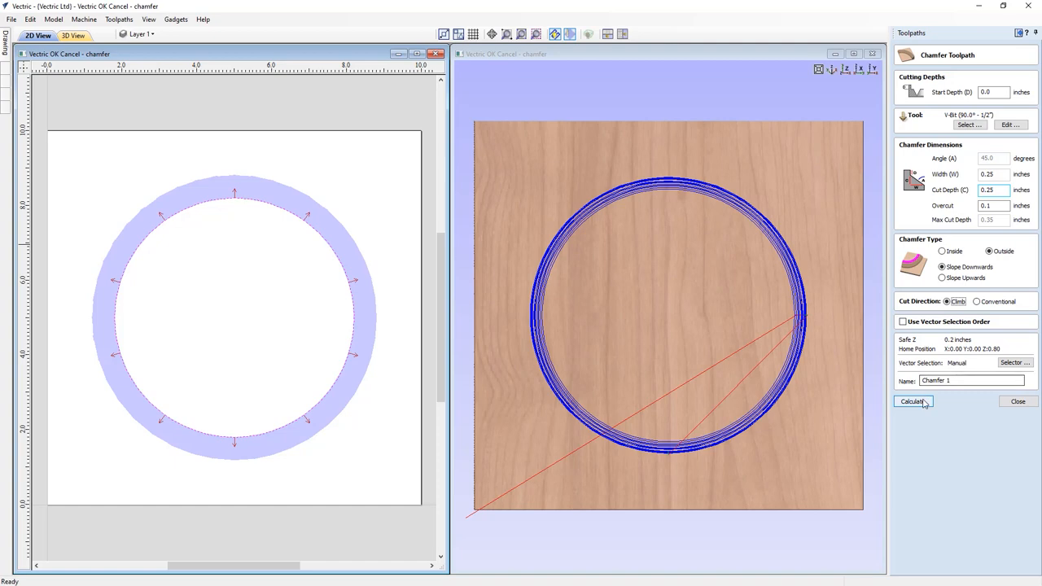
{"action": "left_click", "coordinate": [911, 400]}
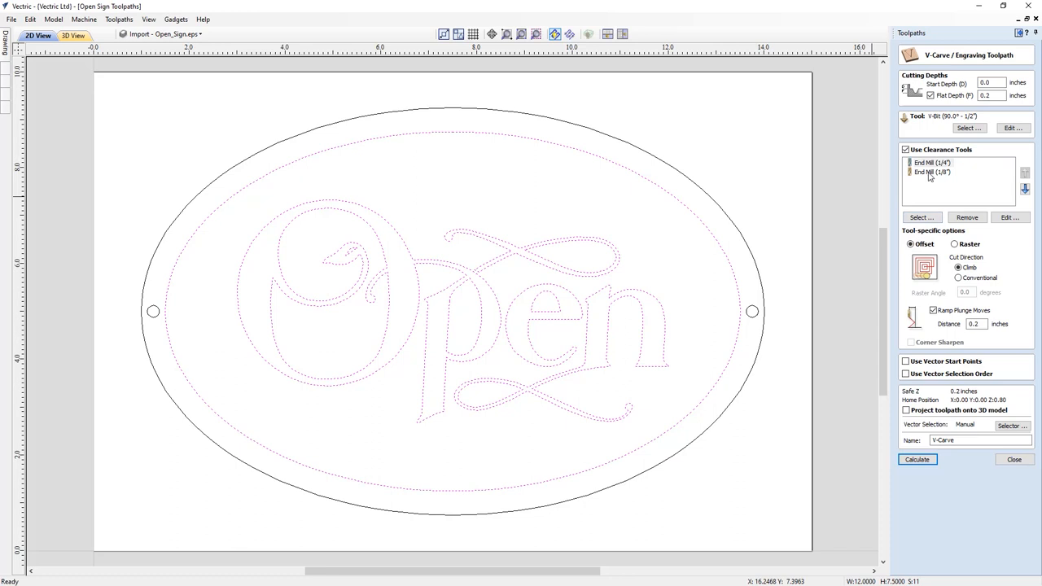
Add the 1/8 inch ball nose from the tool database as a clearance tool for the Open sign V-carve
{"action": "left_click", "coordinate": [931, 163]}
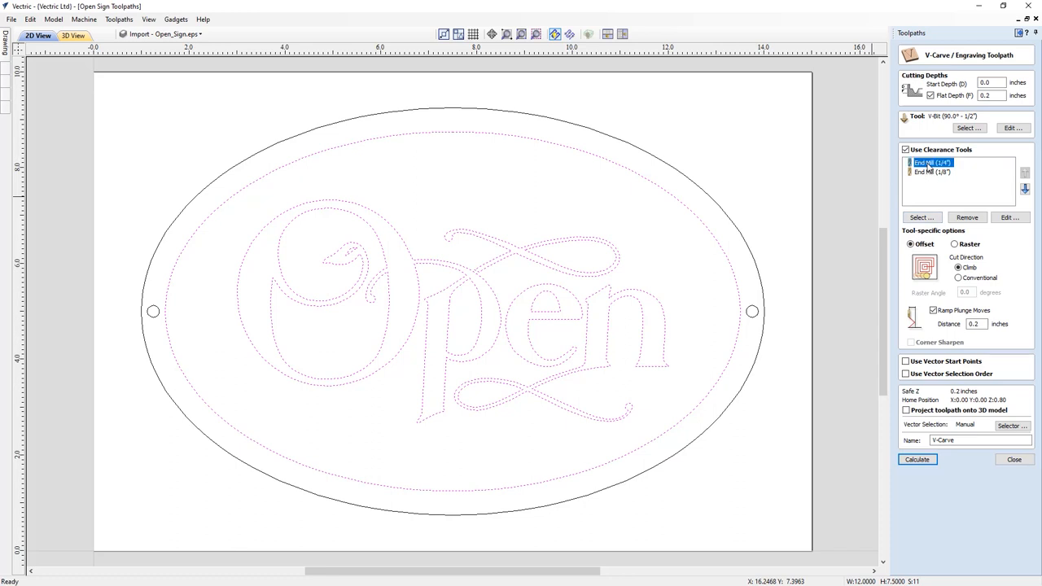
{"action": "mouse_move", "coordinate": [931, 175]}
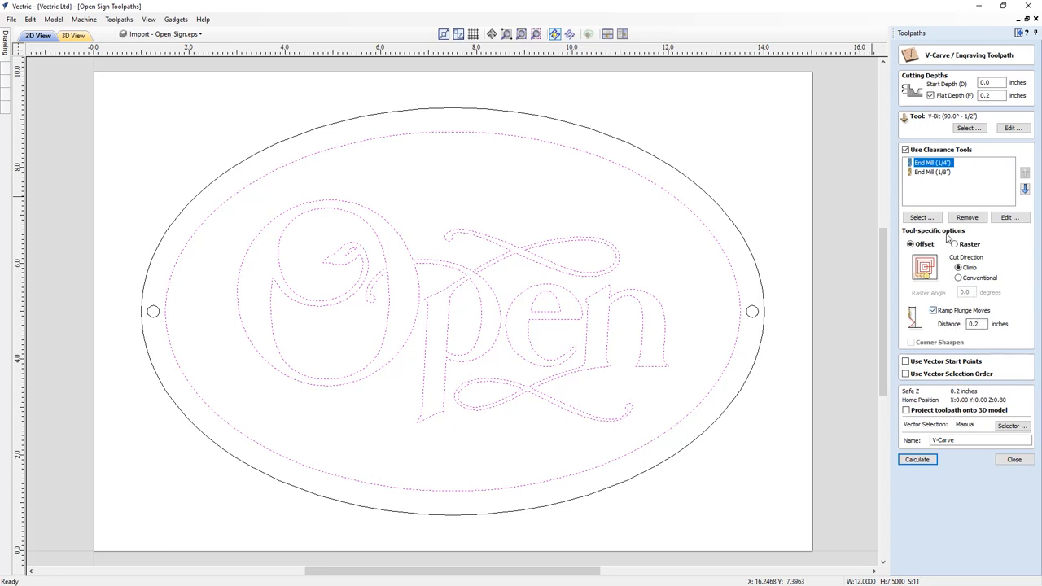
{"action": "left_click", "coordinate": [931, 310]}
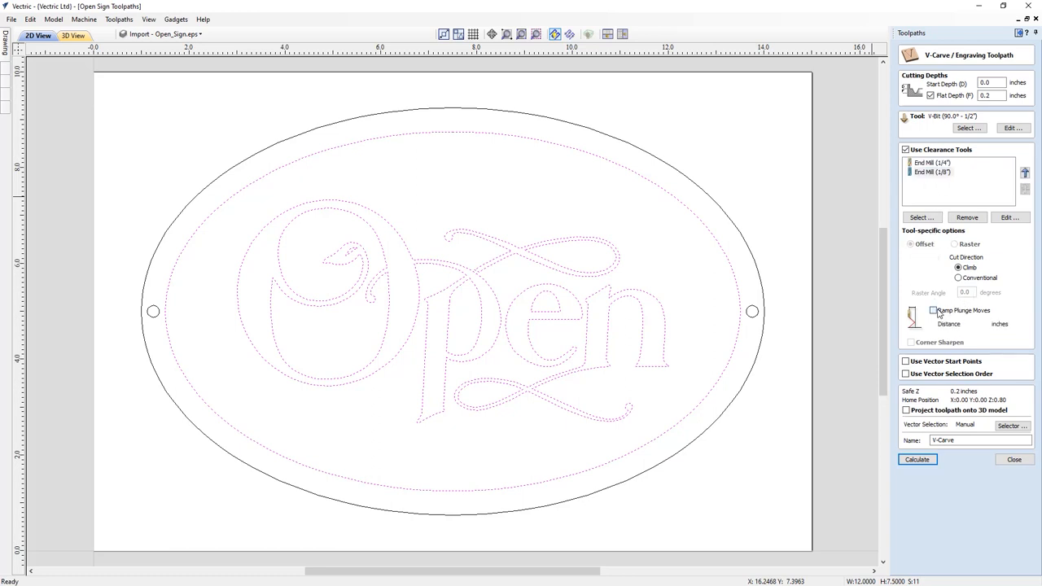
{"action": "left_click", "coordinate": [931, 309]}
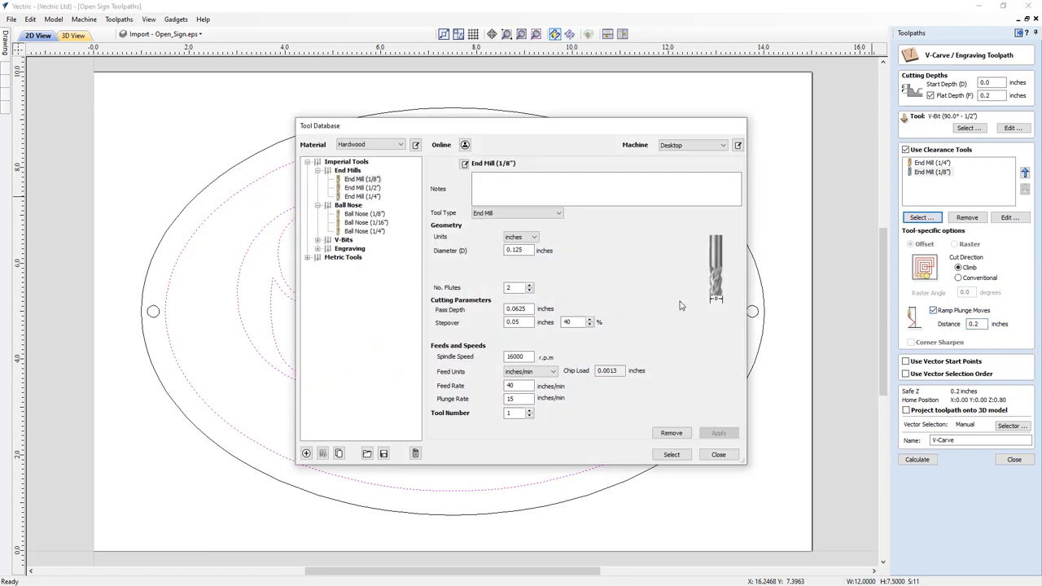
{"action": "left_click", "coordinate": [363, 213]}
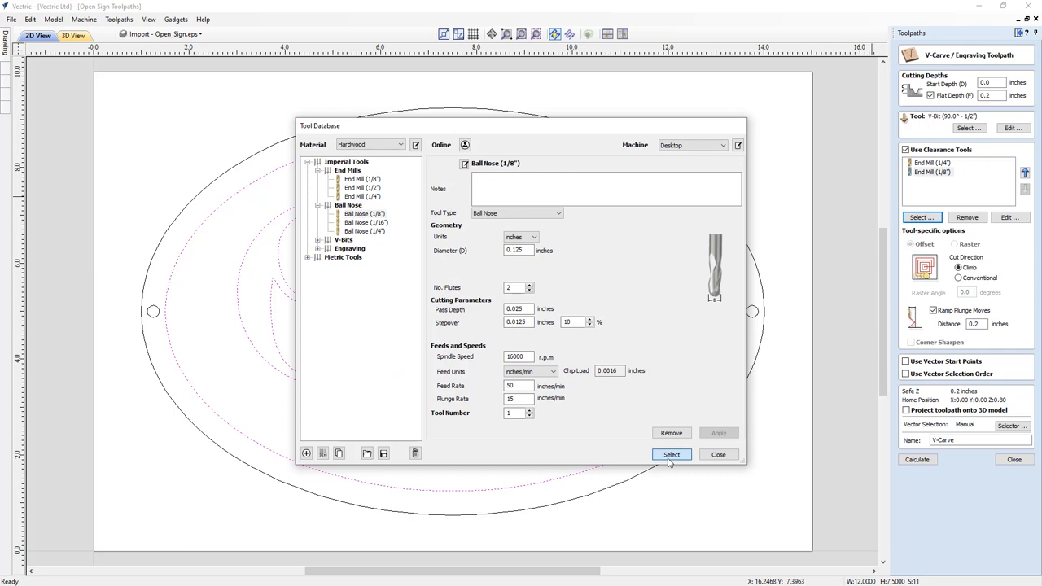
{"action": "left_click", "coordinate": [672, 454]}
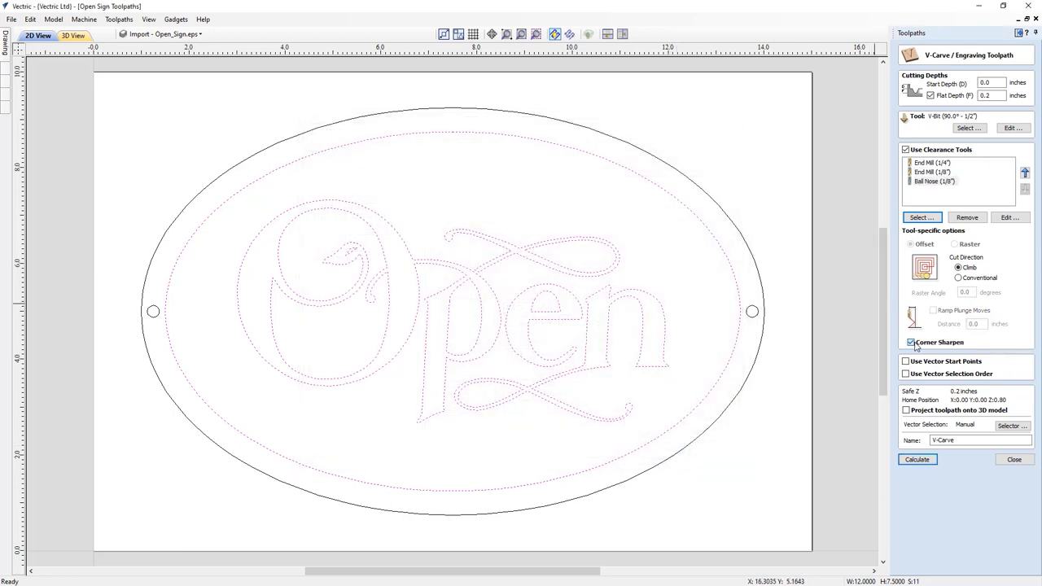
Toggle corner sharpening and calculate the Open sign V-carve toolpath
{"action": "left_click", "coordinate": [929, 311]}
{"action": "type", "text": "0.2"}
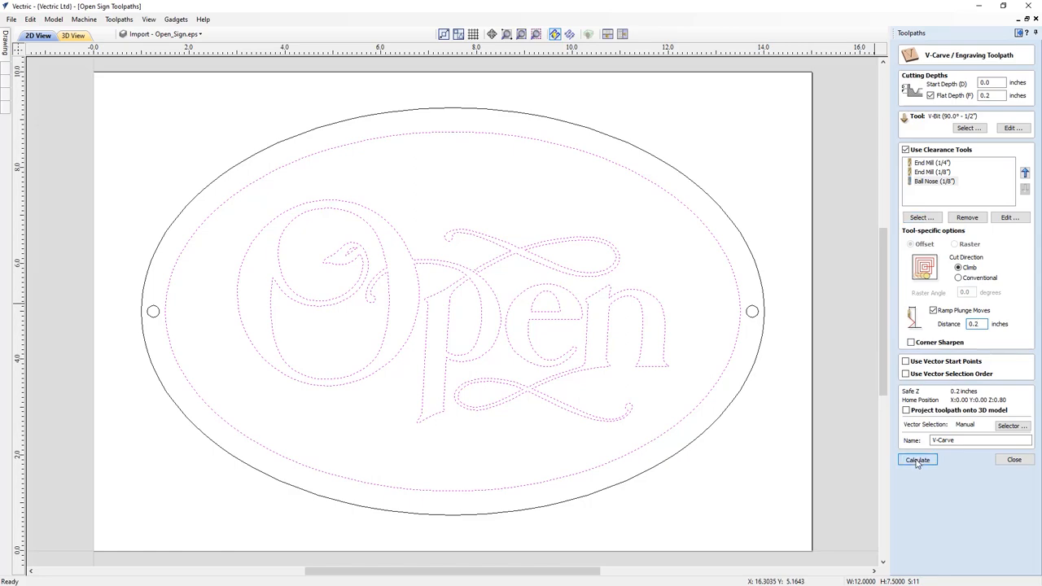
{"action": "left_click", "coordinate": [917, 459]}
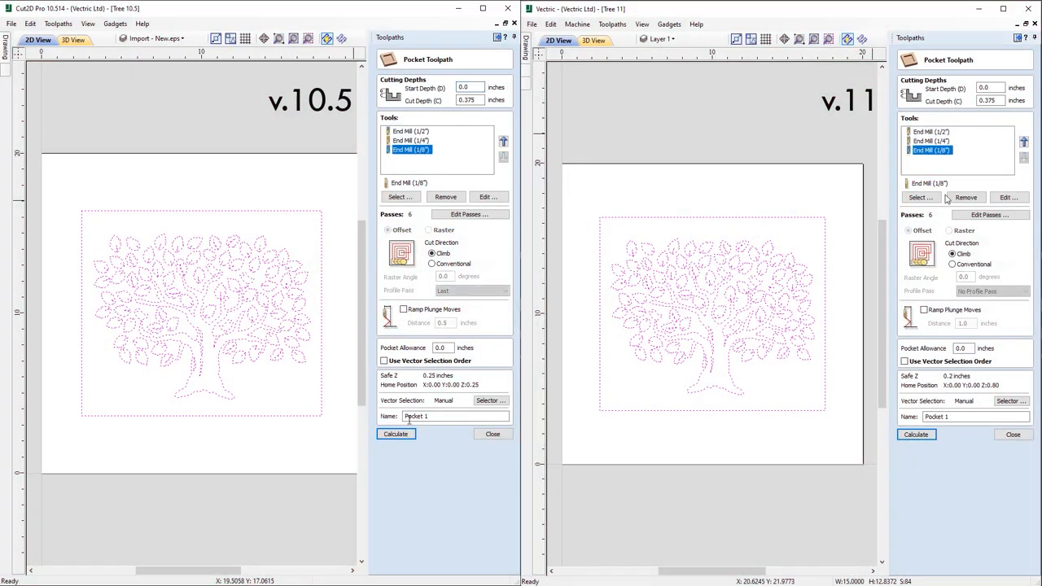
Calculate the tree pocket toolpath in the older version and simulate both versions side by side
{"action": "left_click", "coordinate": [394, 433]}
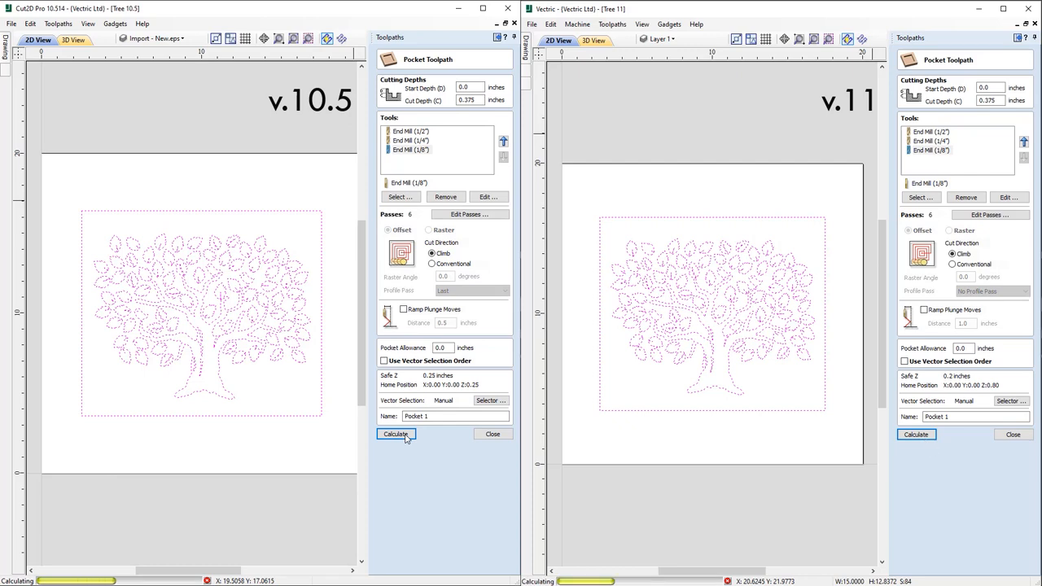
{"action": "left_click", "coordinate": [394, 433]}
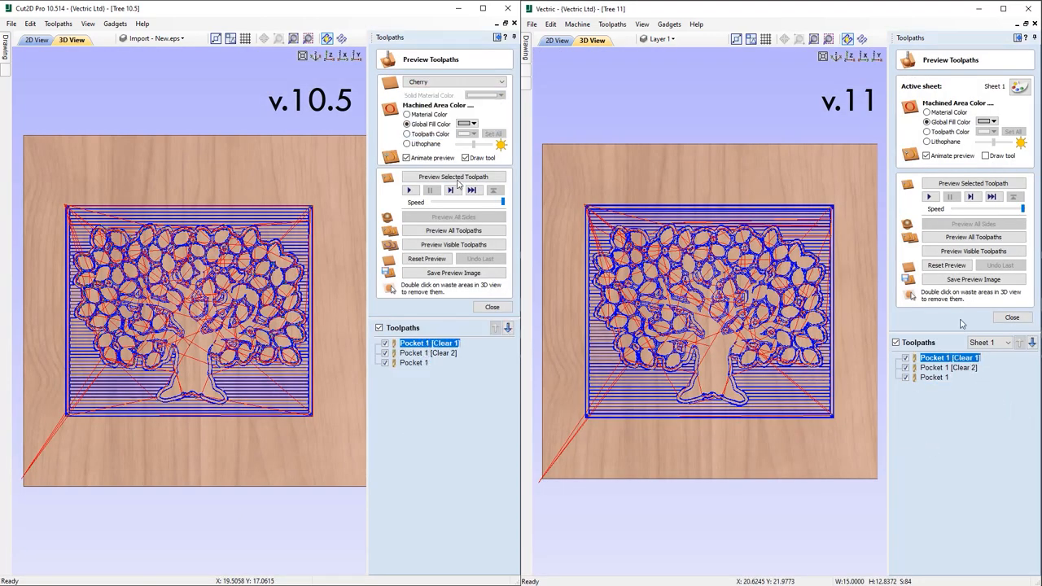
{"action": "left_click", "coordinate": [452, 175]}
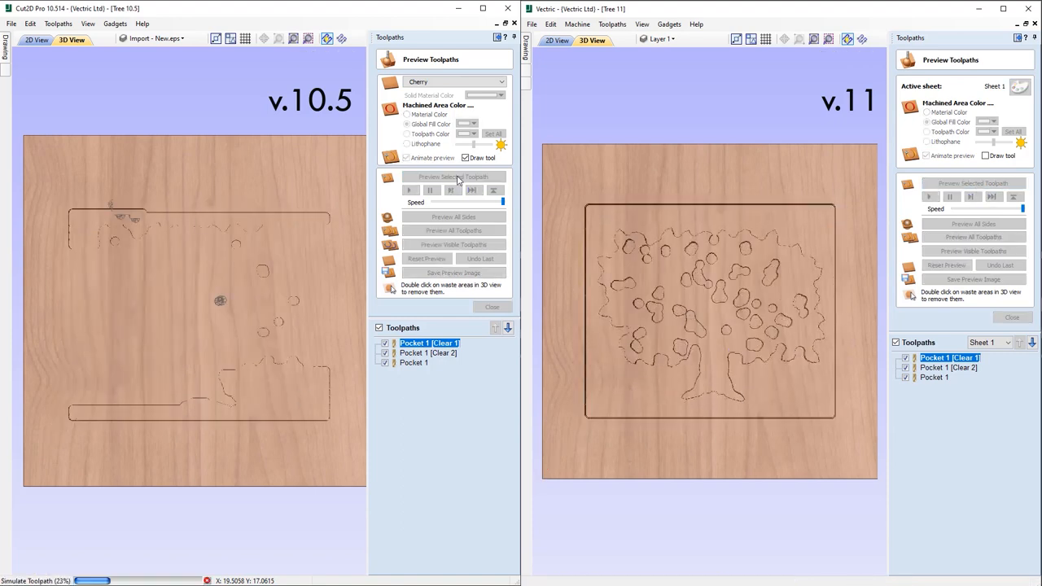
{"action": "left_click", "coordinate": [974, 183]}
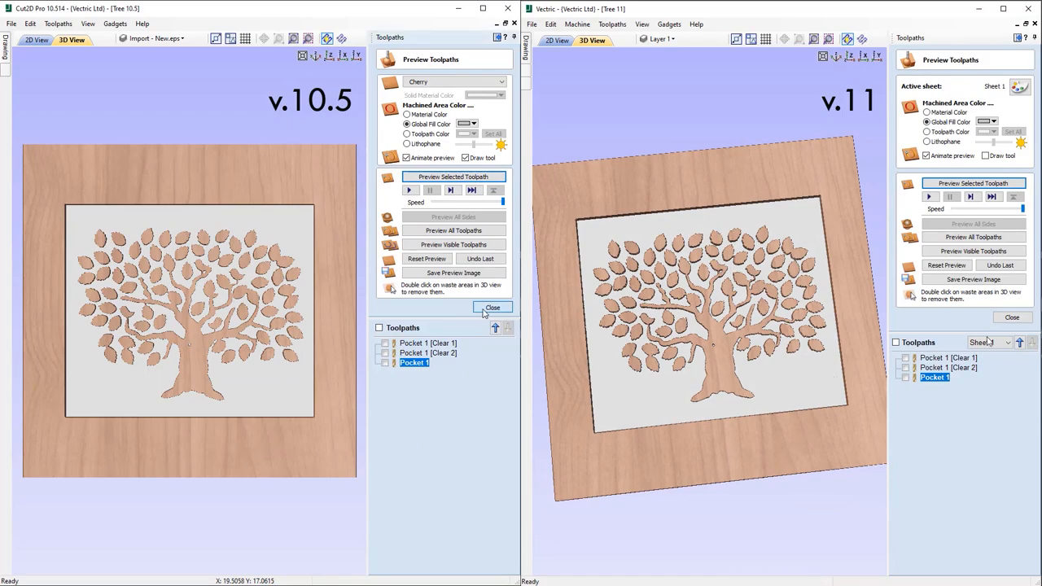
{"action": "left_click", "coordinate": [491, 306]}
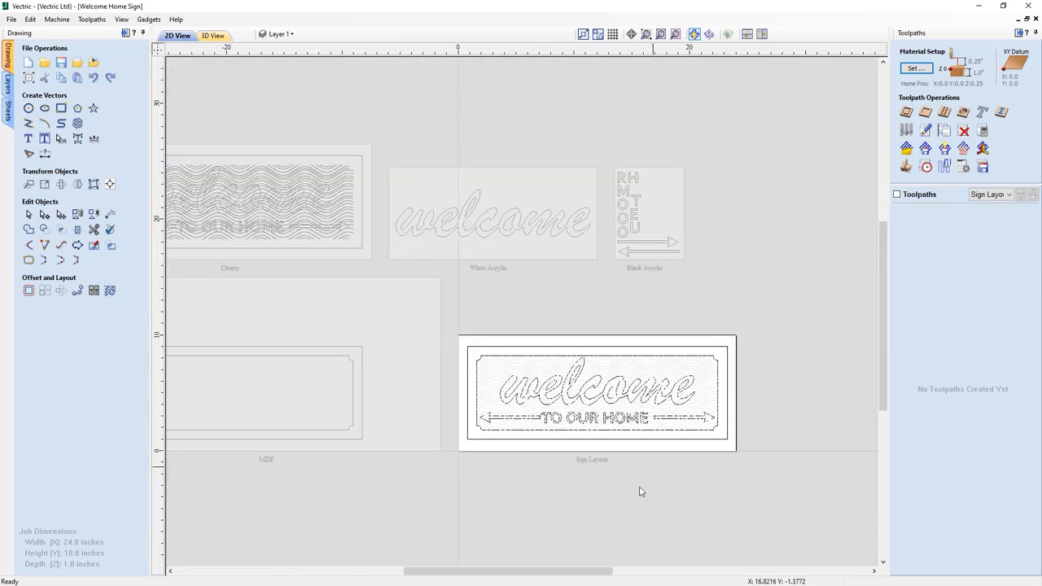
Make the Cherry sheet of the Welcome Home sign the active sheet
{"action": "scroll", "scroll_direction": "right", "scroll_amount": 3}
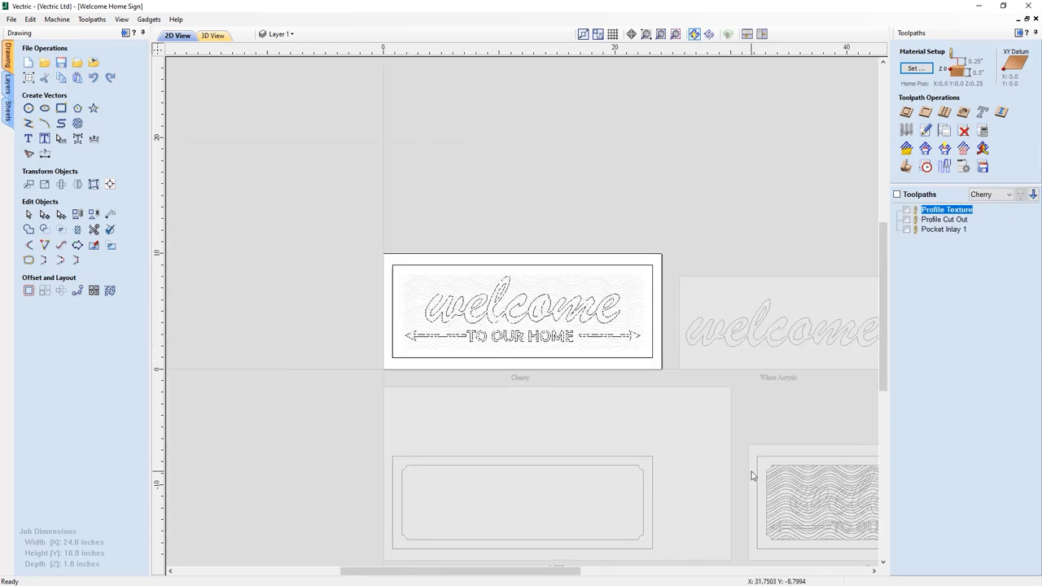
{"action": "left_click", "coordinate": [10, 104]}
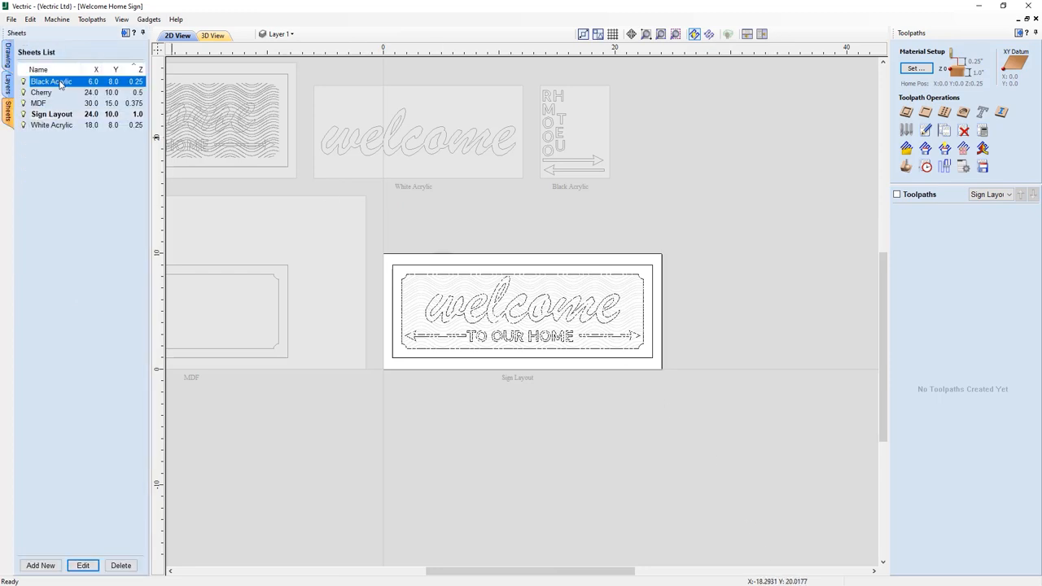
Step through the Cherry, MDF, Sign Layout, Black Acrylic and Cherry sheets in the list
{"action": "left_click", "coordinate": [42, 98]}
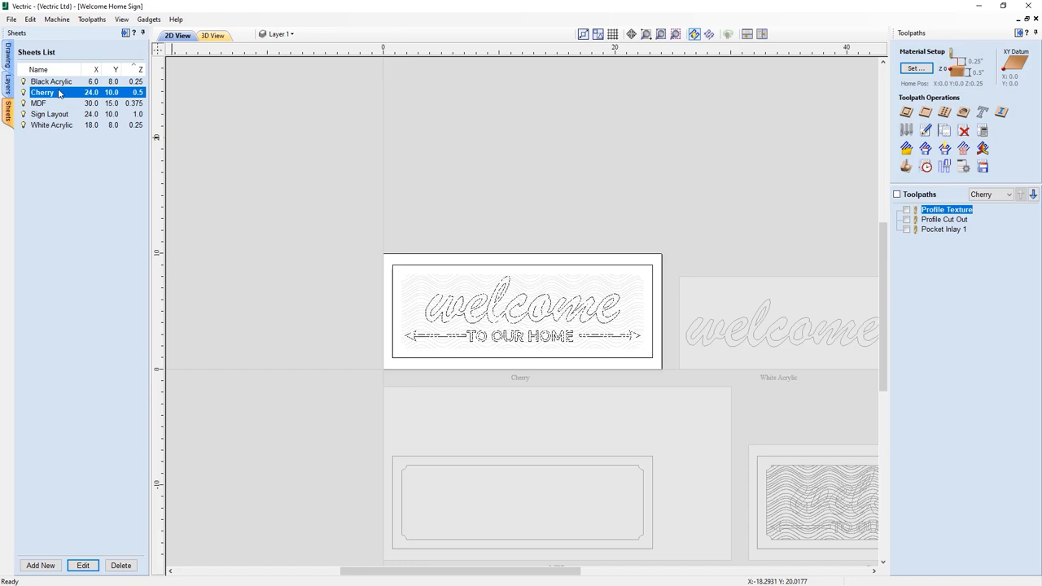
{"action": "left_click", "coordinate": [39, 114]}
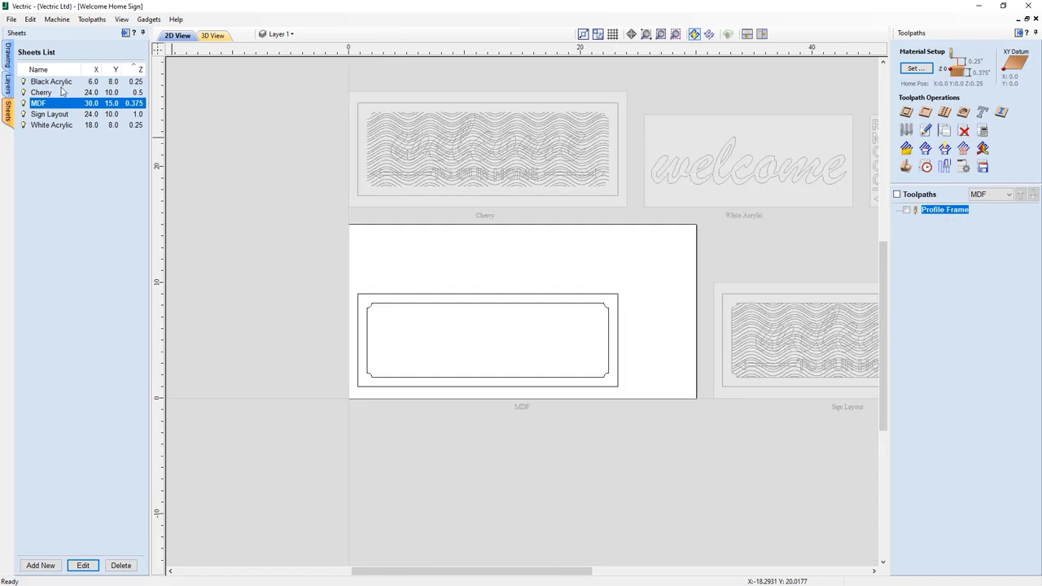
{"action": "left_click", "coordinate": [52, 124]}
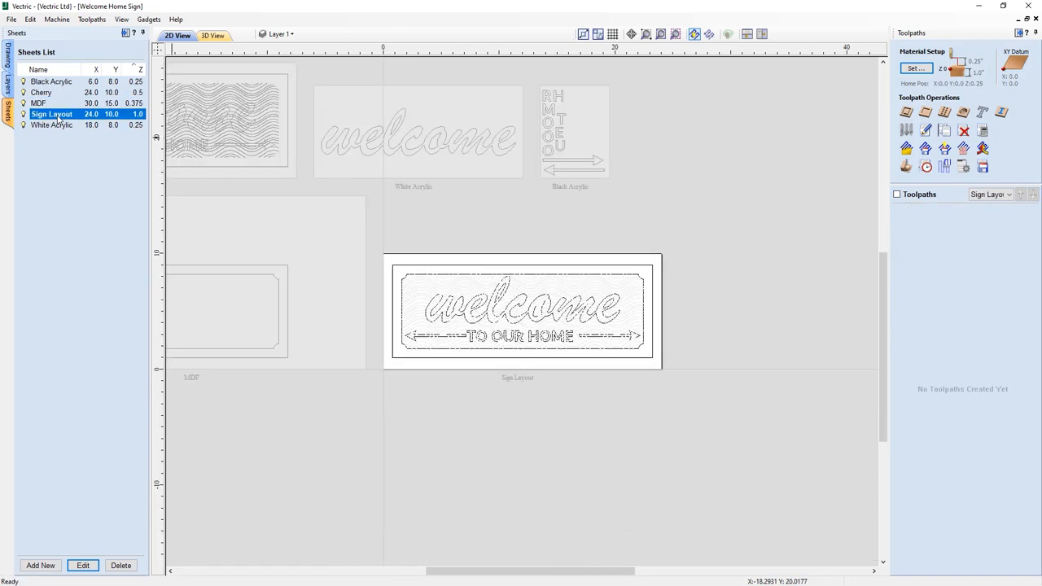
{"action": "left_click", "coordinate": [51, 82]}
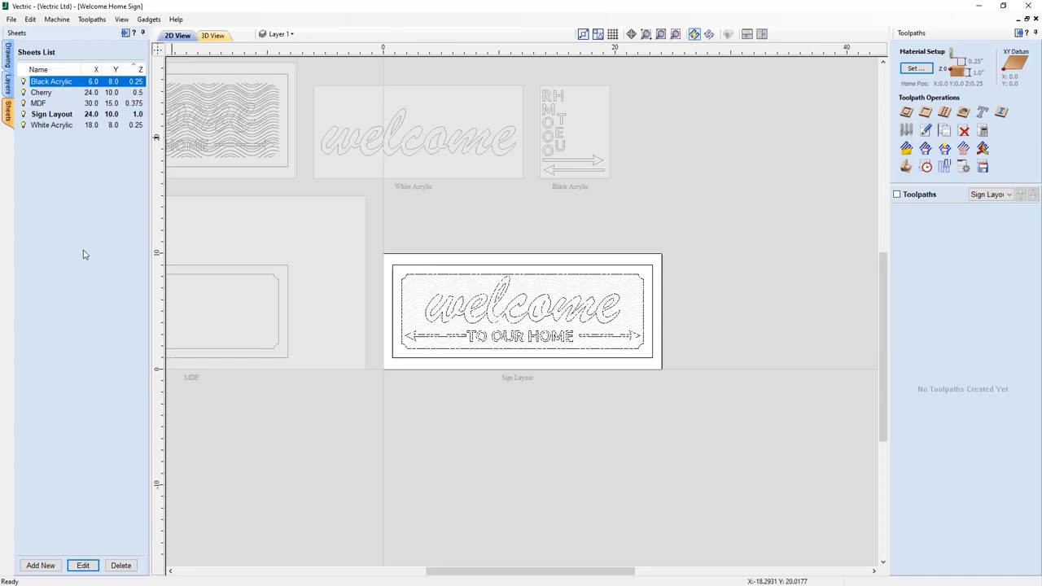
{"action": "left_click", "coordinate": [41, 96]}
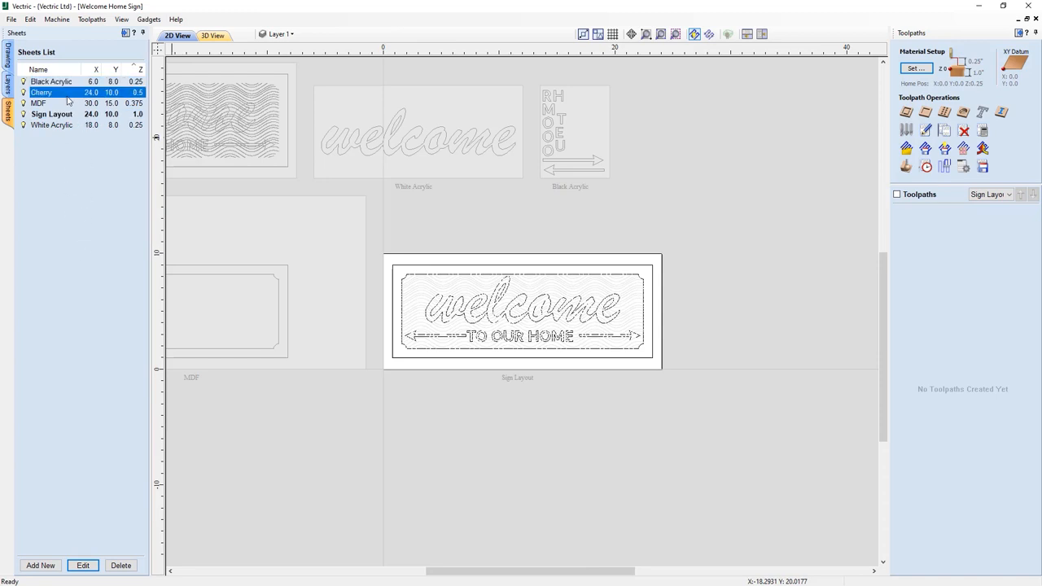
Add a new blank sheet, delete it, and activate the MDF sheet
{"action": "left_click", "coordinate": [51, 132]}
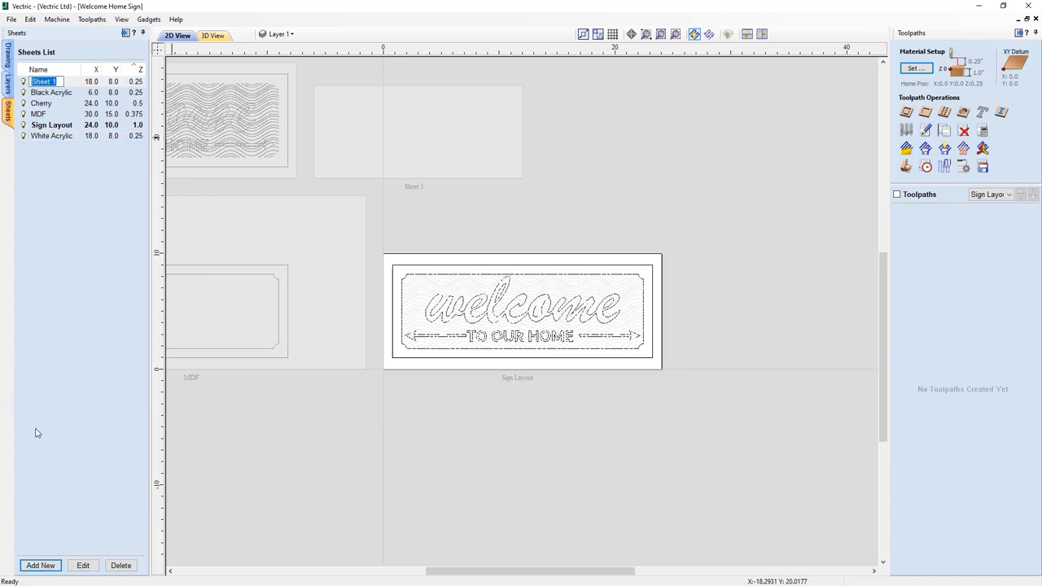
{"action": "left_click", "coordinate": [85, 567]}
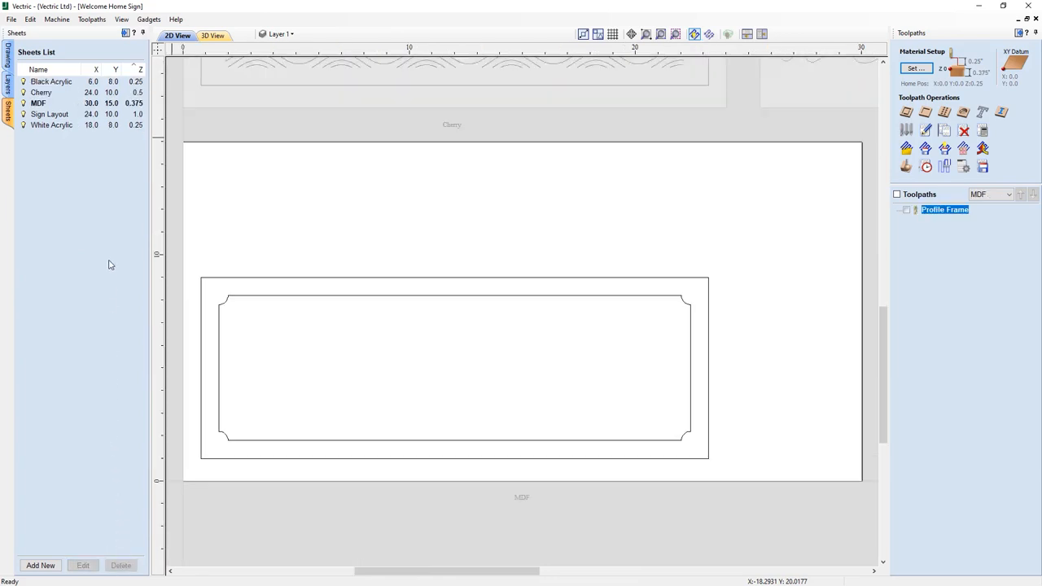
{"action": "mouse_move", "coordinate": [52, 117]}
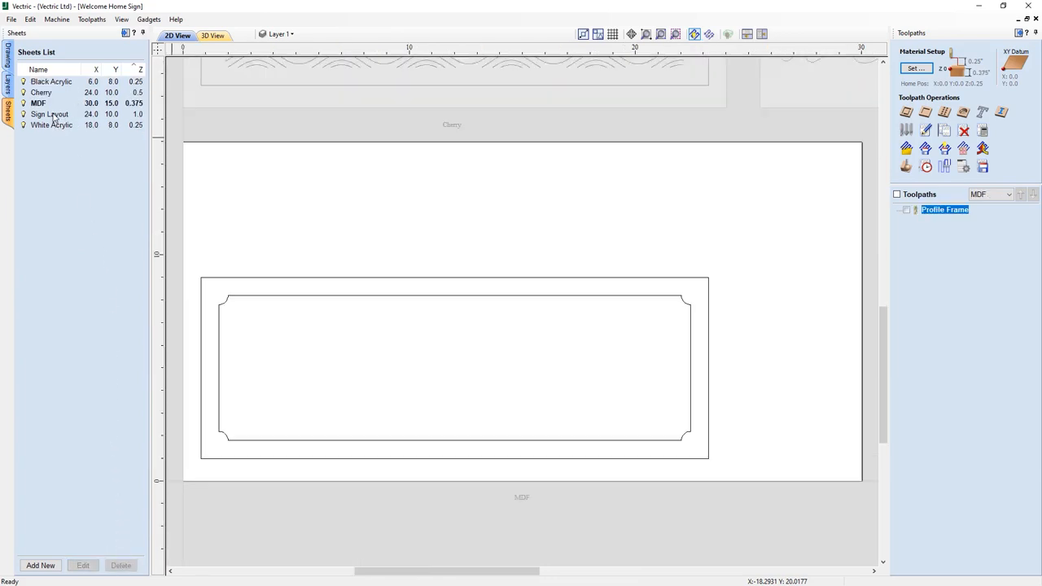
{"action": "left_click", "coordinate": [50, 114]}
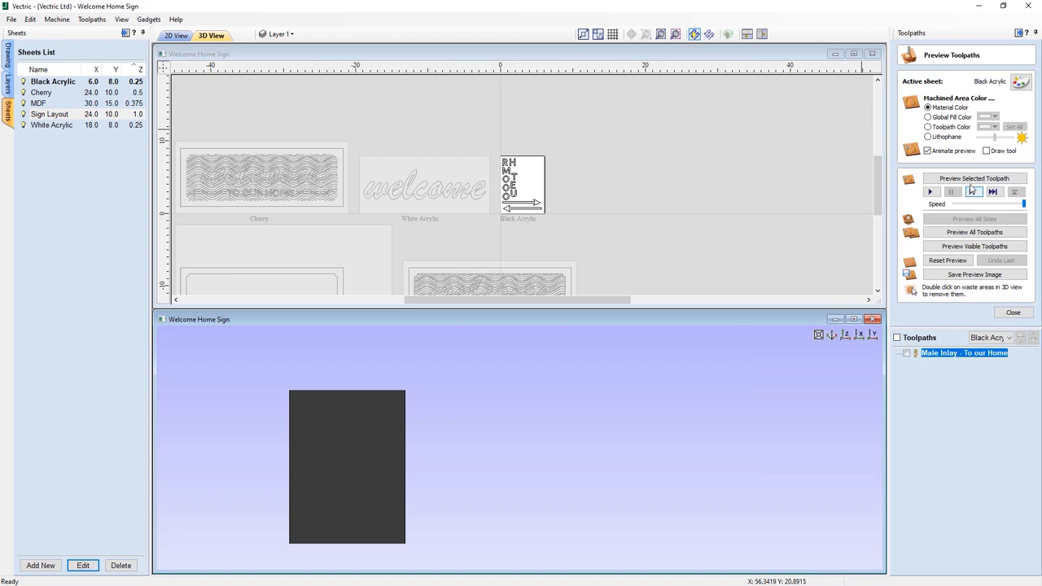
Simulate the Black Acrylic, Cherry and White Acrylic sheet toolpaths in turn
{"action": "left_click", "coordinate": [965, 177]}
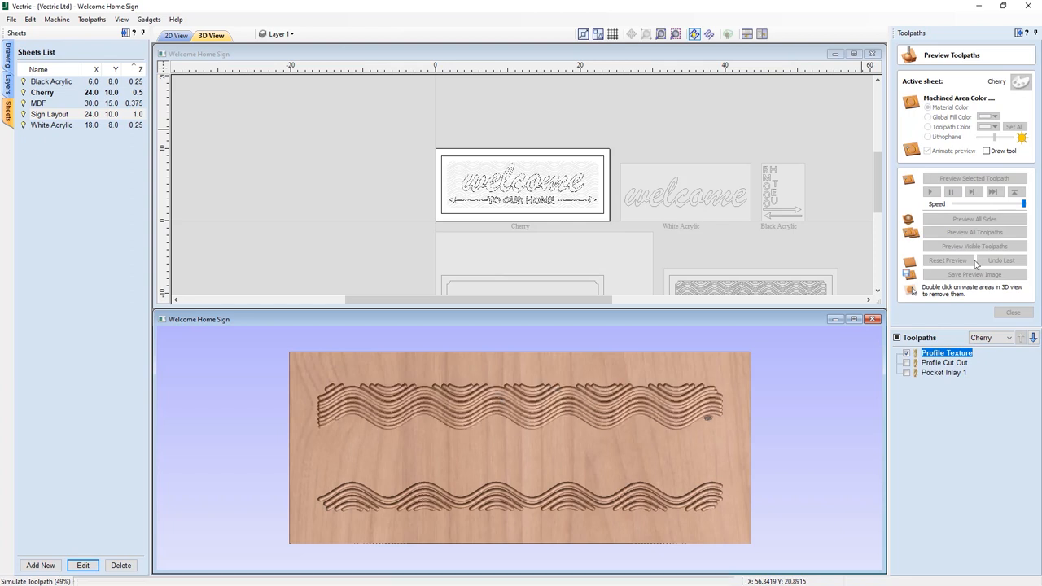
{"action": "left_click", "coordinate": [967, 231]}
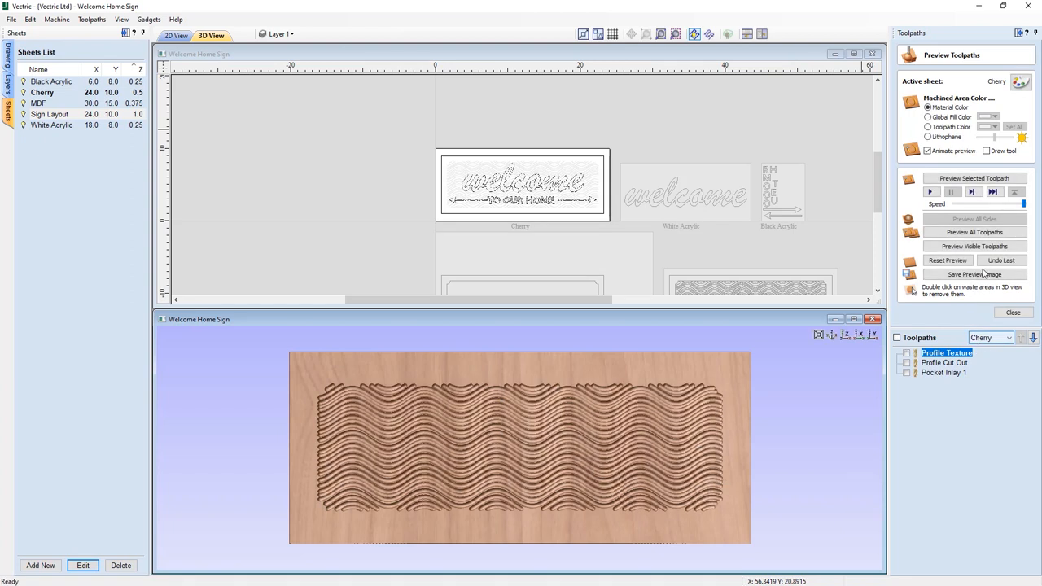
{"action": "left_click", "coordinate": [1002, 337]}
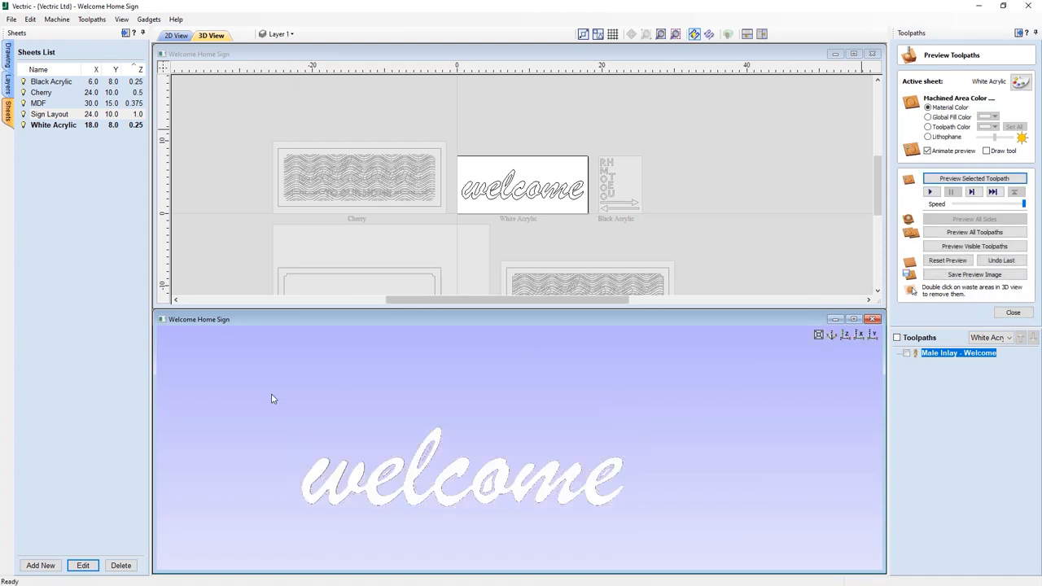
{"action": "mouse_move", "coordinate": [635, 264]}
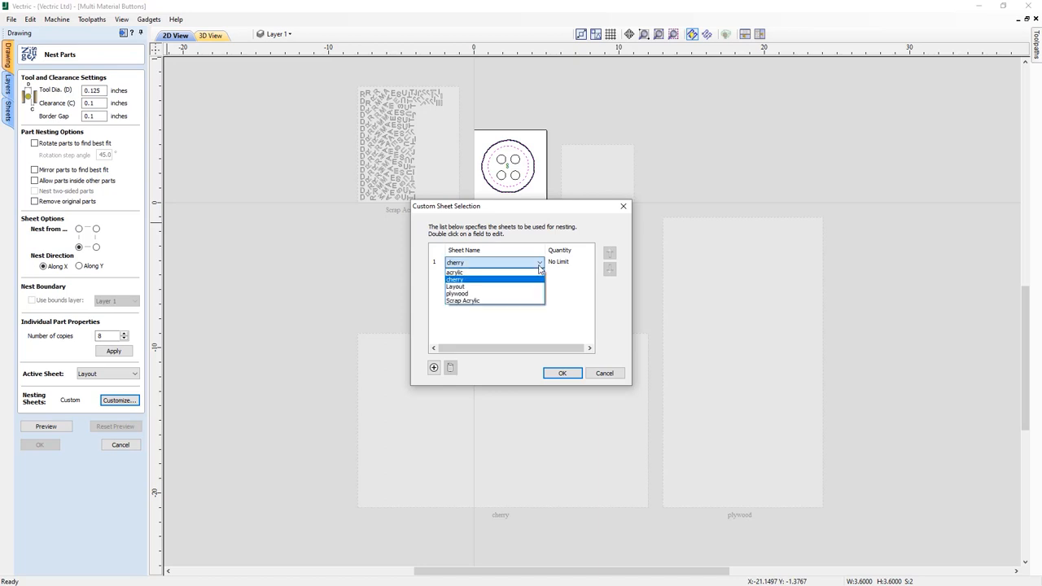
Confirm the chosen nesting sheet and preview the nested button layout
{"action": "left_click", "coordinate": [563, 373]}
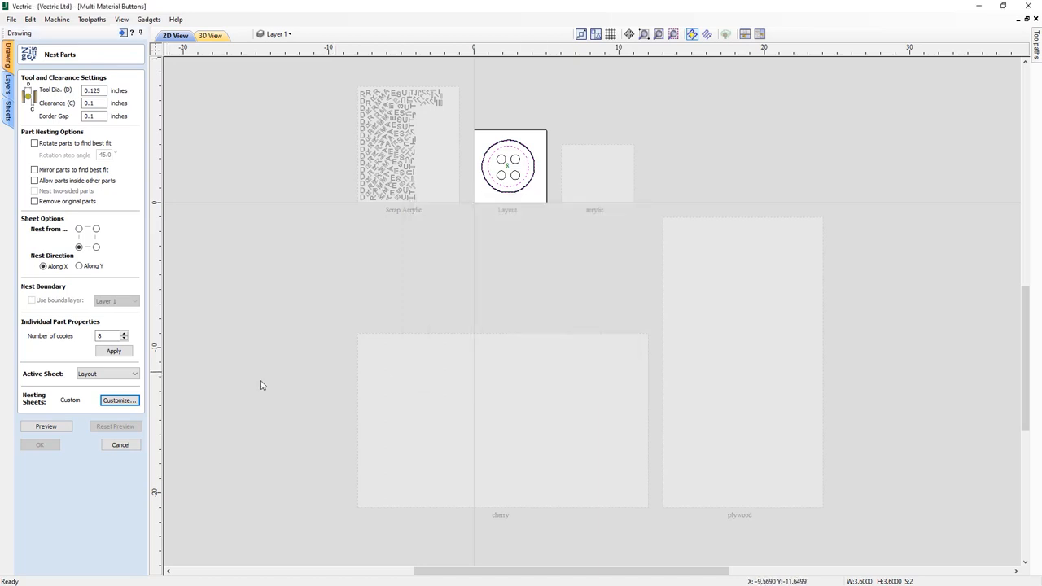
{"action": "left_click", "coordinate": [45, 426]}
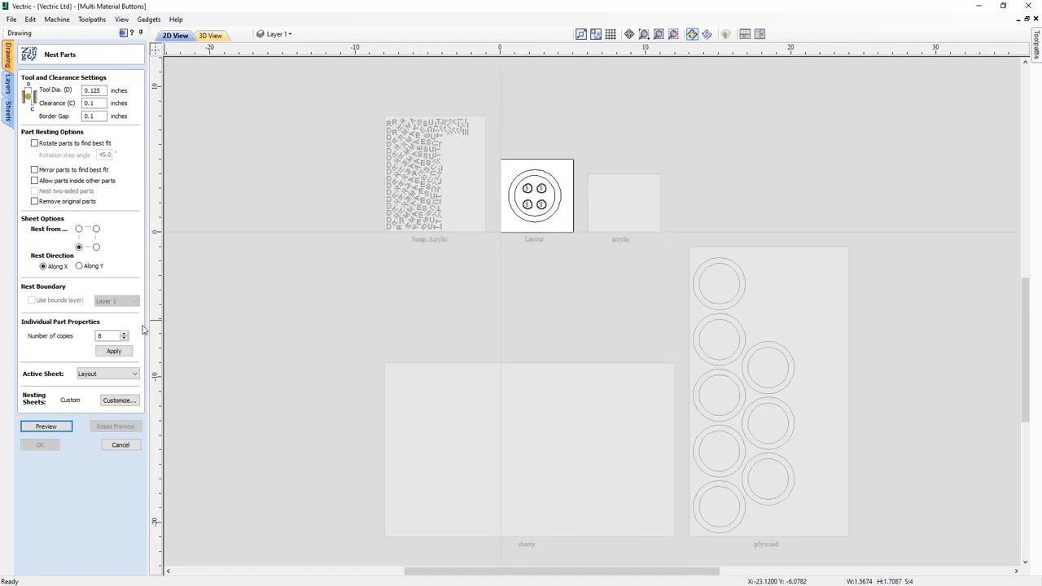
Choose acrylic as the custom nesting sheet and confirm it
{"action": "left_click", "coordinate": [118, 400]}
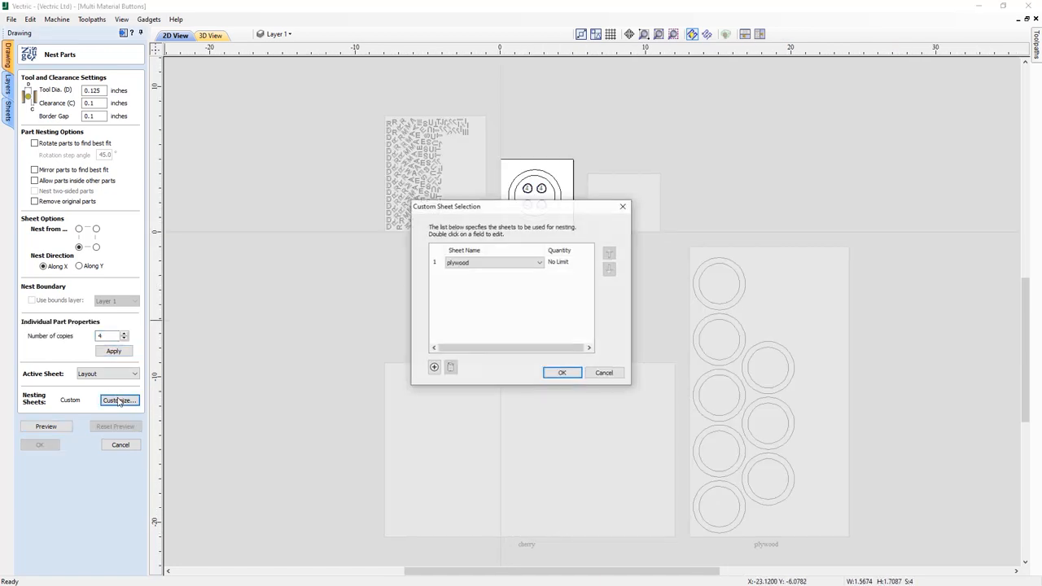
{"action": "left_click", "coordinate": [537, 262]}
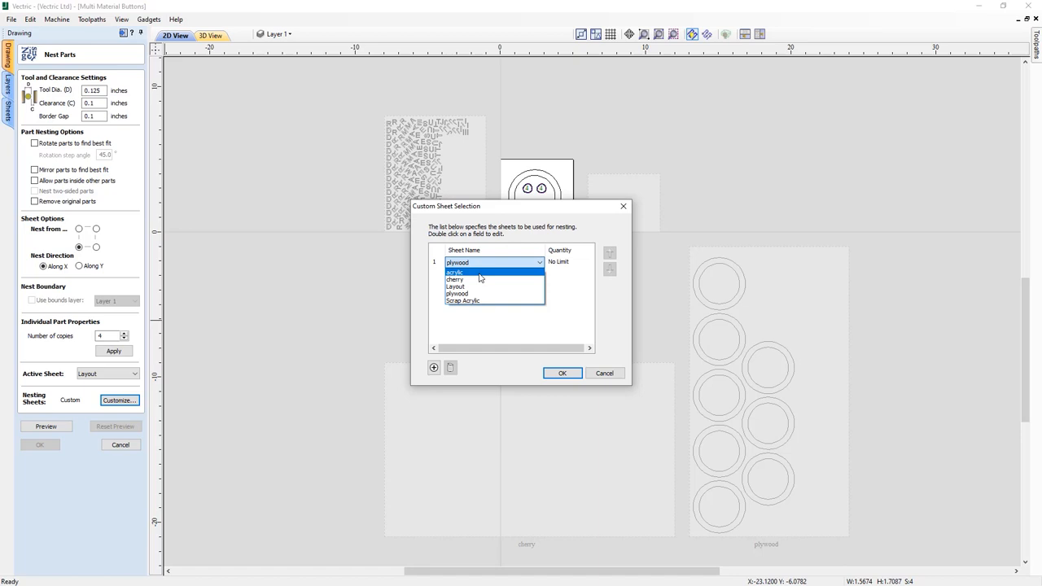
{"action": "left_click", "coordinate": [563, 373]}
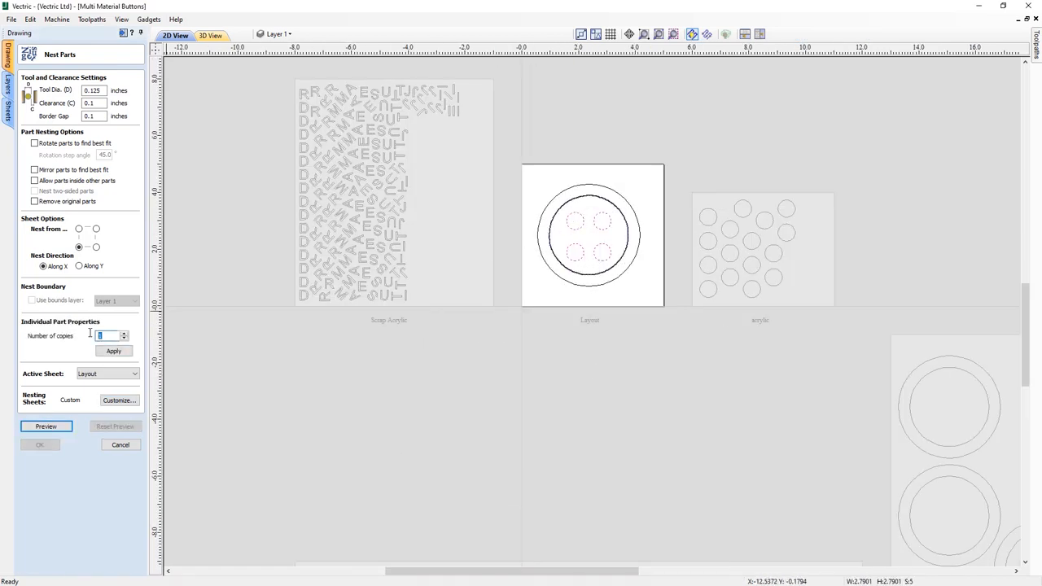
{"action": "left_click", "coordinate": [119, 400]}
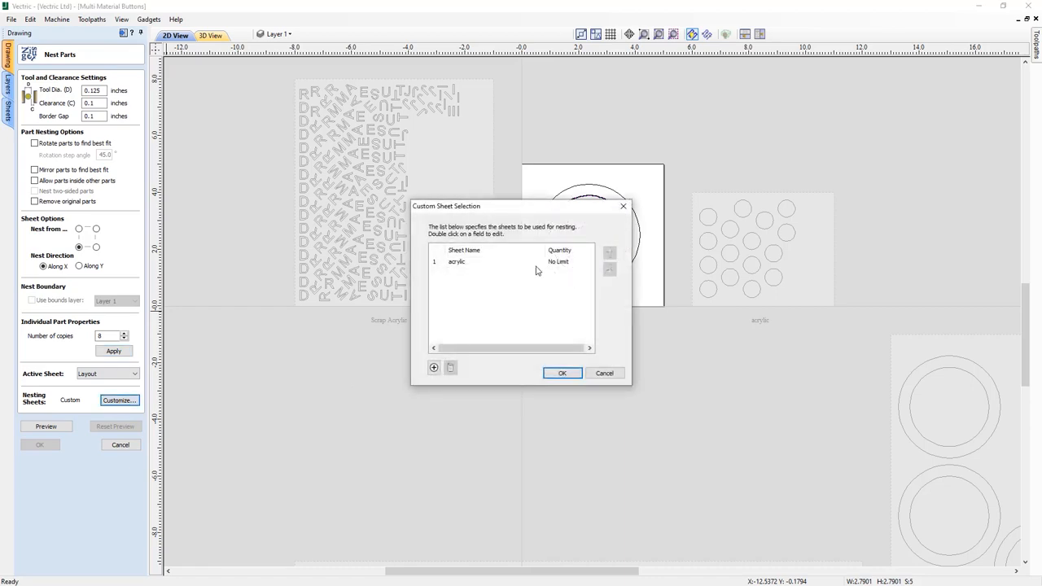
{"action": "left_click", "coordinate": [563, 373]}
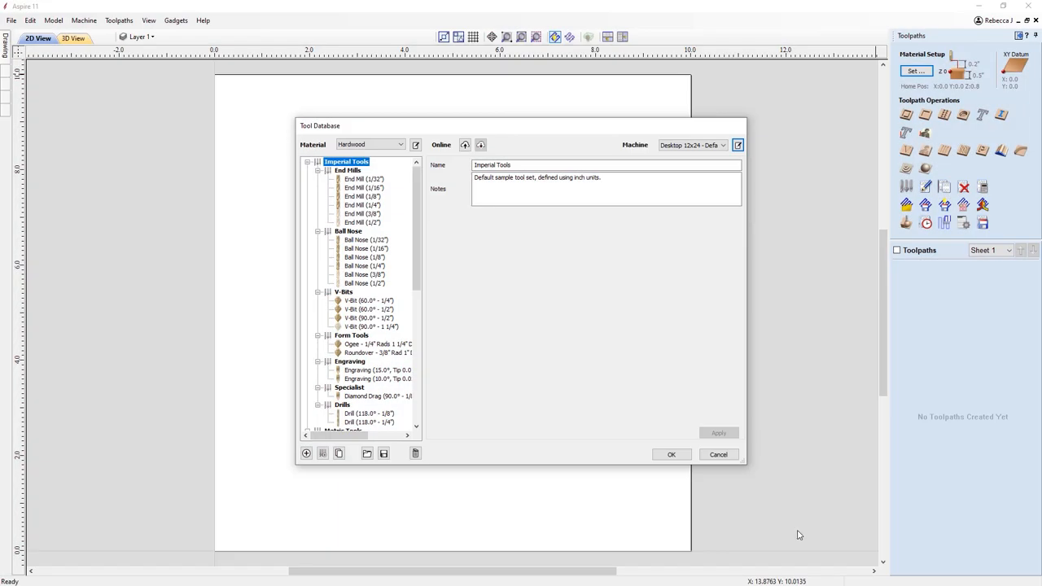
{"action": "mouse_move", "coordinate": [694, 327]}
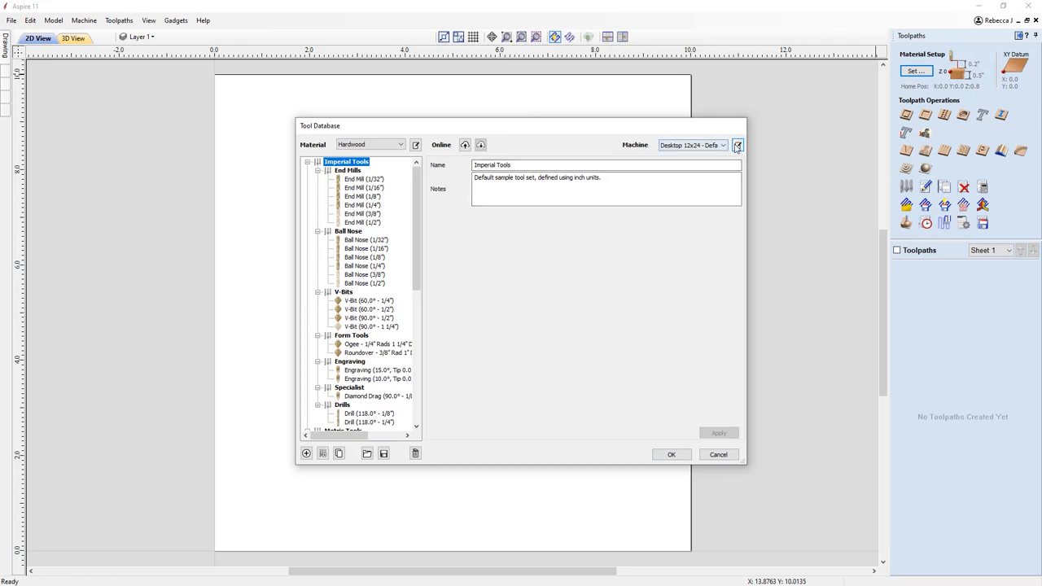
Select the Desktop 12x24 - Rotary G-Code post-processor and keep its Latest version
{"action": "left_click", "coordinate": [736, 145]}
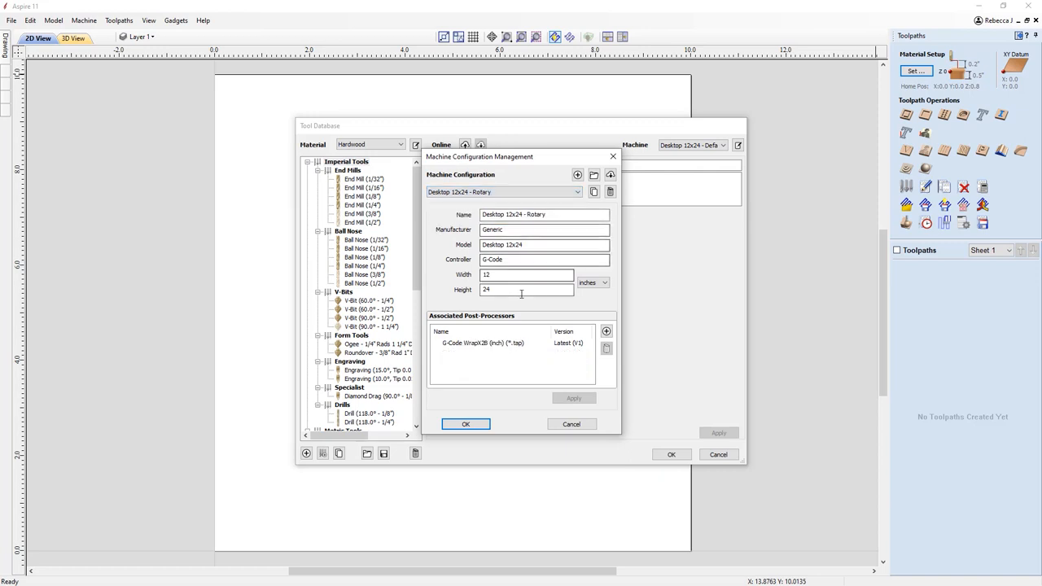
{"action": "left_click", "coordinate": [498, 343]}
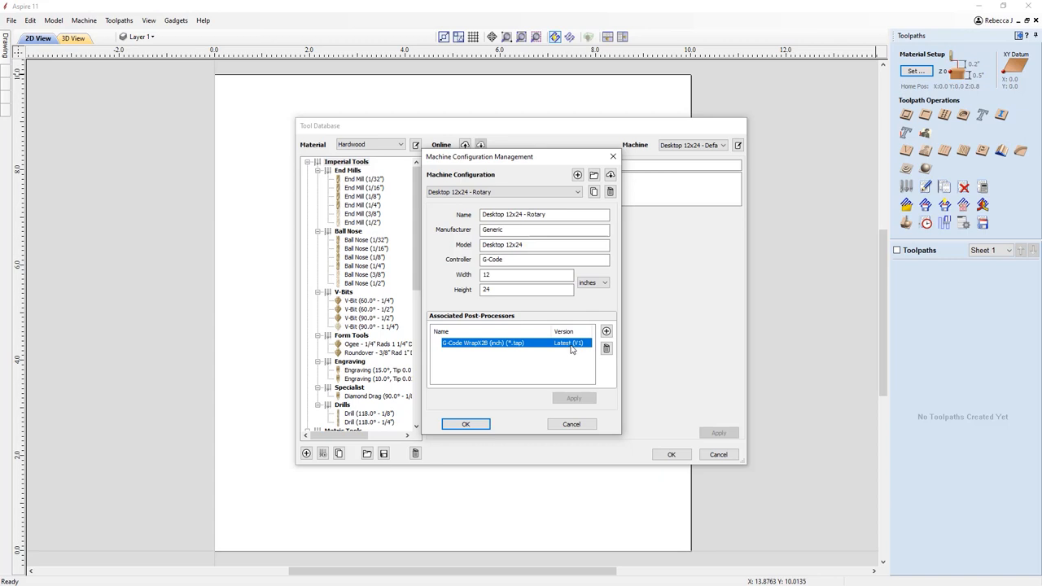
{"action": "left_click", "coordinate": [584, 342]}
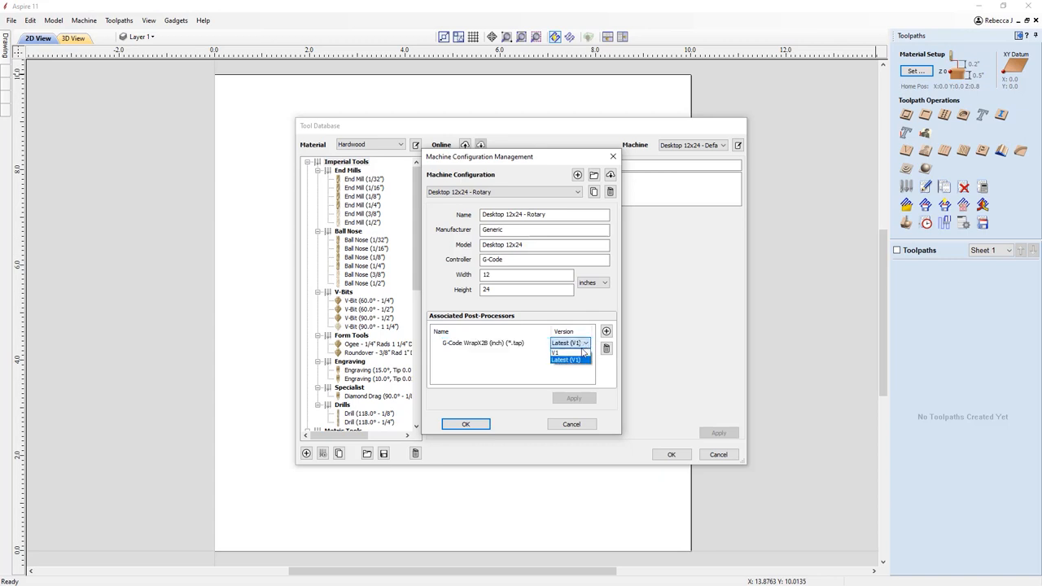
{"action": "left_click", "coordinate": [566, 353]}
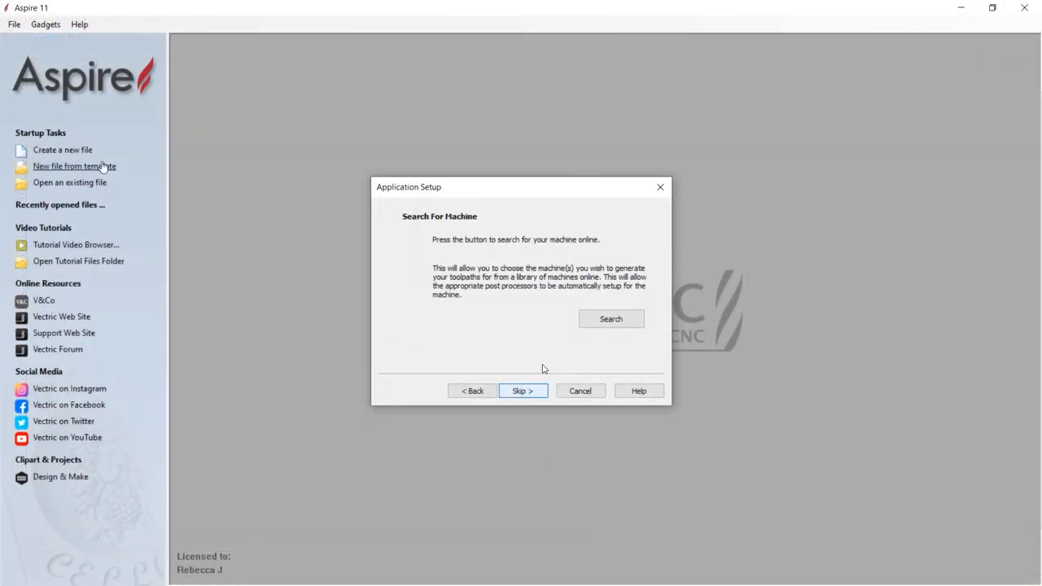
Search online for Generic Desktop 12x24 and download its Default and Rotary configurations
{"action": "left_click", "coordinate": [610, 318]}
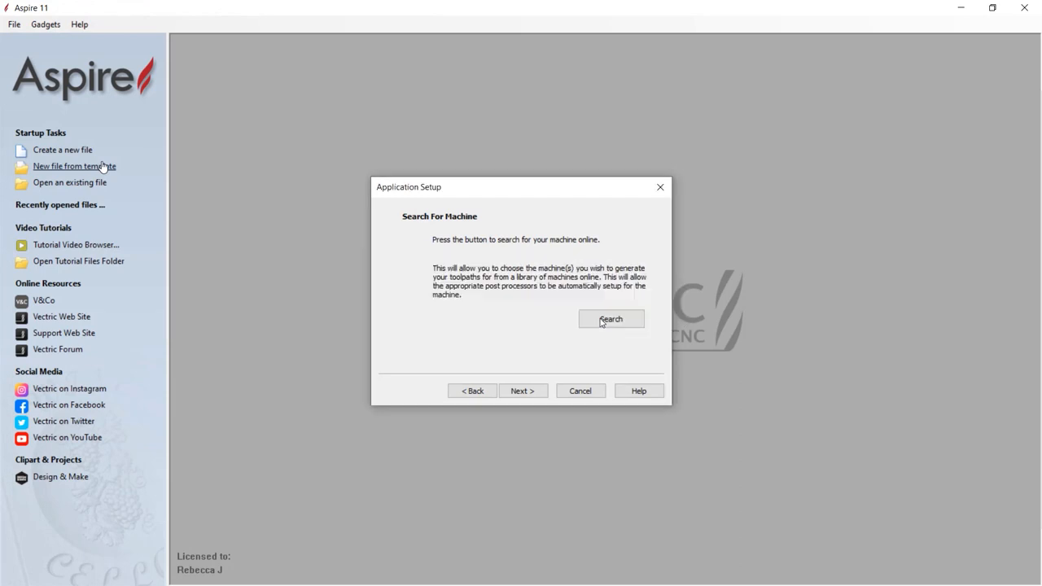
{"action": "left_click", "coordinate": [611, 318]}
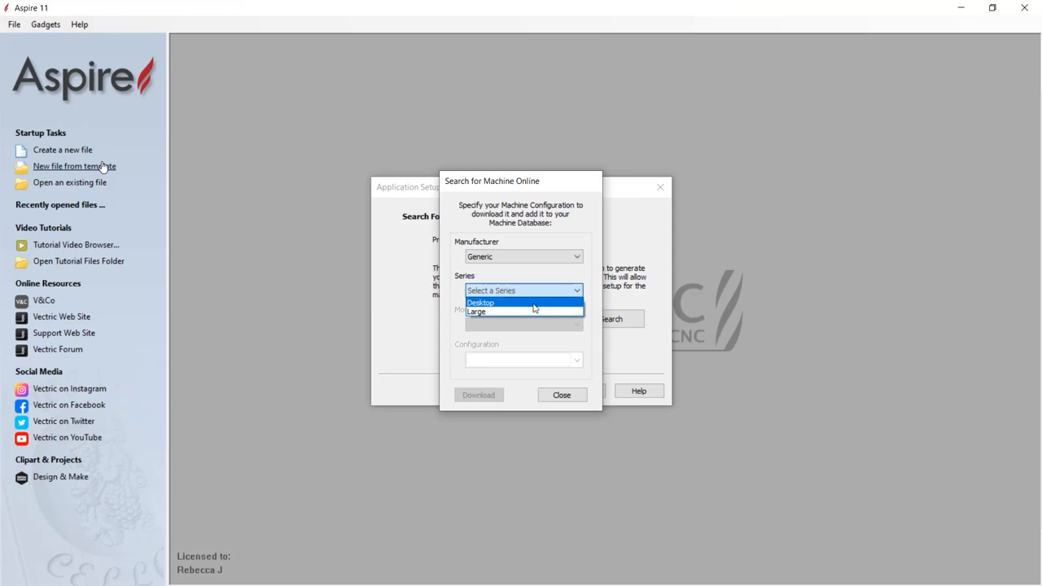
{"action": "left_click", "coordinate": [480, 301]}
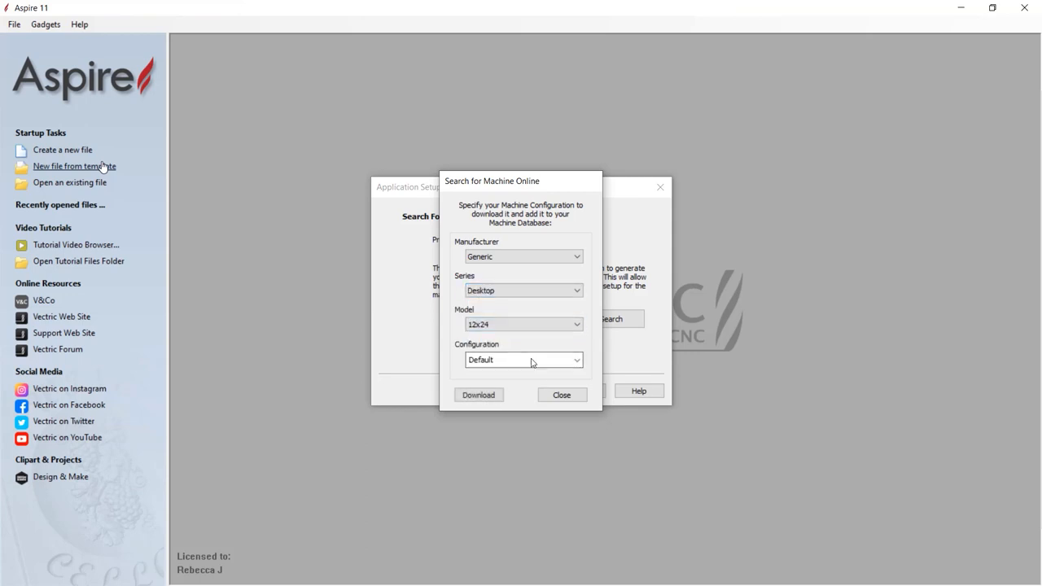
{"action": "left_click", "coordinate": [573, 360]}
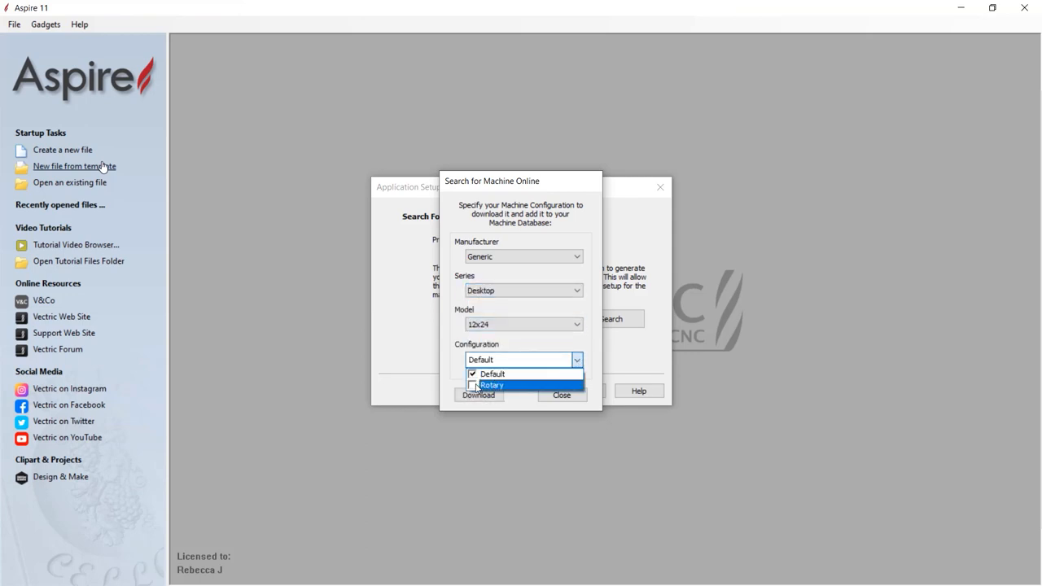
{"action": "left_click", "coordinate": [475, 384]}
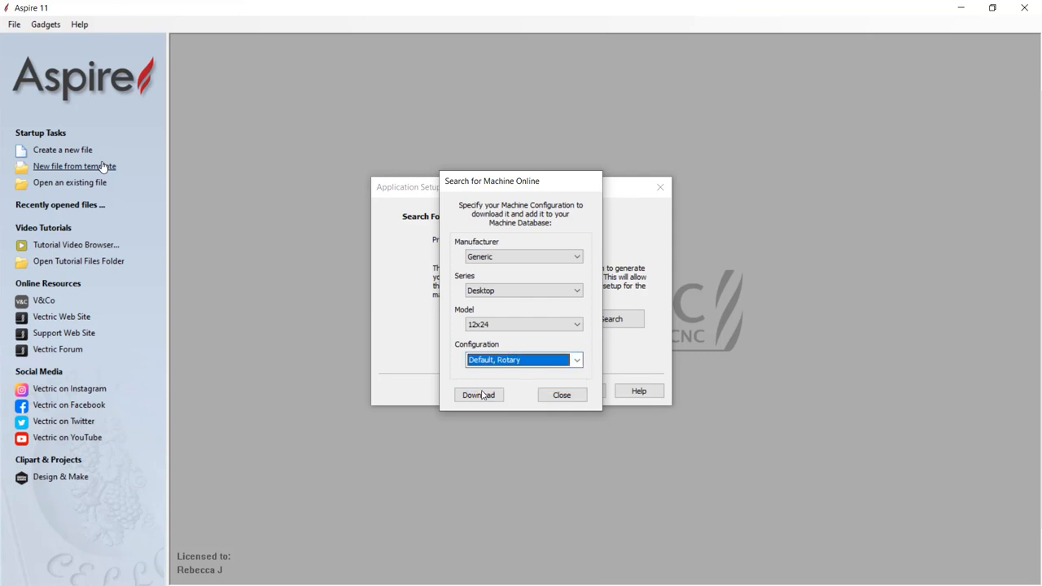
{"action": "left_click", "coordinate": [562, 394]}
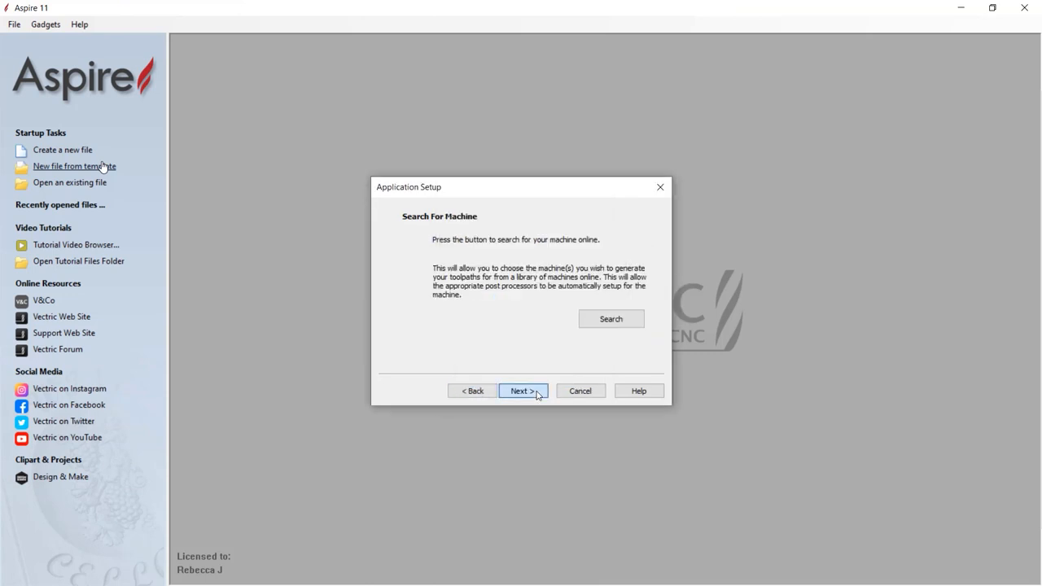
Review post-processor versions, accept the downloaded configuration and finish application setup
{"action": "left_click", "coordinate": [522, 391]}
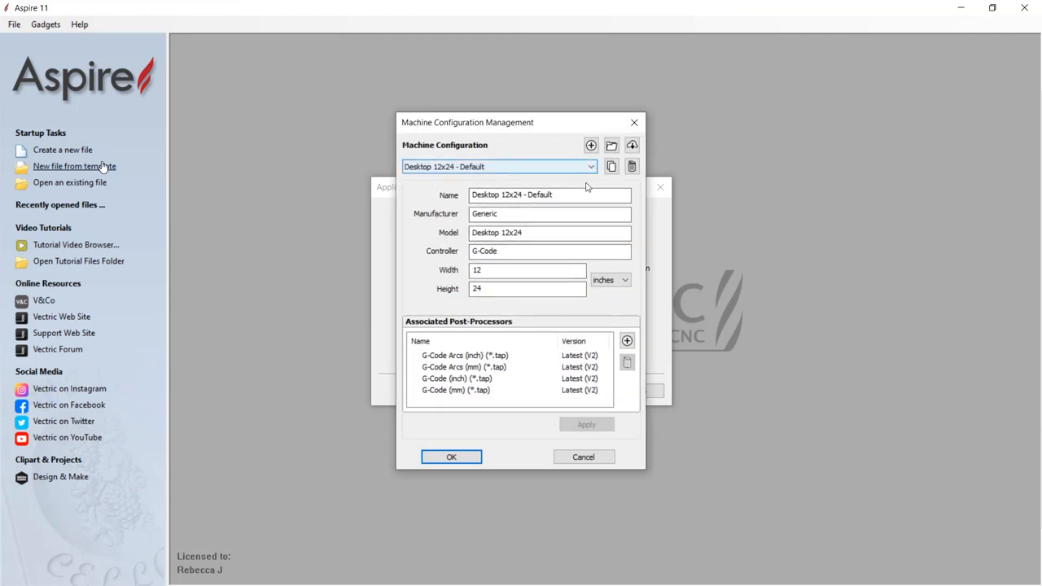
{"action": "left_click", "coordinate": [464, 355]}
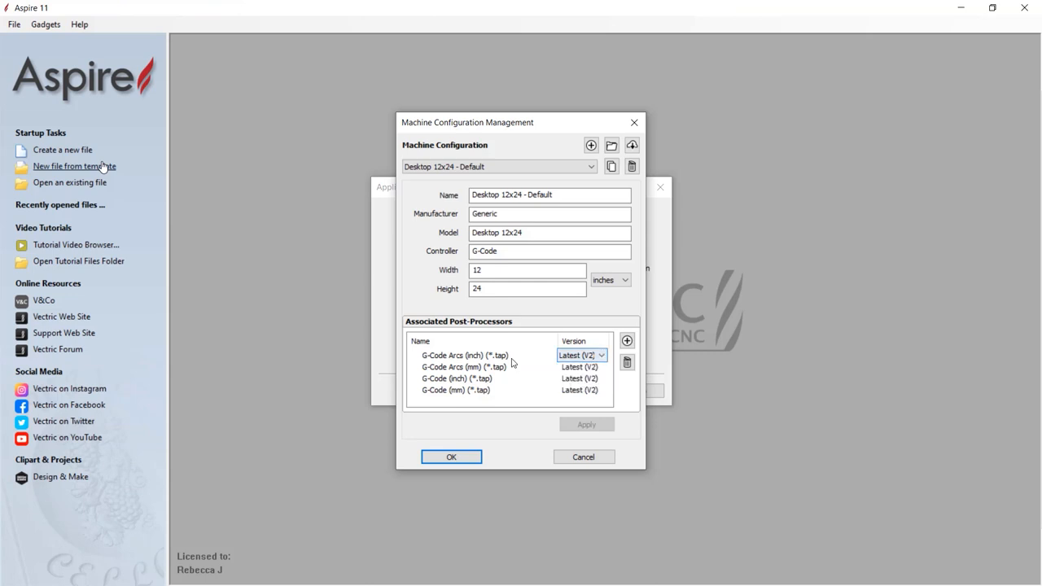
{"action": "left_click", "coordinate": [472, 377]}
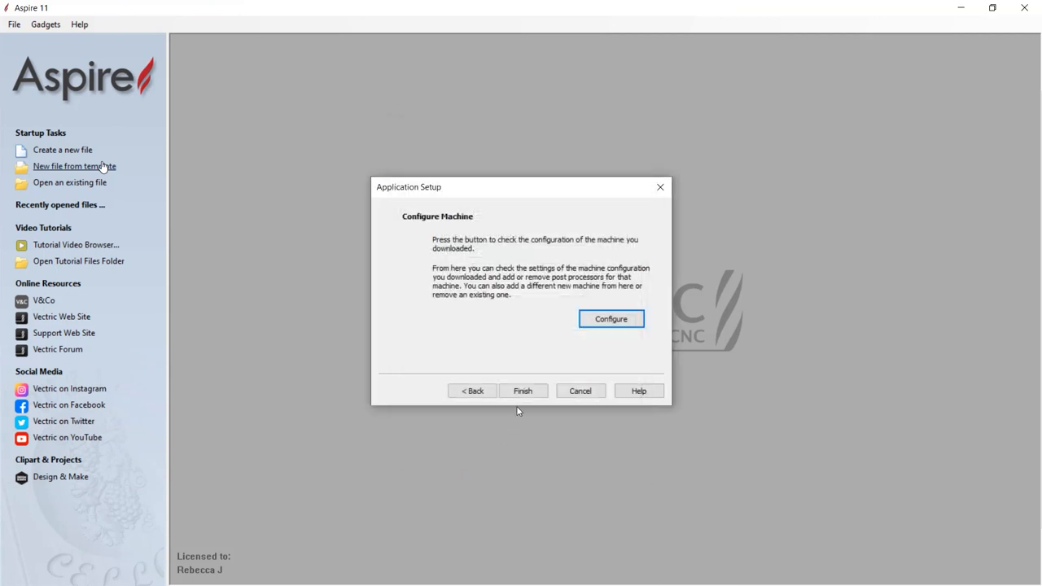
{"action": "left_click", "coordinate": [523, 391]}
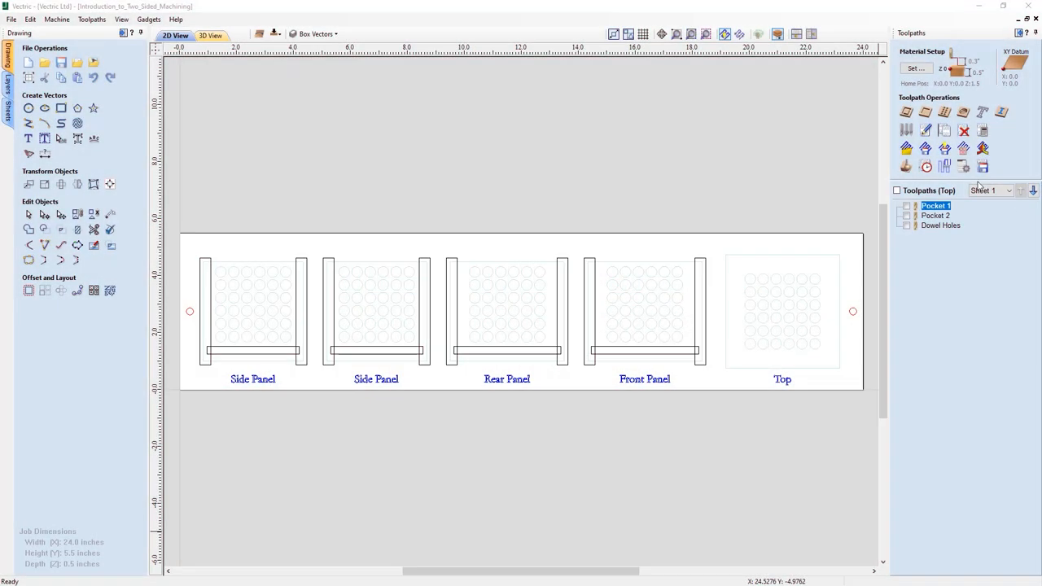
Swap the job's sides via Edit and compare the Top and Bottom toolpath lists
{"action": "left_click", "coordinate": [273, 32]}
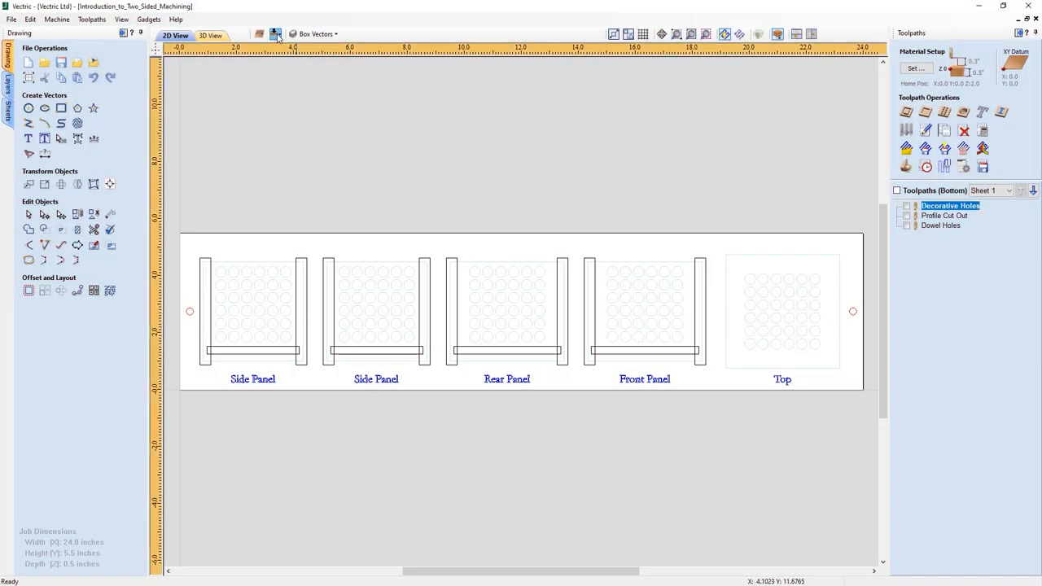
{"action": "left_click", "coordinate": [31, 20]}
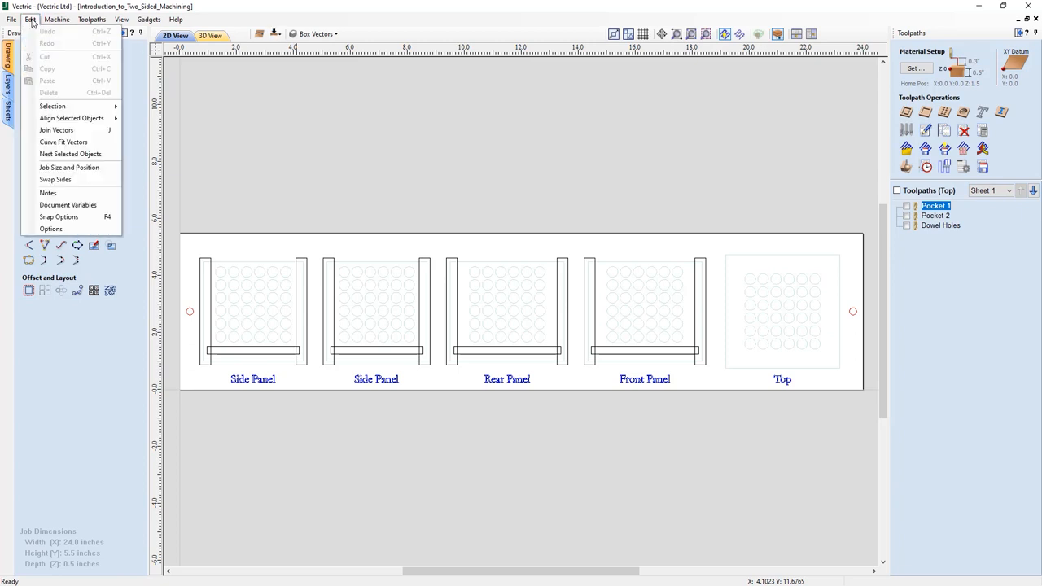
{"action": "mouse_move", "coordinate": [26, 97]}
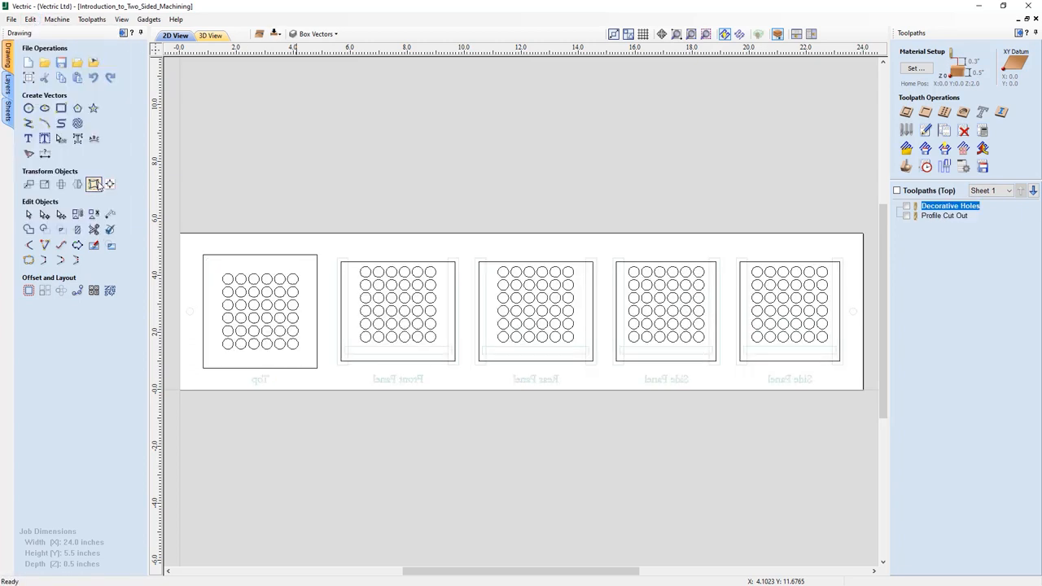
{"action": "left_click", "coordinate": [274, 35]}
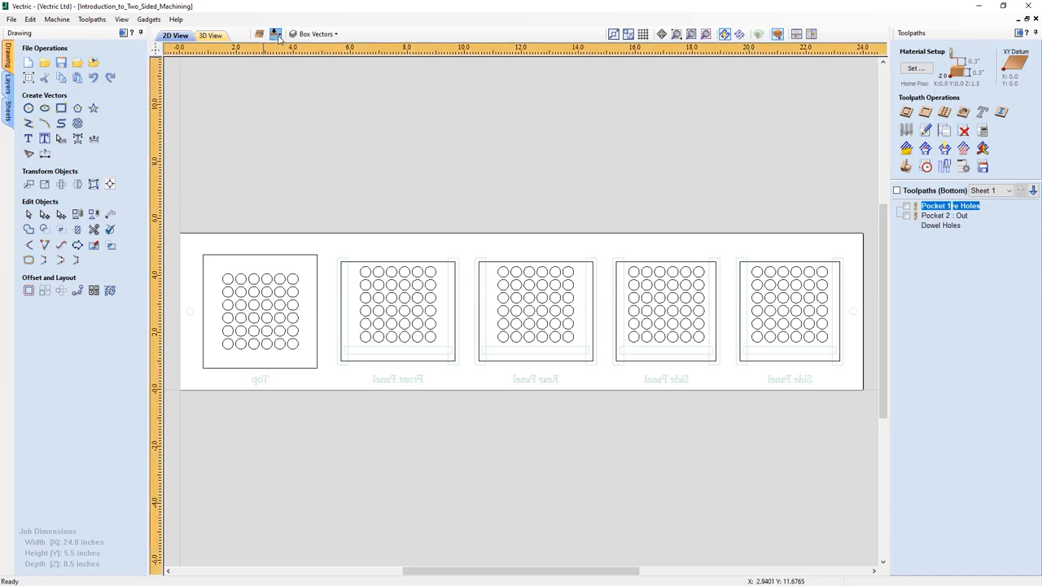
{"action": "left_click", "coordinate": [275, 34]}
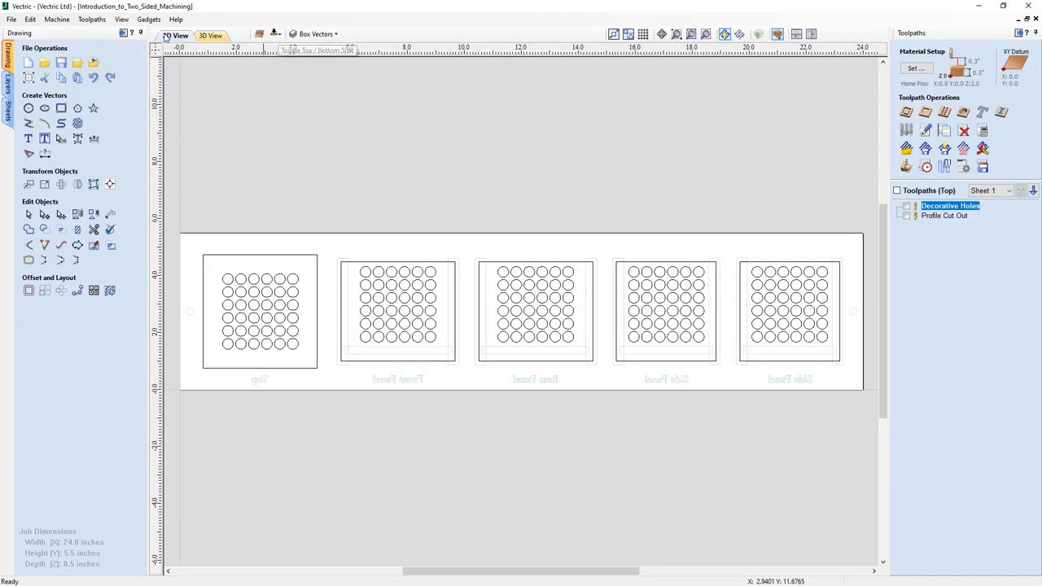
{"action": "left_click", "coordinate": [29, 20]}
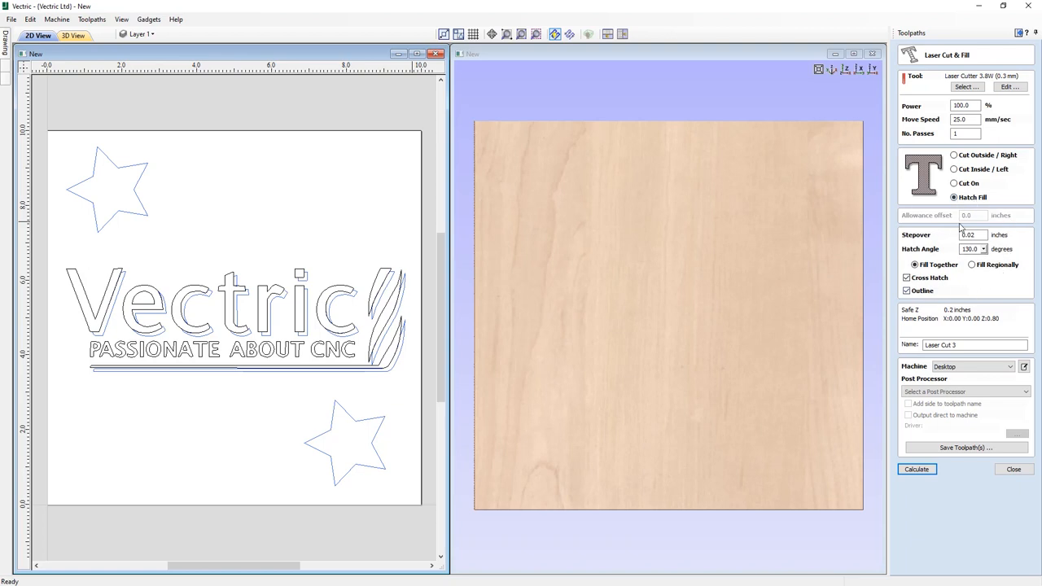
{"action": "mouse_move", "coordinate": [211, 205]}
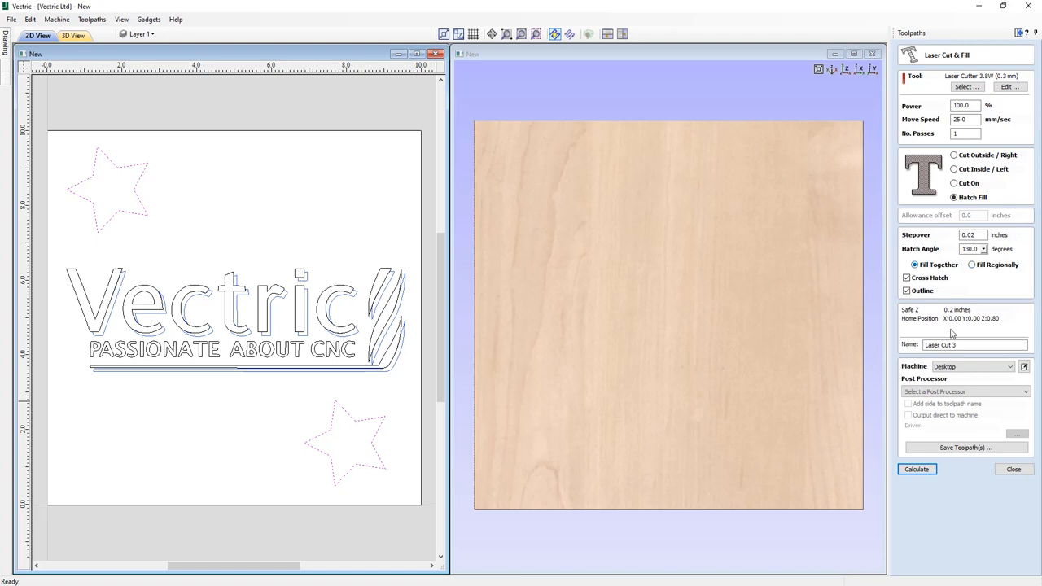
Calculate Laser Cut 3, a cross-hatched fill with outline on both stars, and preview it
{"action": "left_click", "coordinate": [916, 469]}
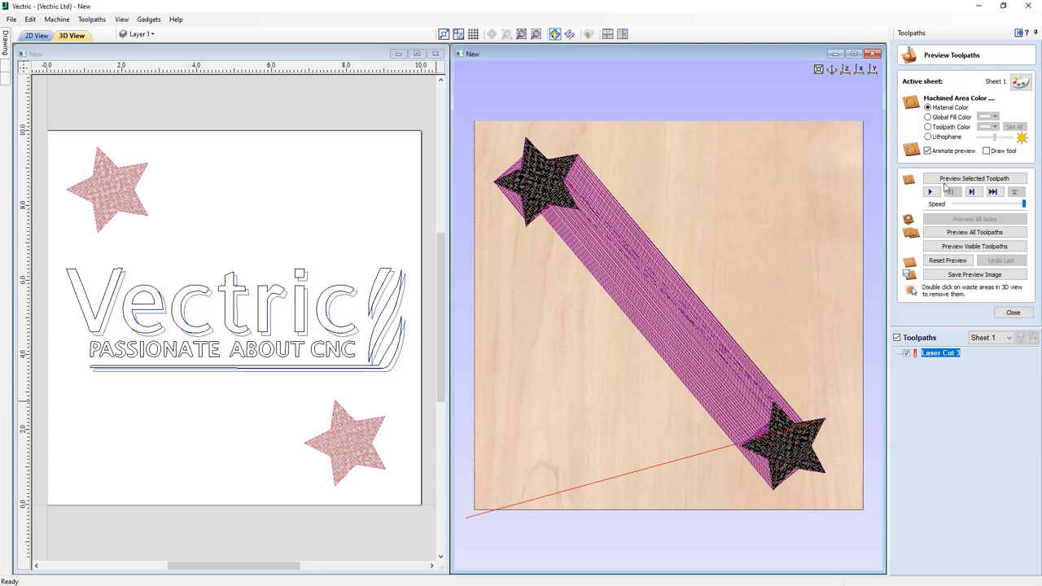
{"action": "left_click", "coordinate": [918, 192]}
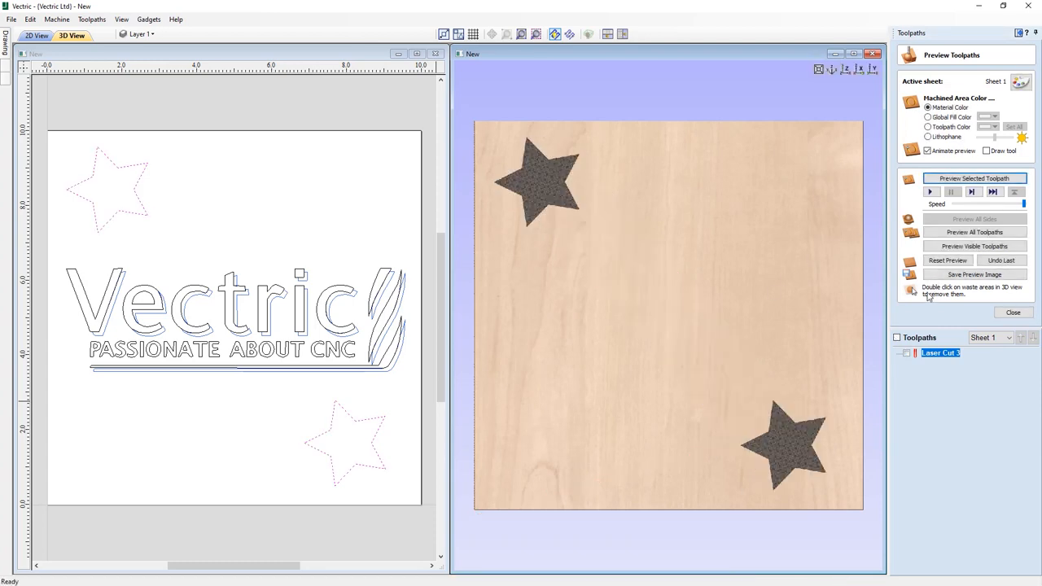
{"action": "left_click", "coordinate": [906, 353]}
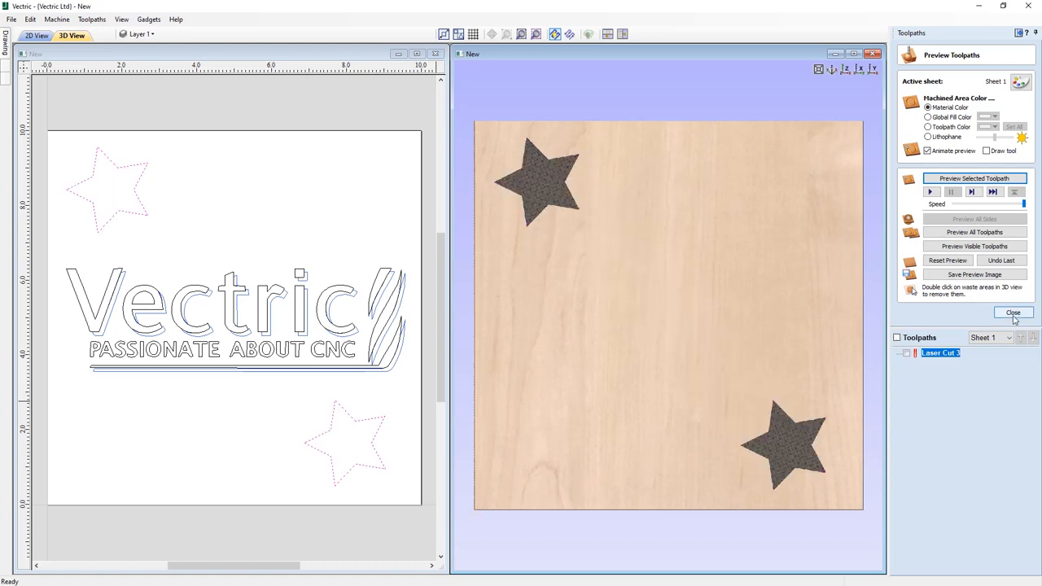
{"action": "left_click", "coordinate": [1012, 312]}
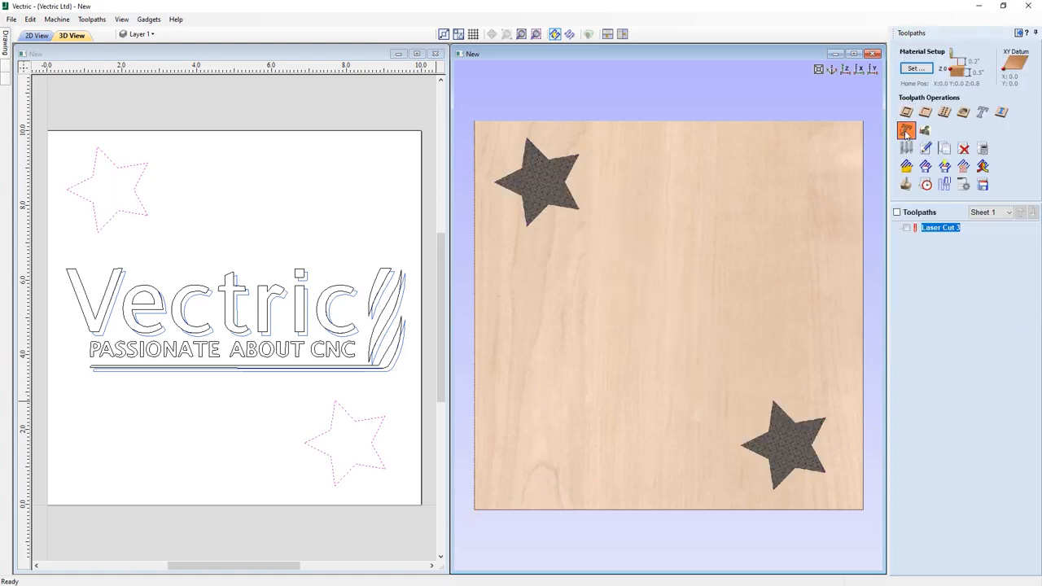
{"action": "left_click", "coordinate": [902, 130]}
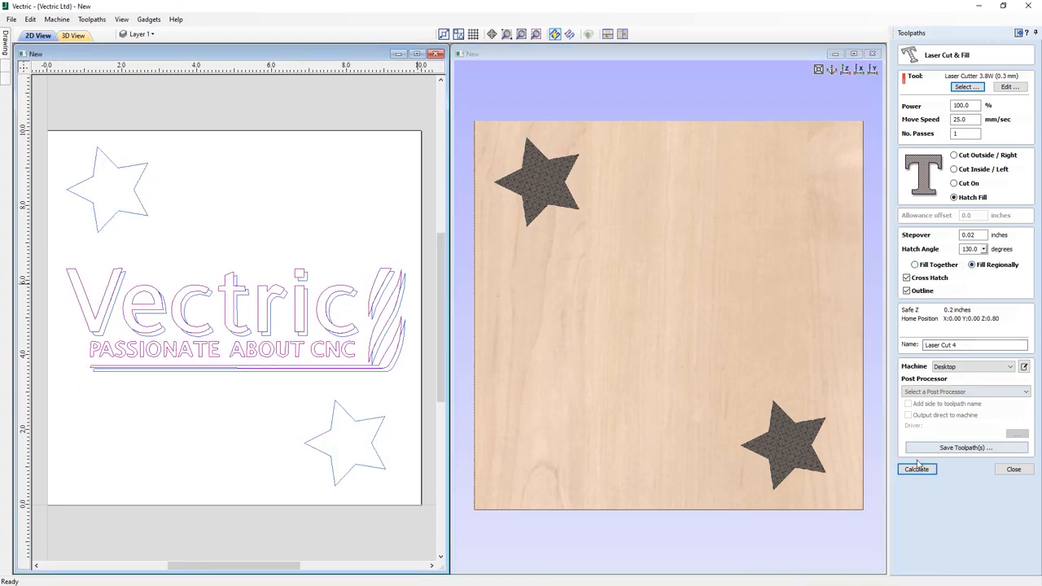
Calculate Laser Cut 4, a regional hatch fill of the Vectric logo, and preview it
{"action": "left_click", "coordinate": [915, 469]}
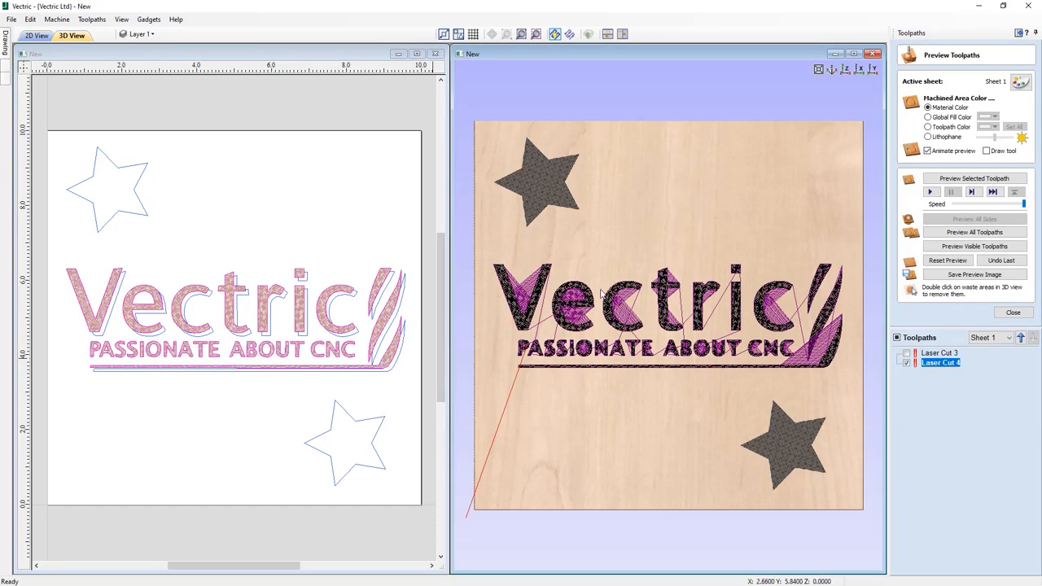
{"action": "left_click", "coordinate": [967, 177]}
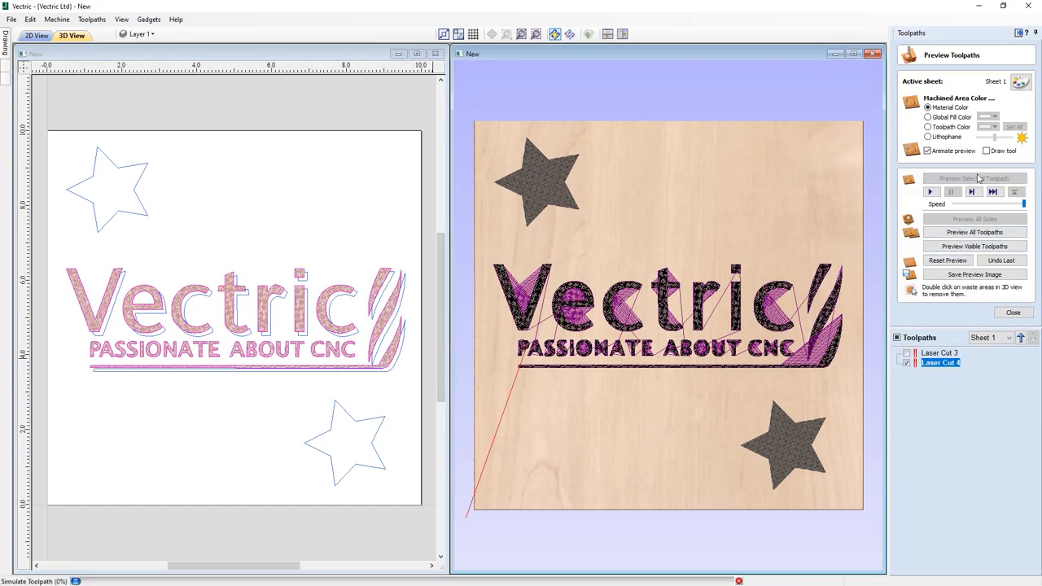
{"action": "left_click", "coordinate": [1012, 312]}
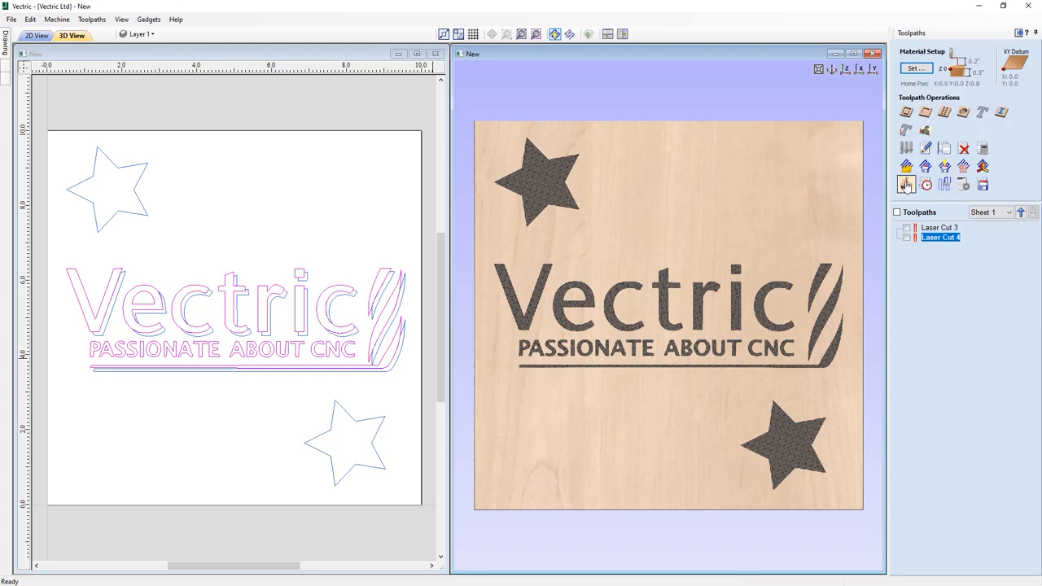
Calculate Laser Cut 5, a plain hatch of the logo's shadow with cross hatch and outline off
{"action": "left_click", "coordinate": [905, 184]}
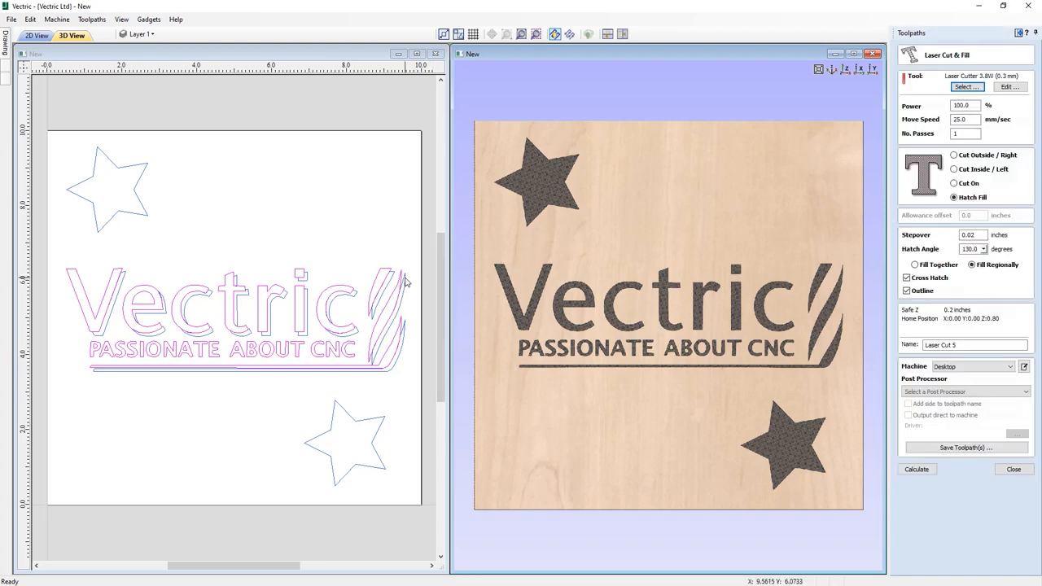
{"action": "left_click", "coordinate": [905, 290]}
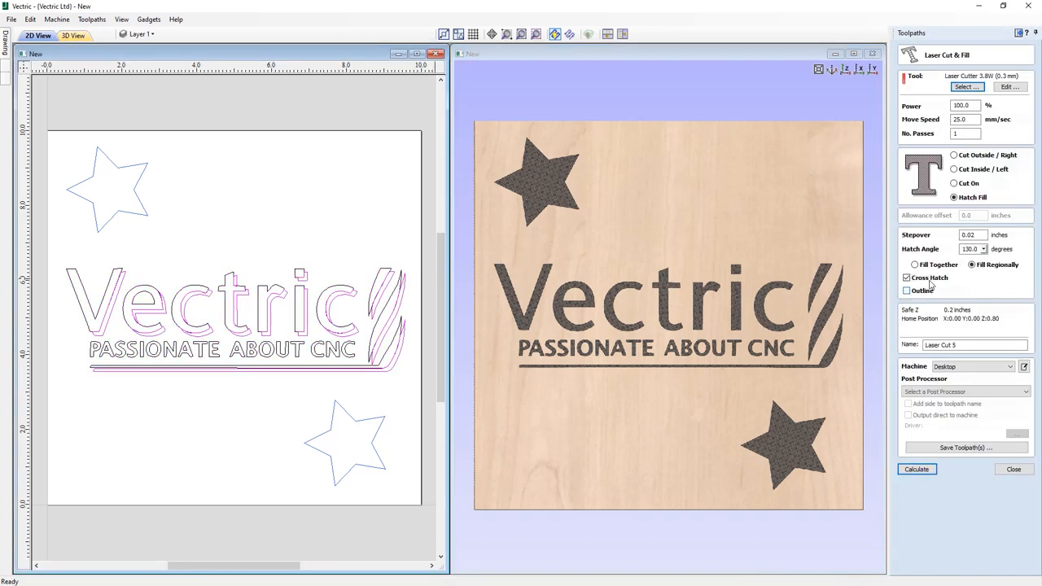
{"action": "left_click", "coordinate": [905, 277]}
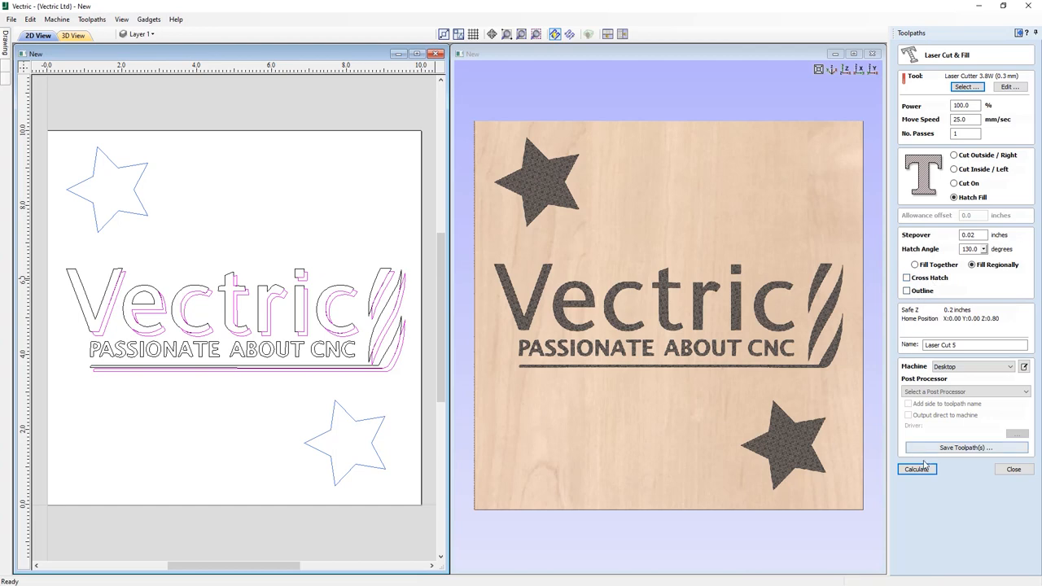
{"action": "left_click", "coordinate": [916, 469]}
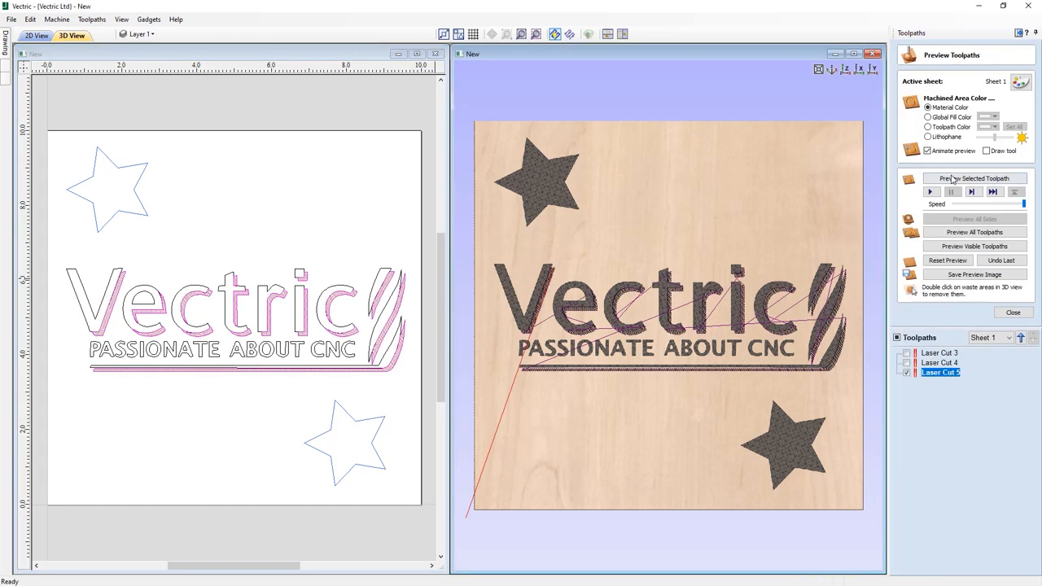